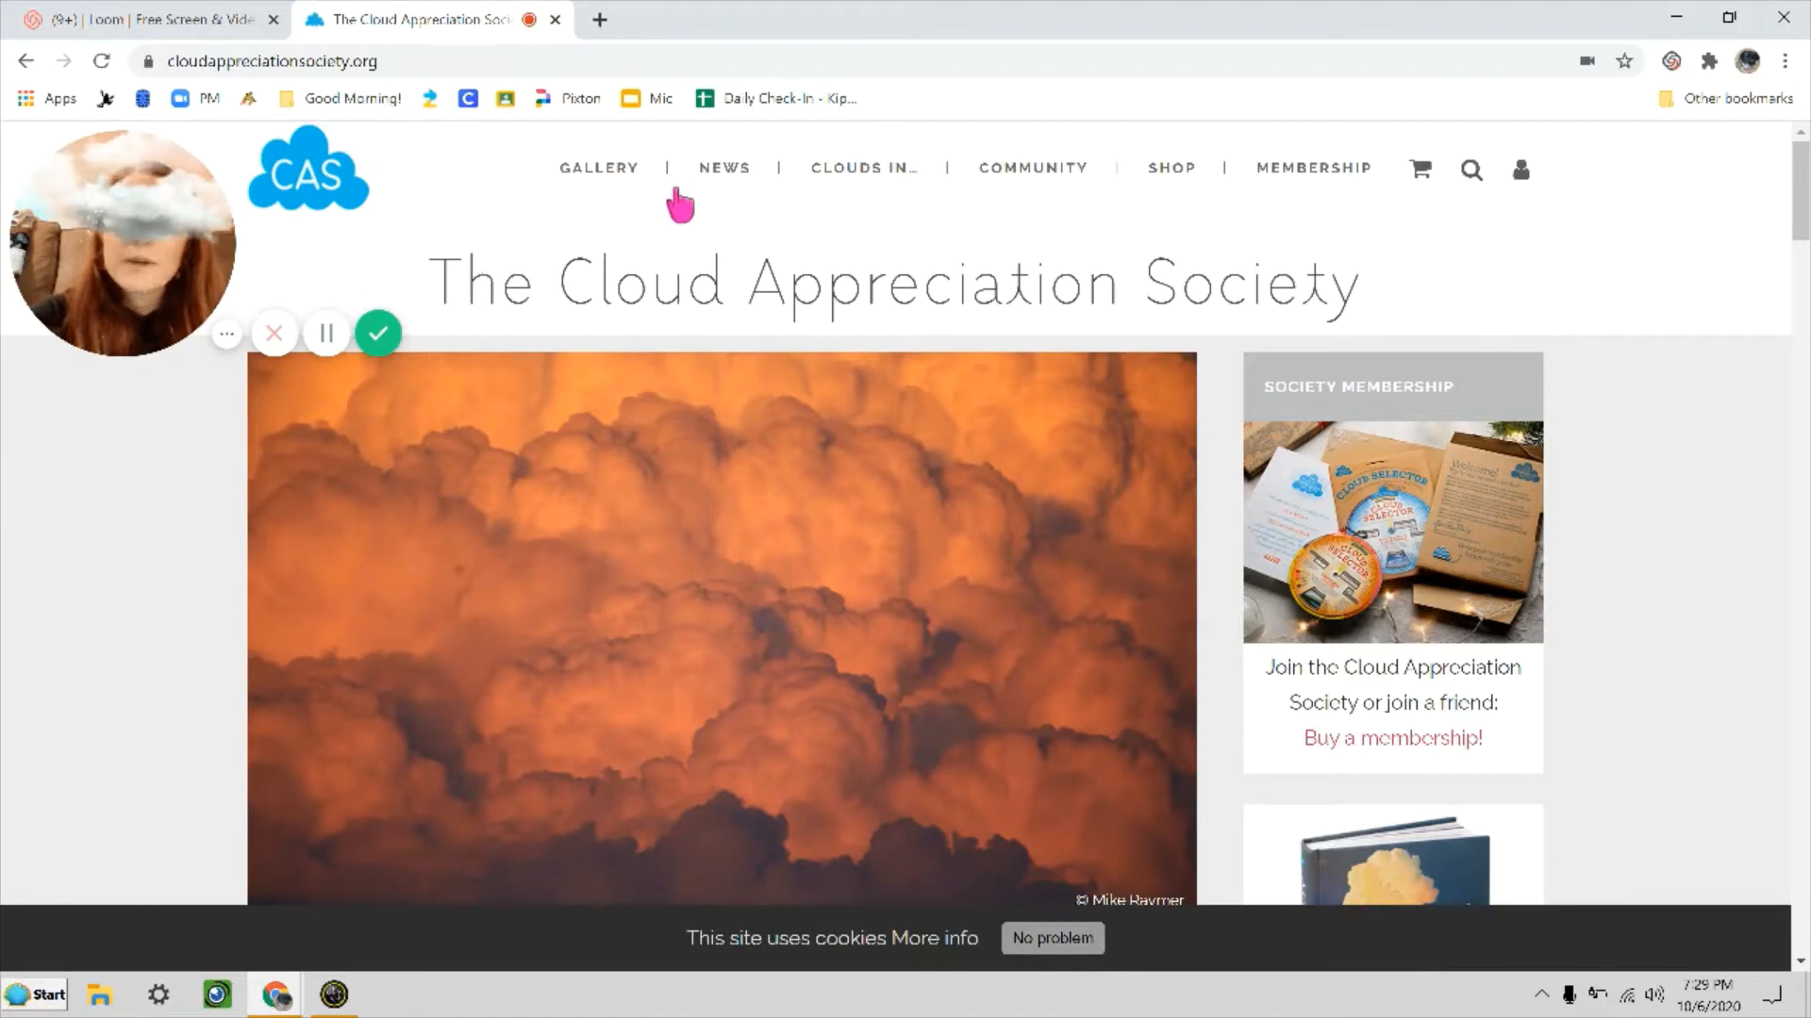
- Open Cloud Photo Gallery from the GALLERY menu
click(598, 168)
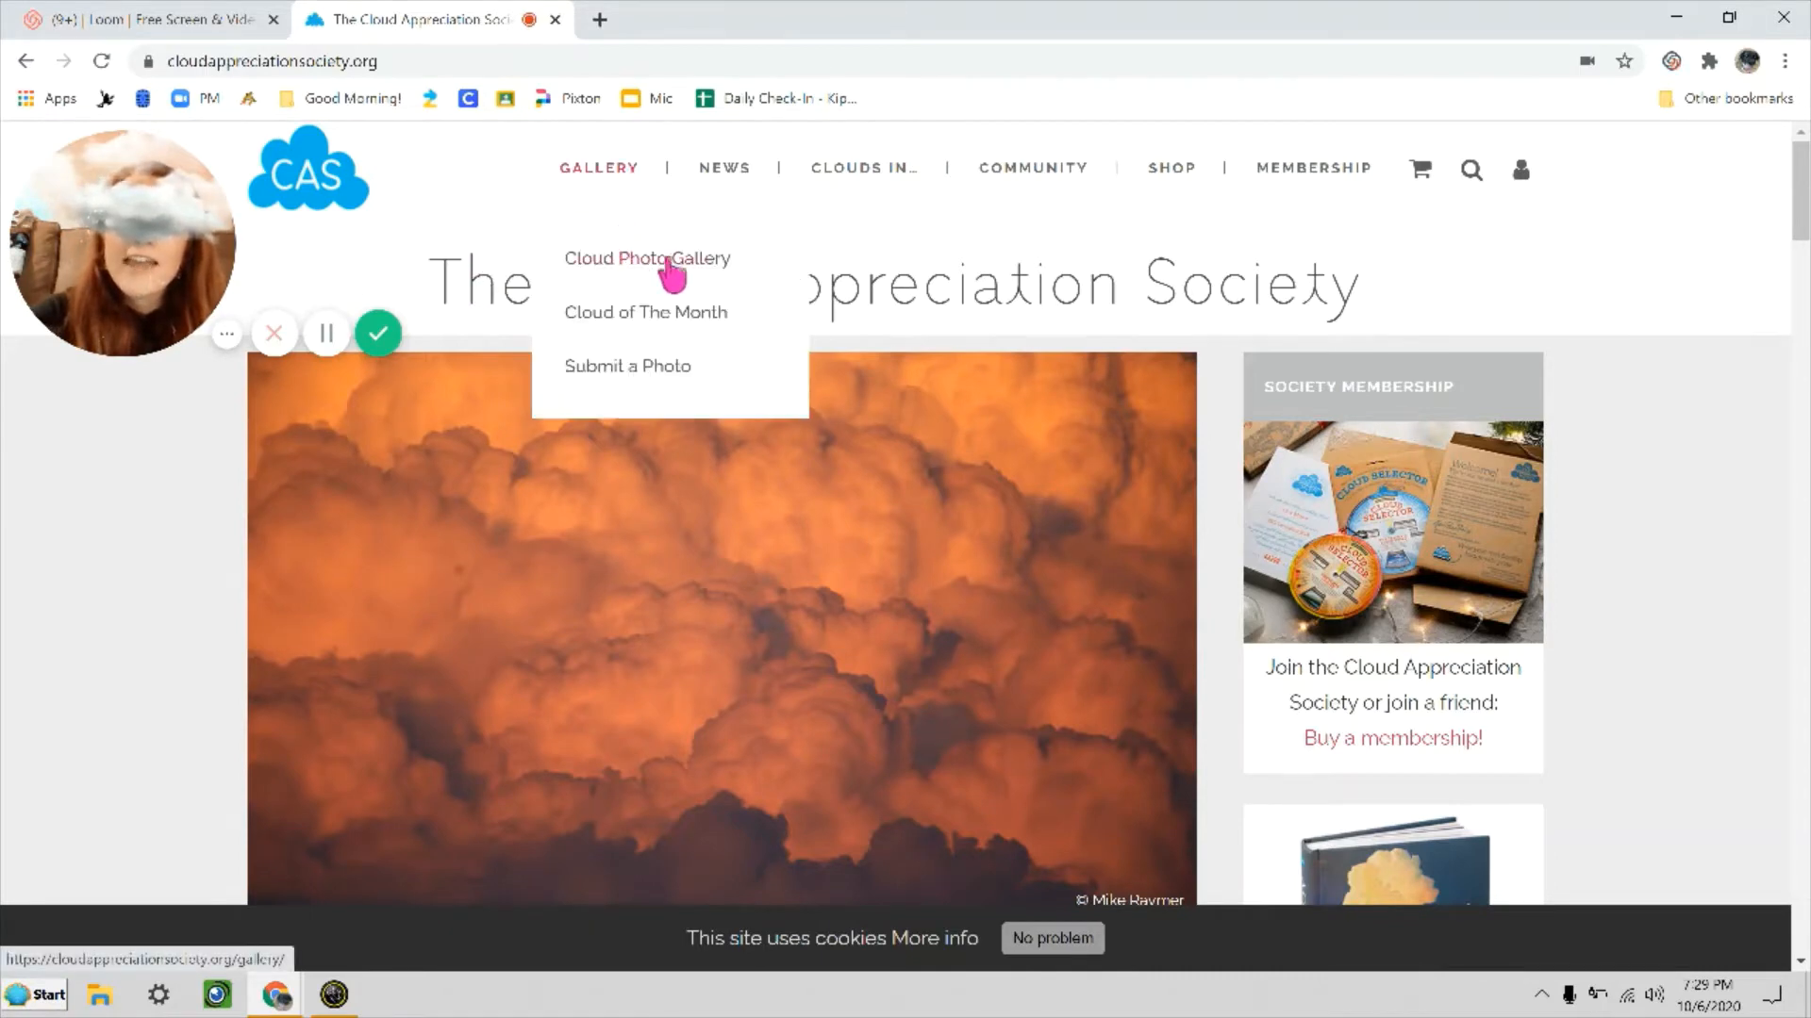
click(647, 258)
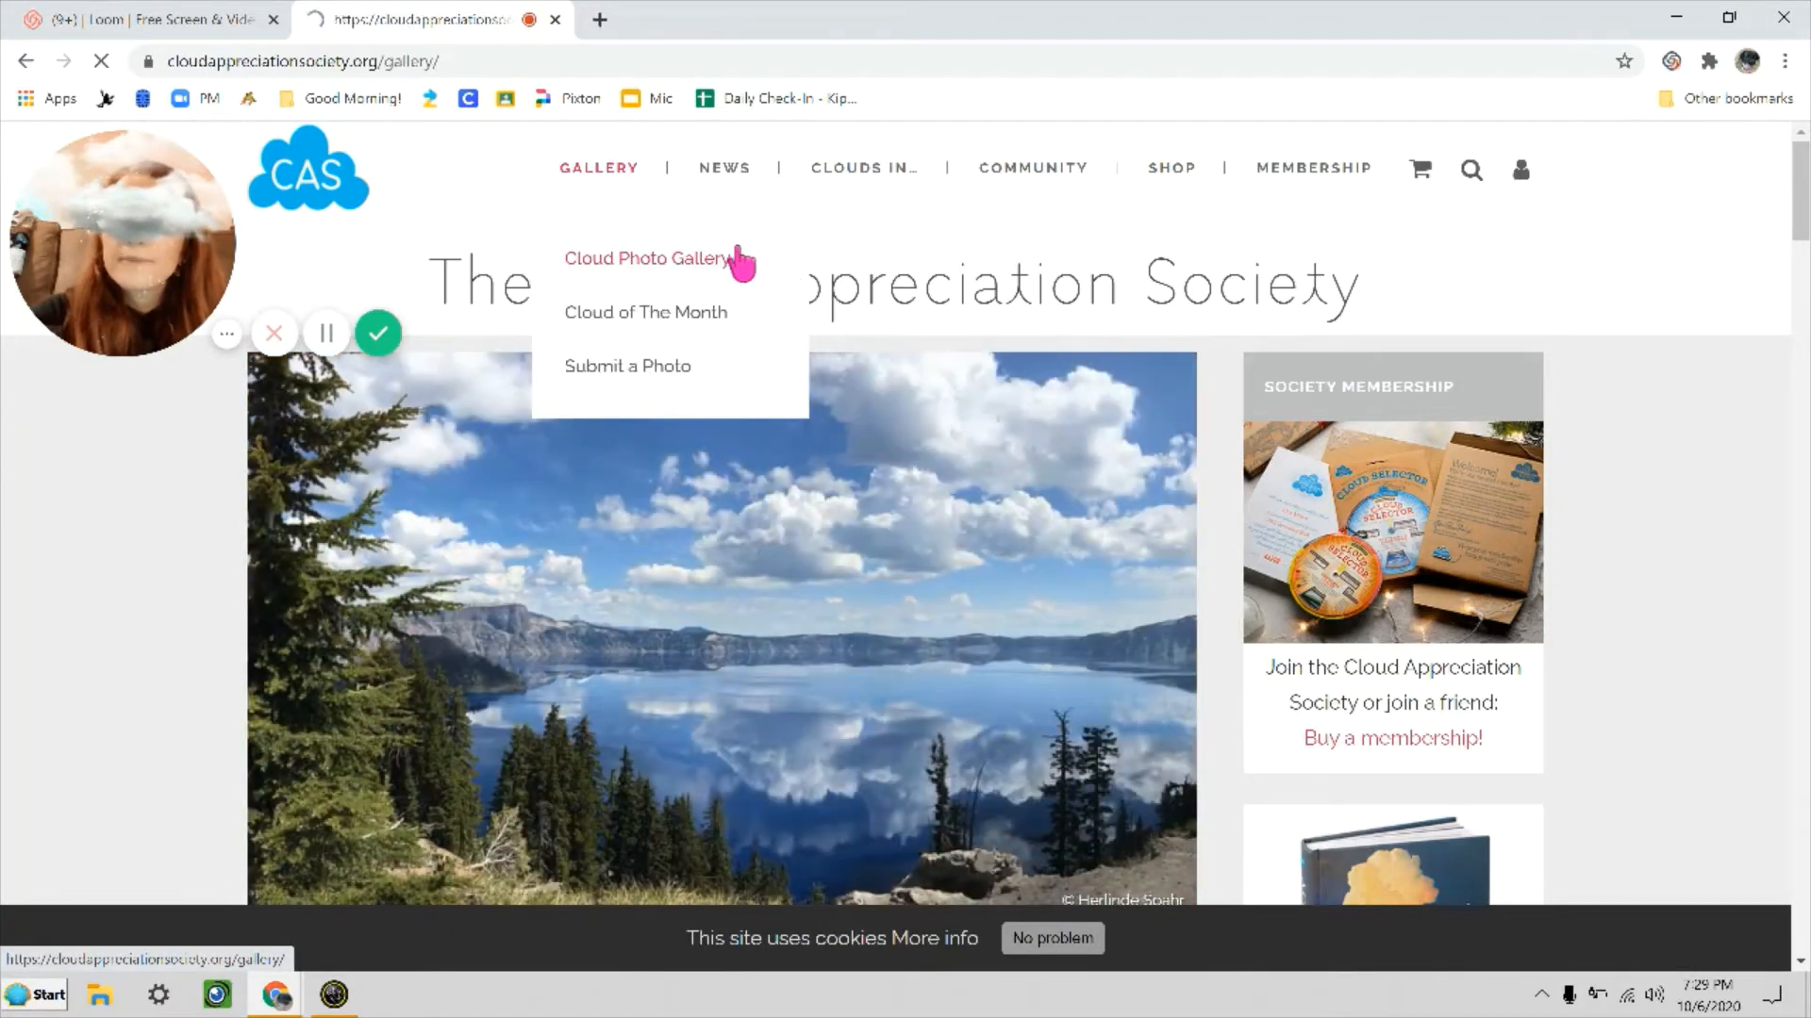
- Scroll to the gallery's bottom and load five more batches of photos with SHOW MORE
click(645, 258)
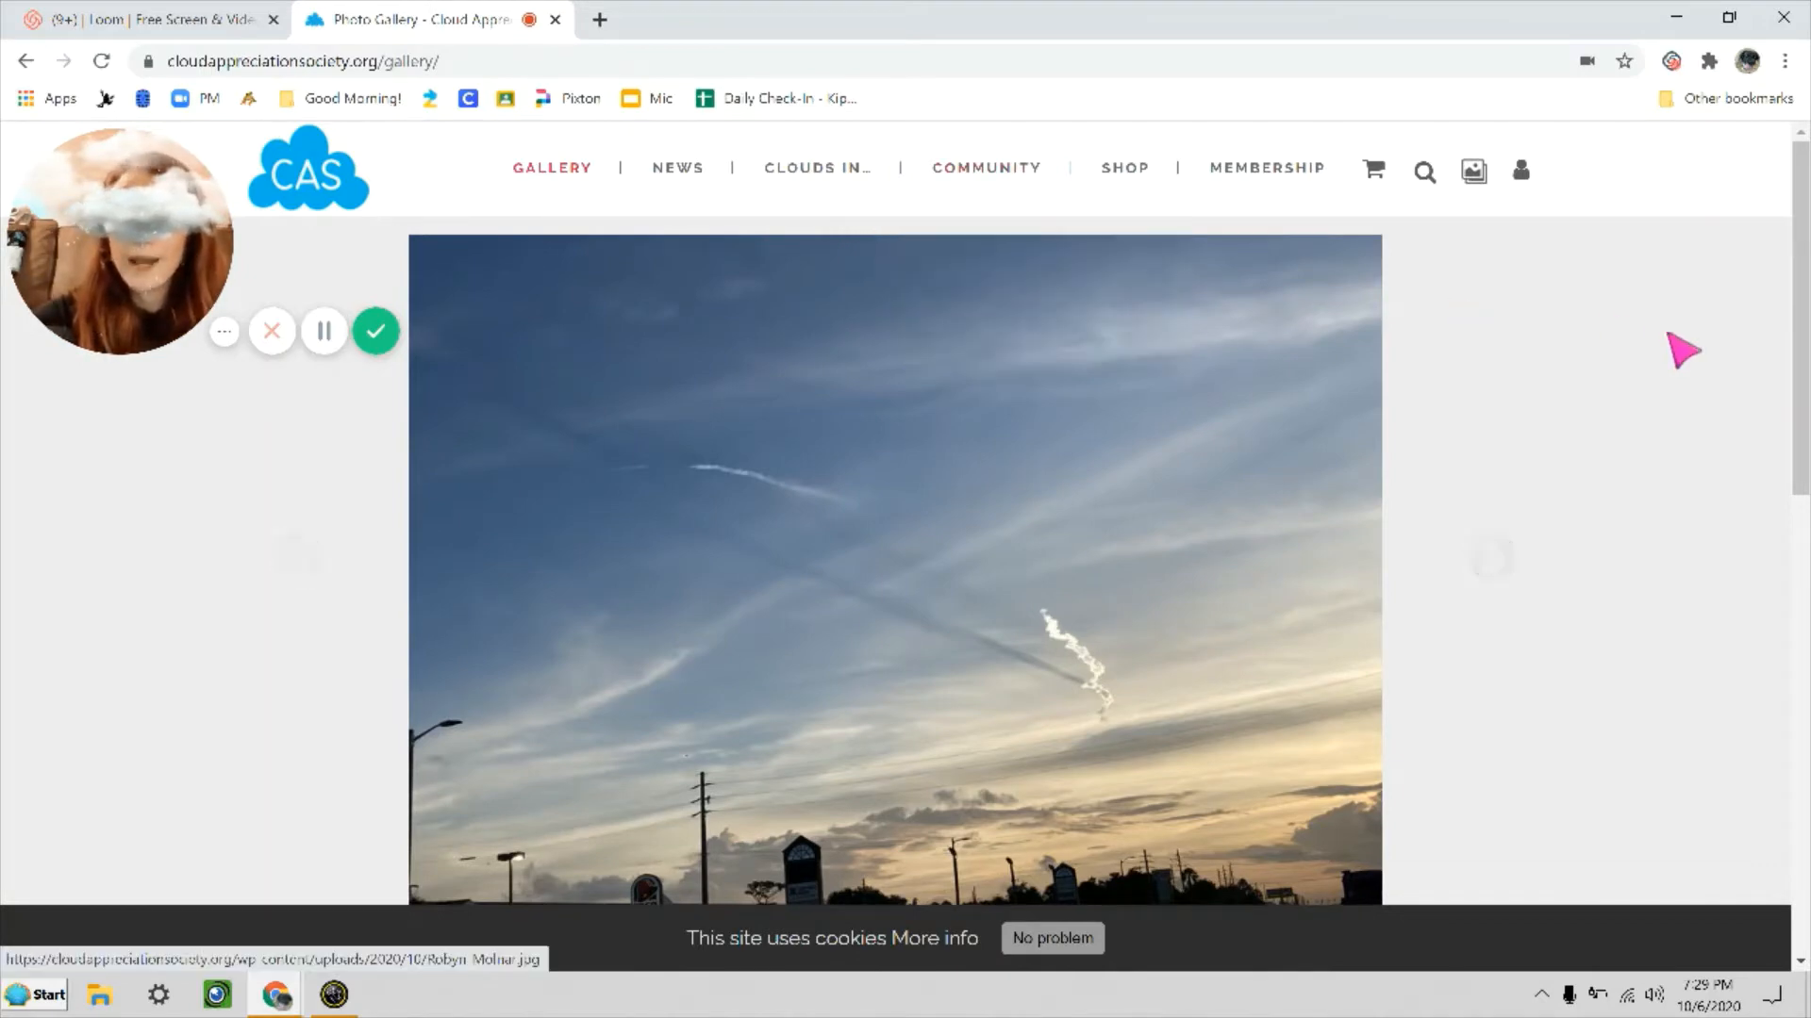
mouse_move(1576, 483)
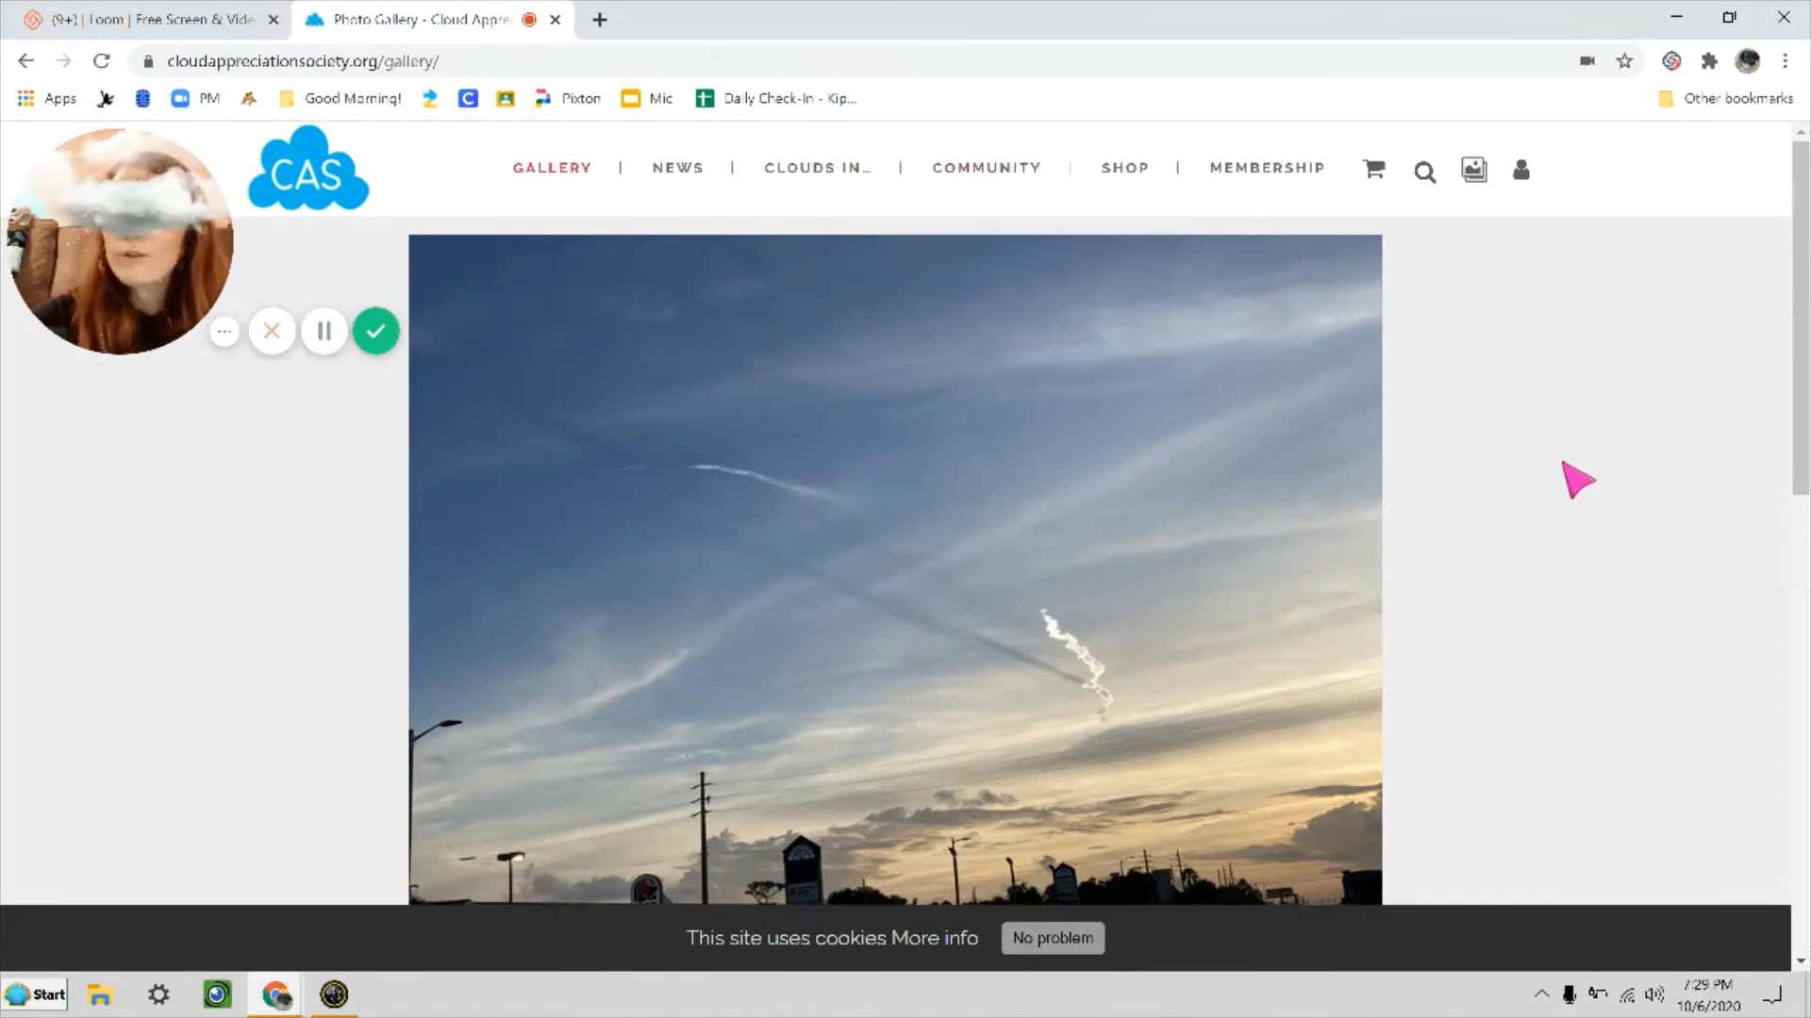
scroll(down, 3)
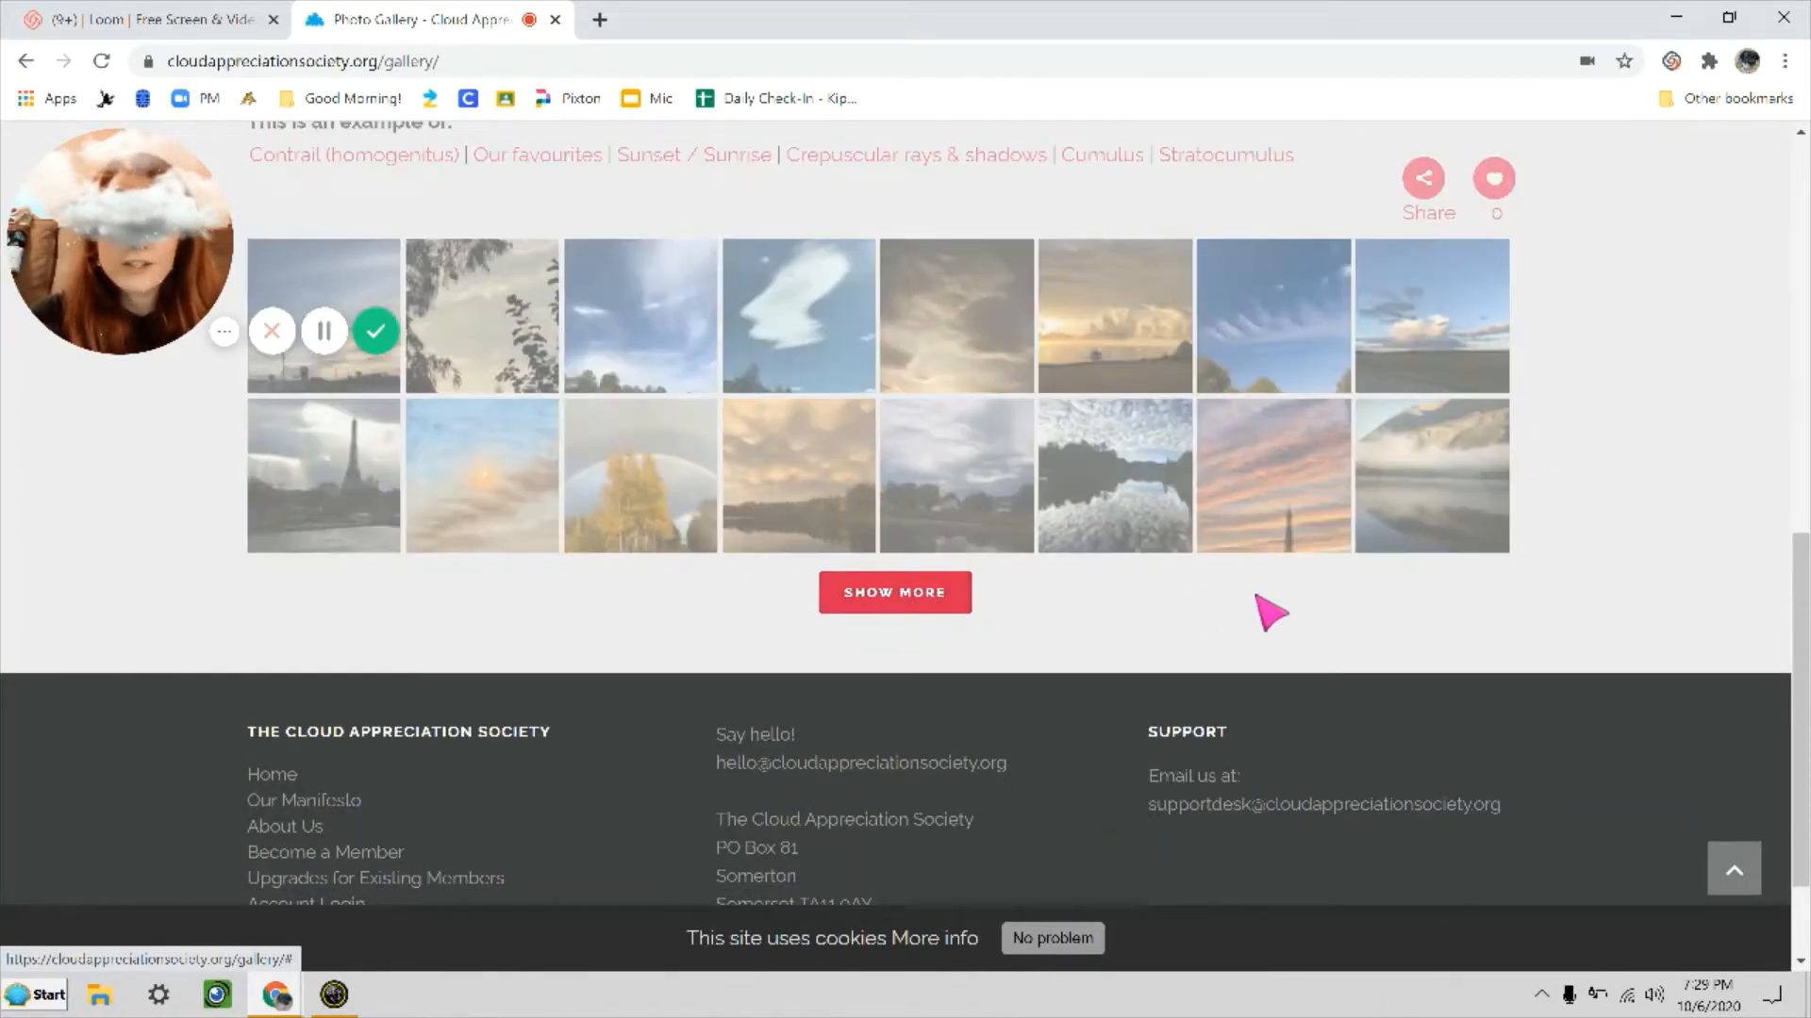
click(894, 592)
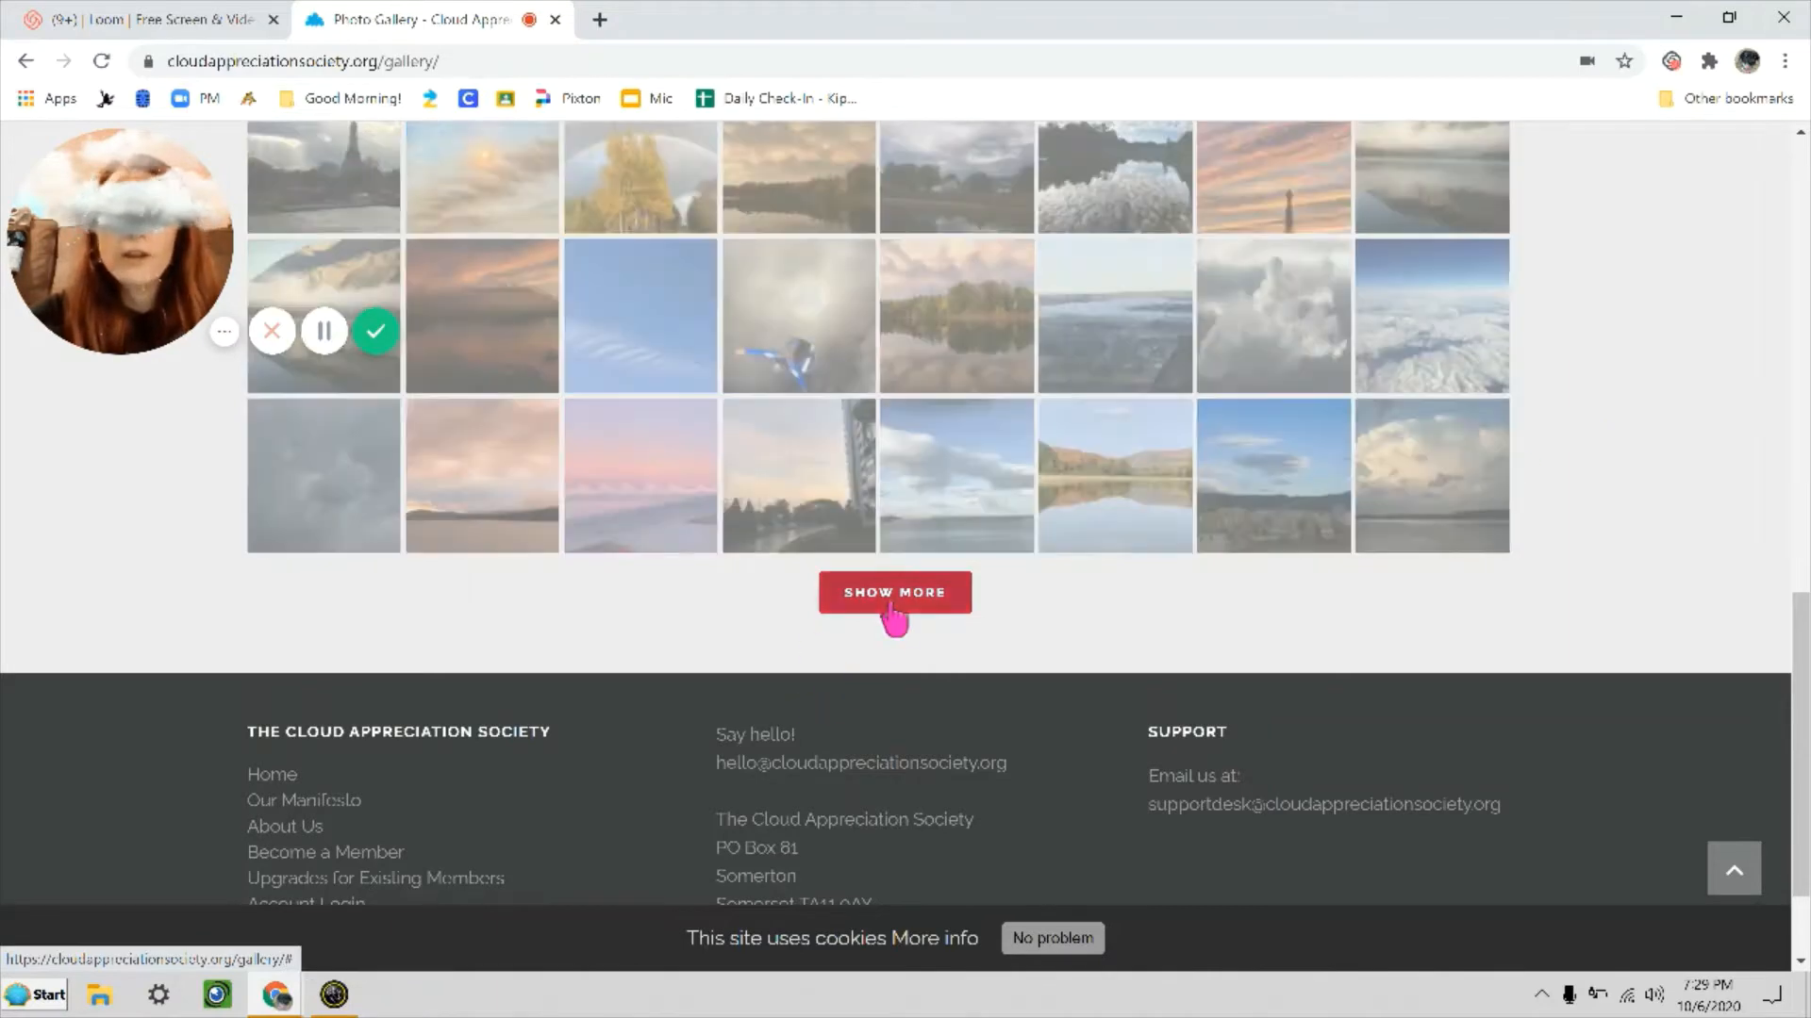
click(894, 592)
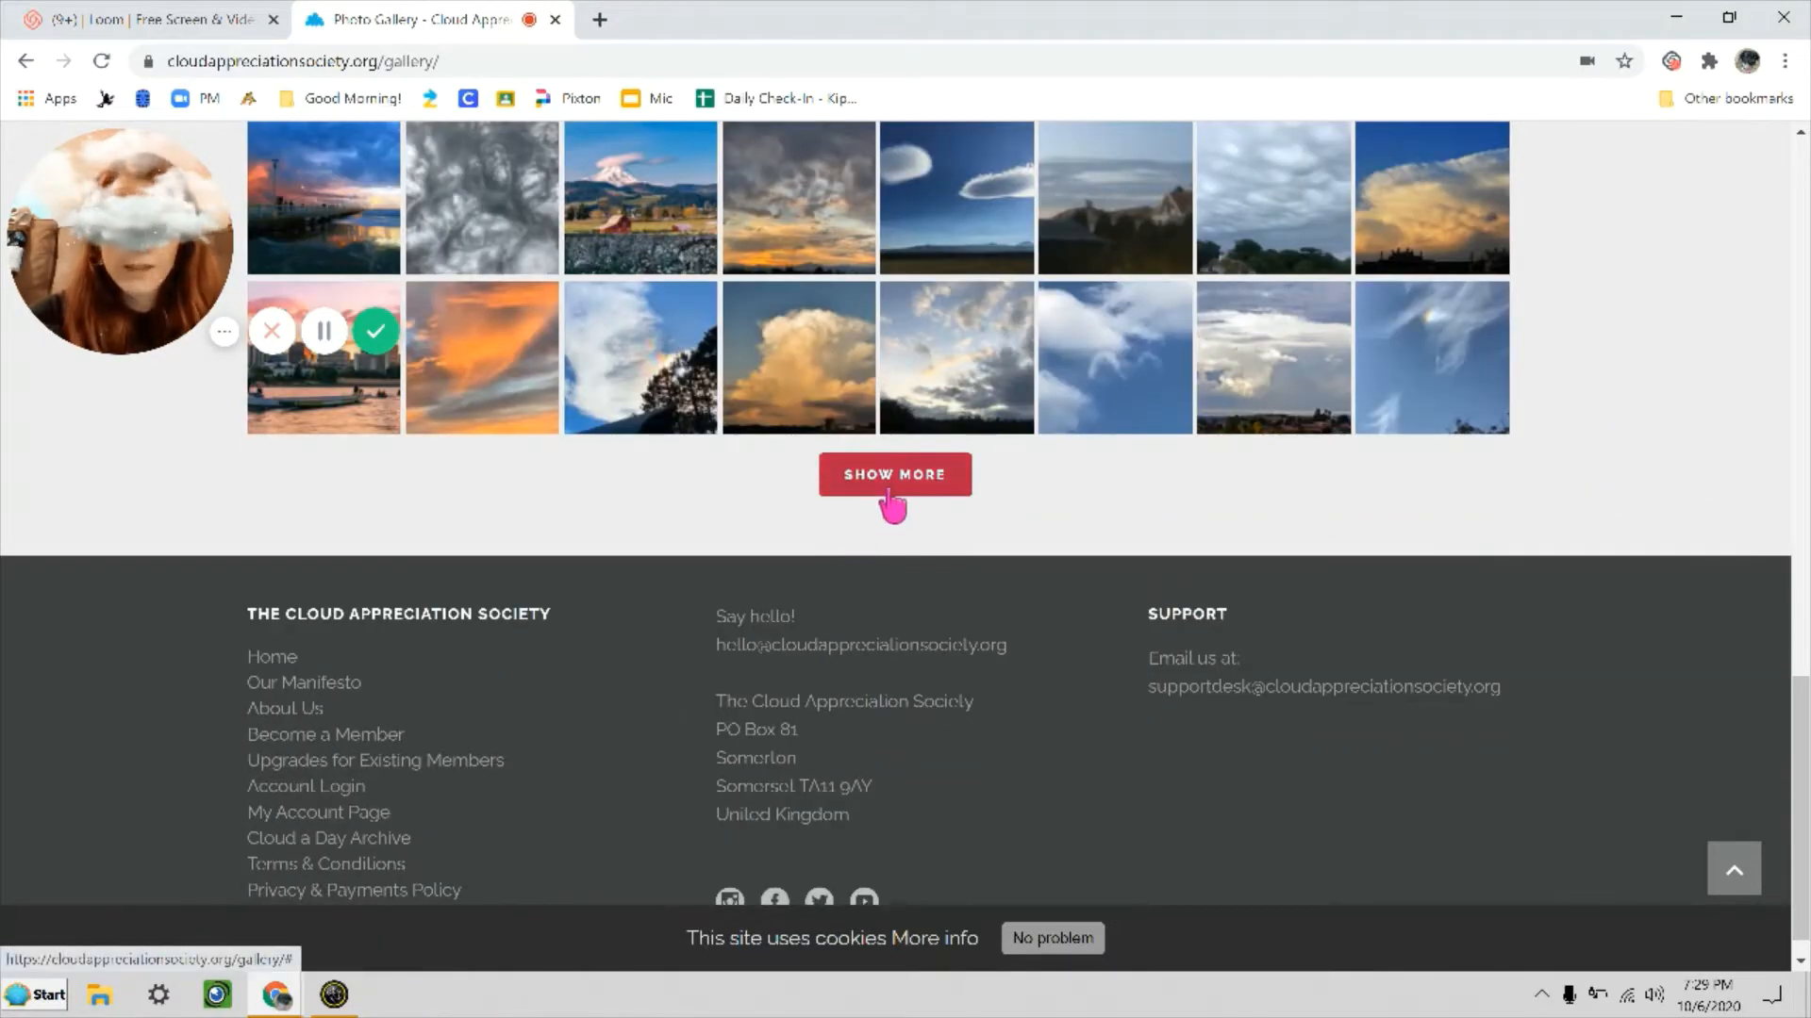
click(894, 475)
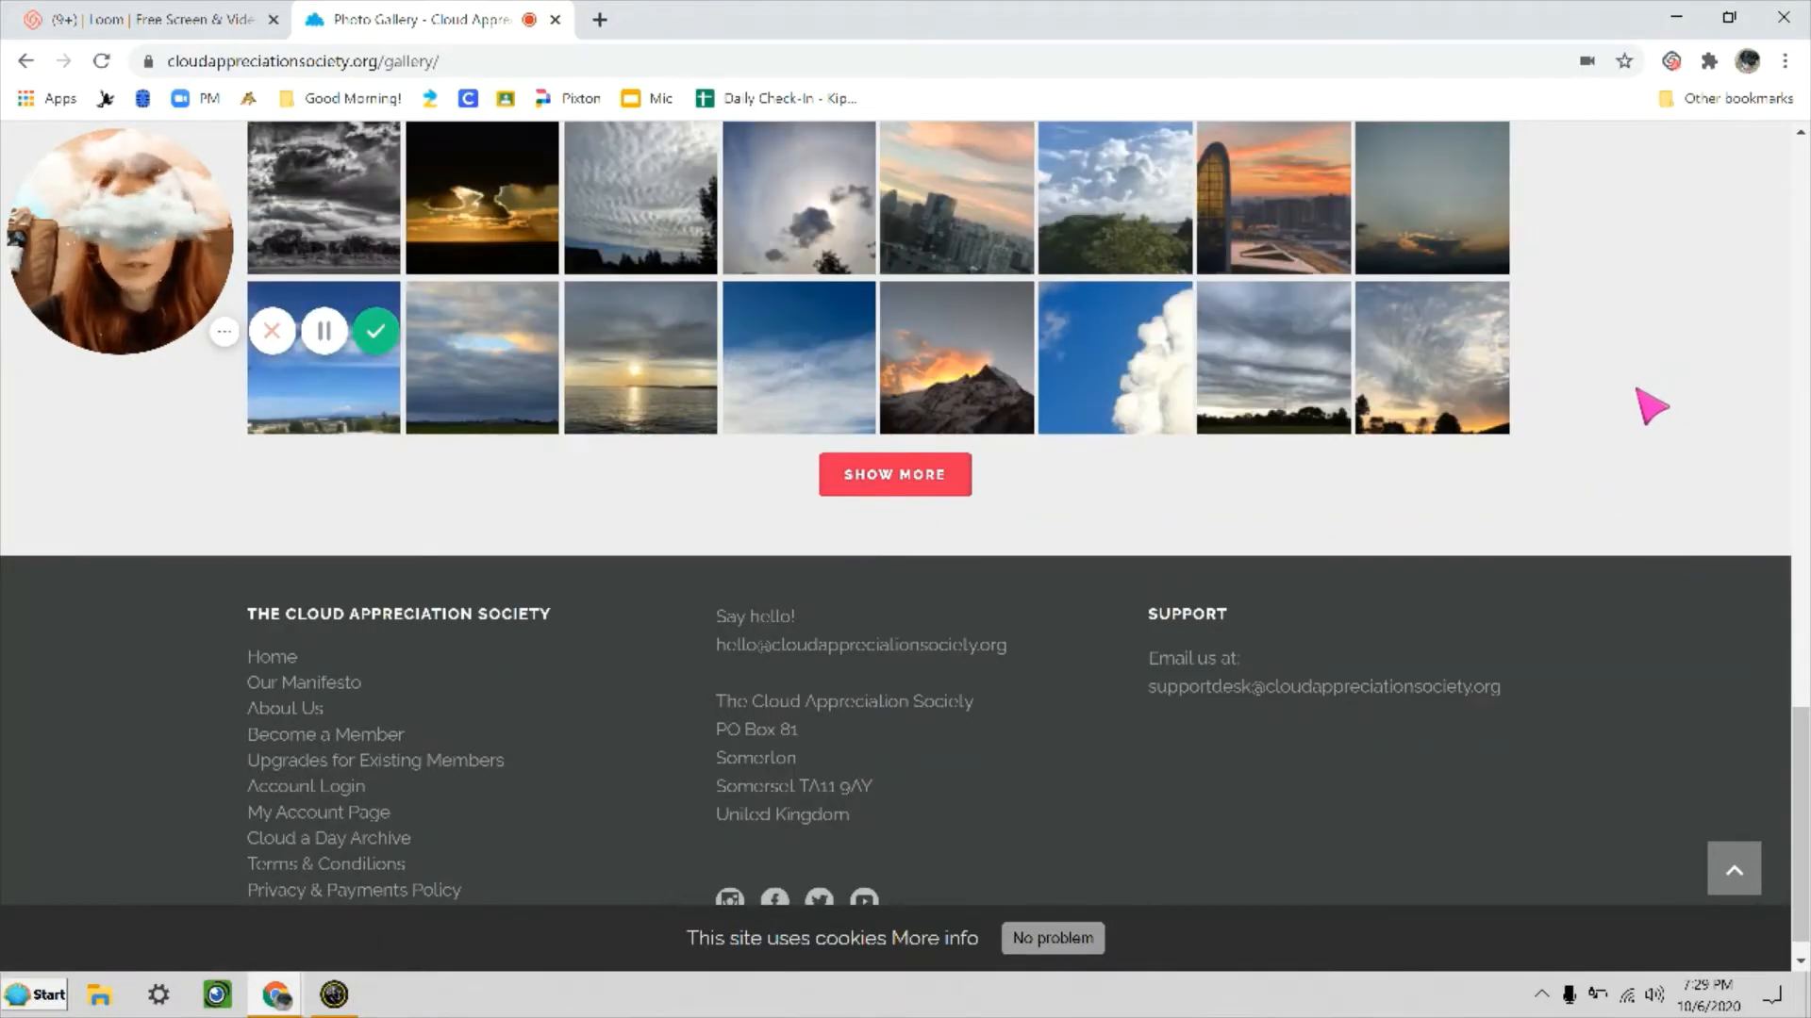
click(894, 474)
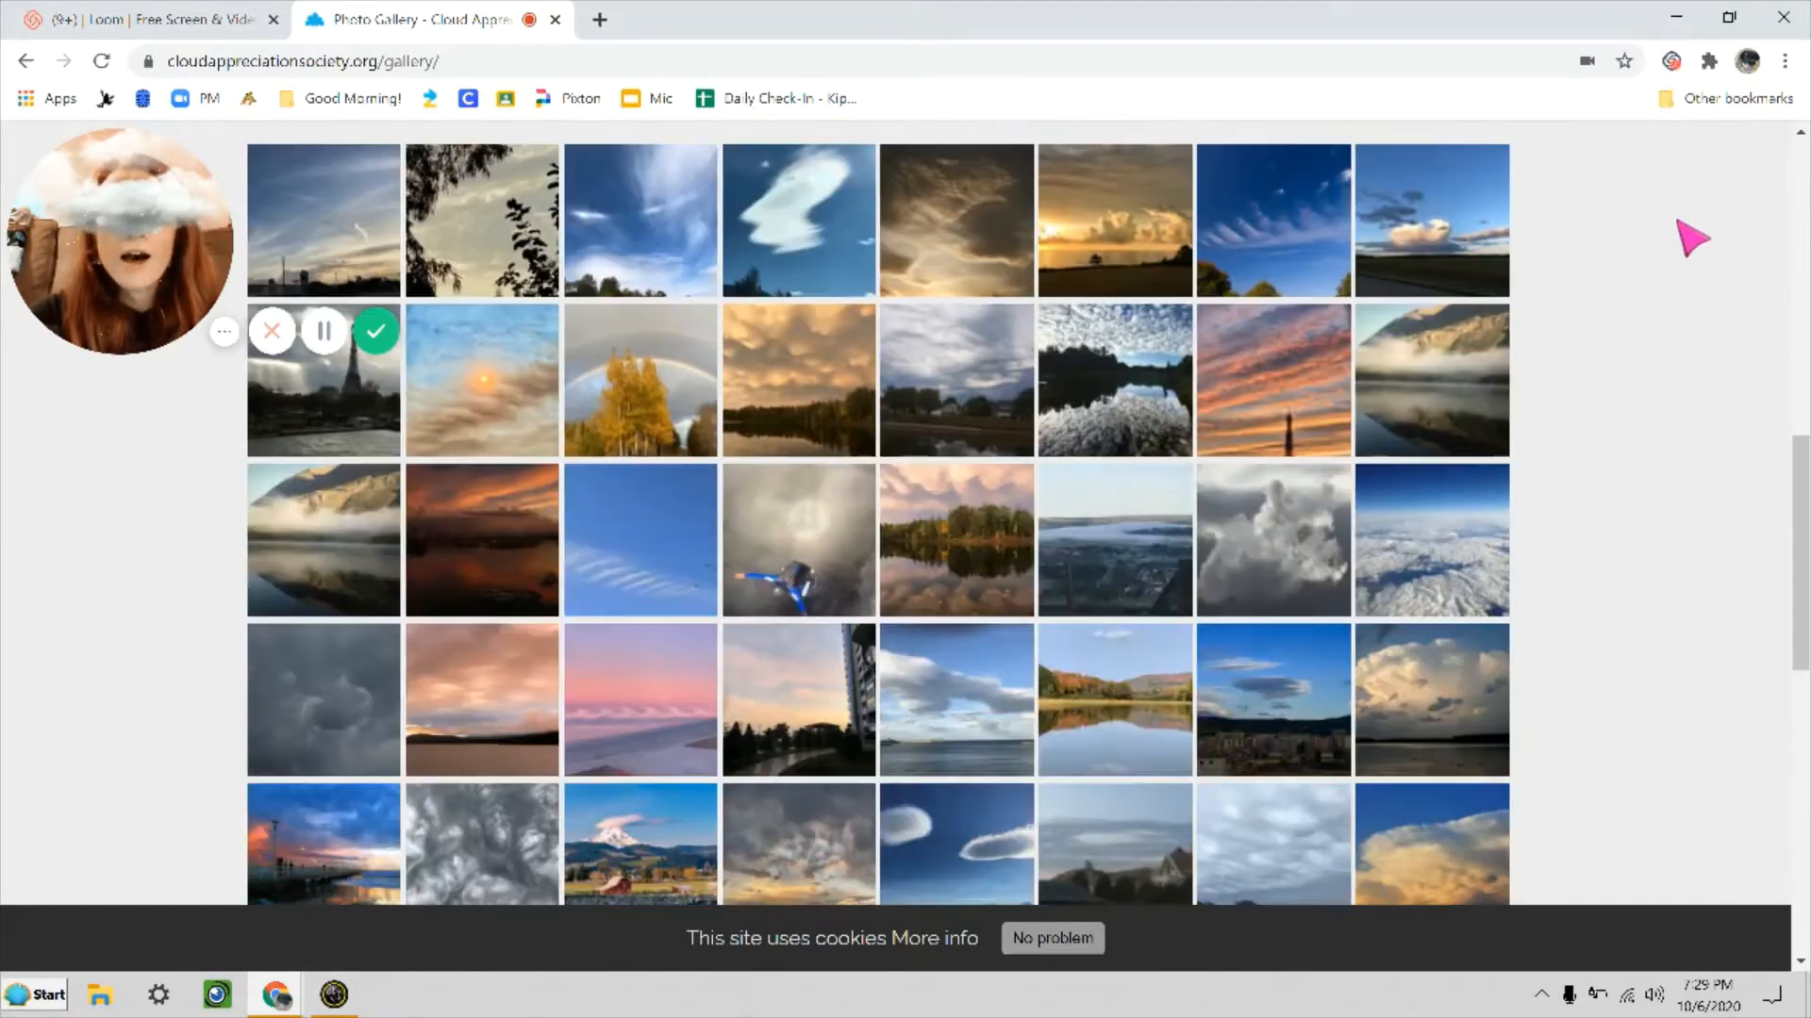
scroll(down, 3)
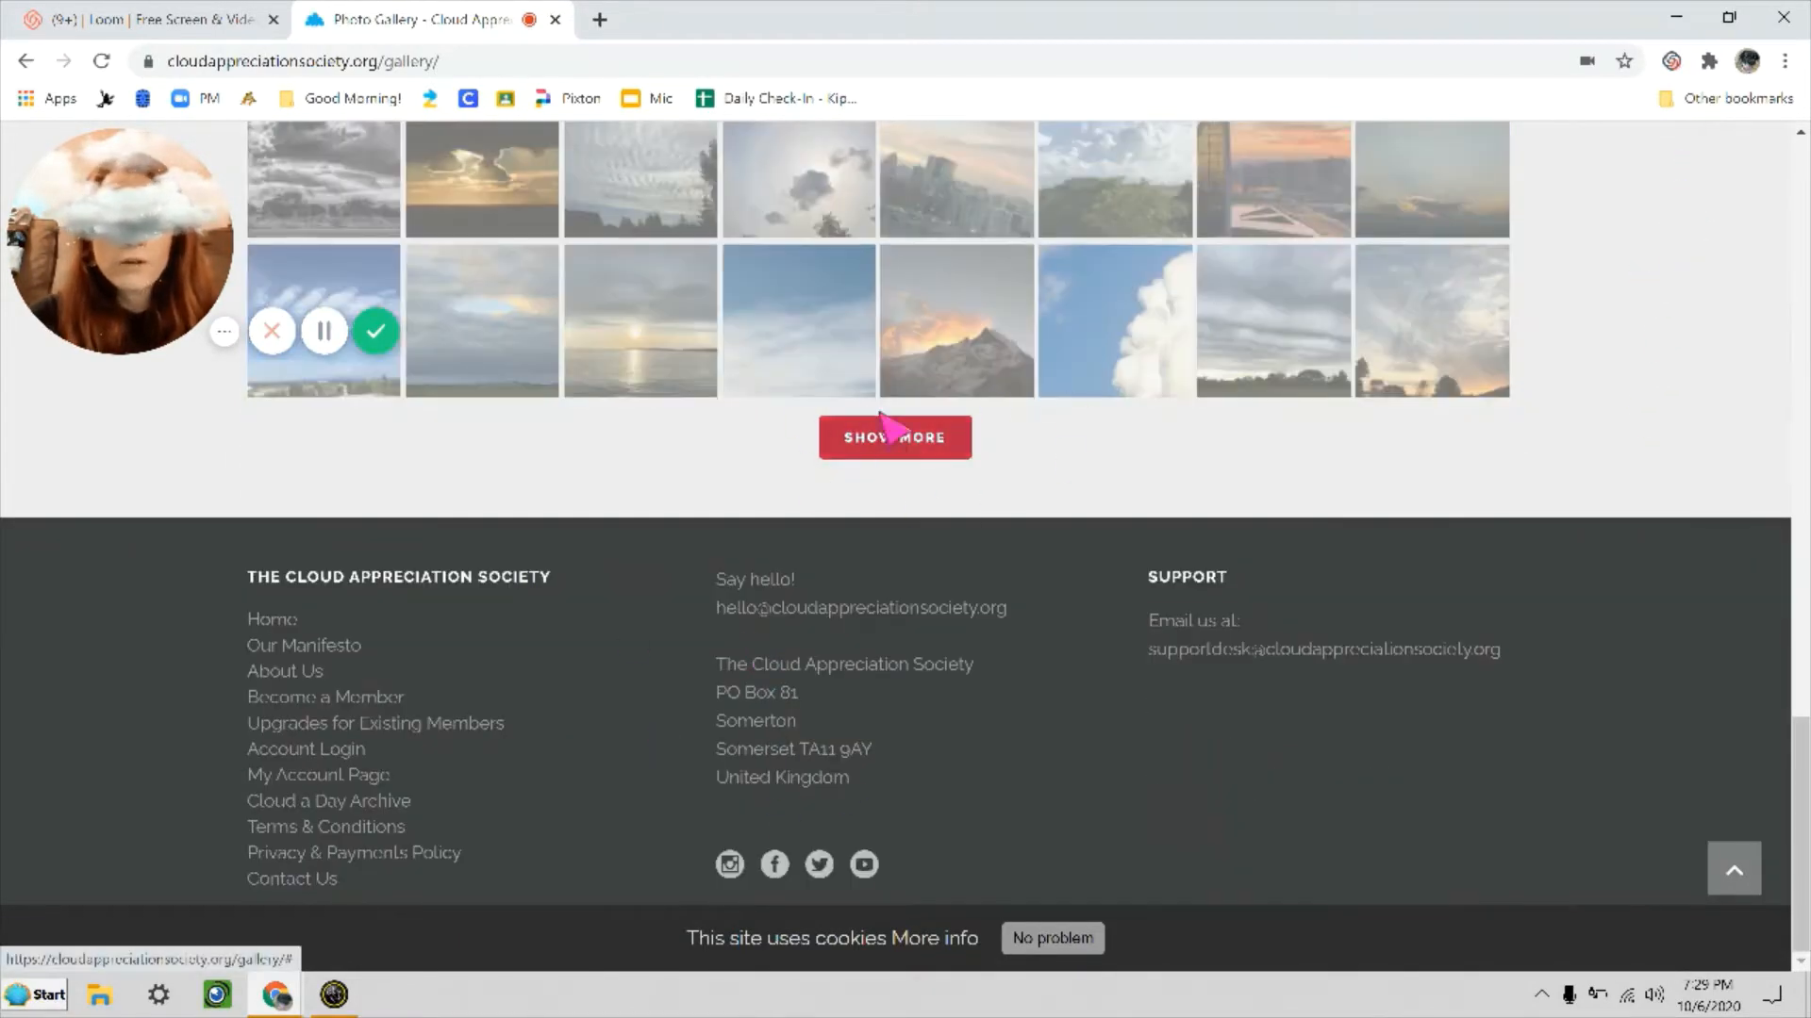
click(894, 437)
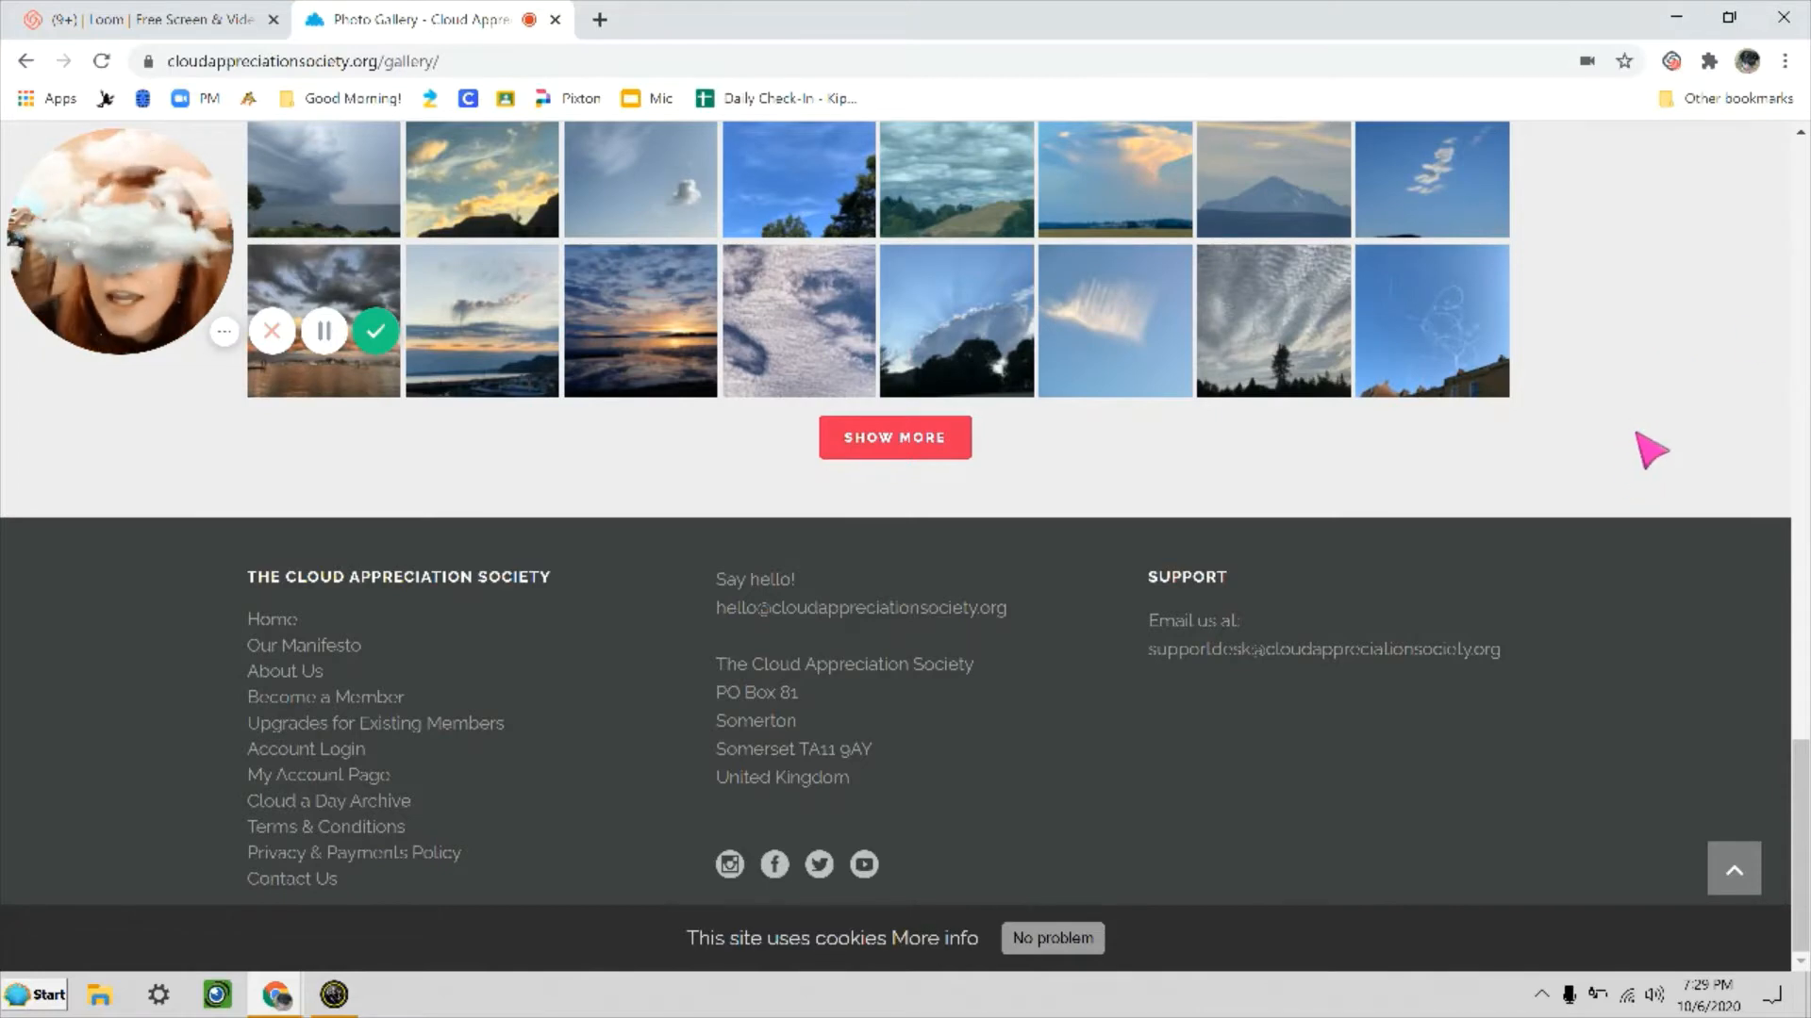
- Open the white cumulus Gold Coast photo and scroll to its caption and tags
click(893, 437)
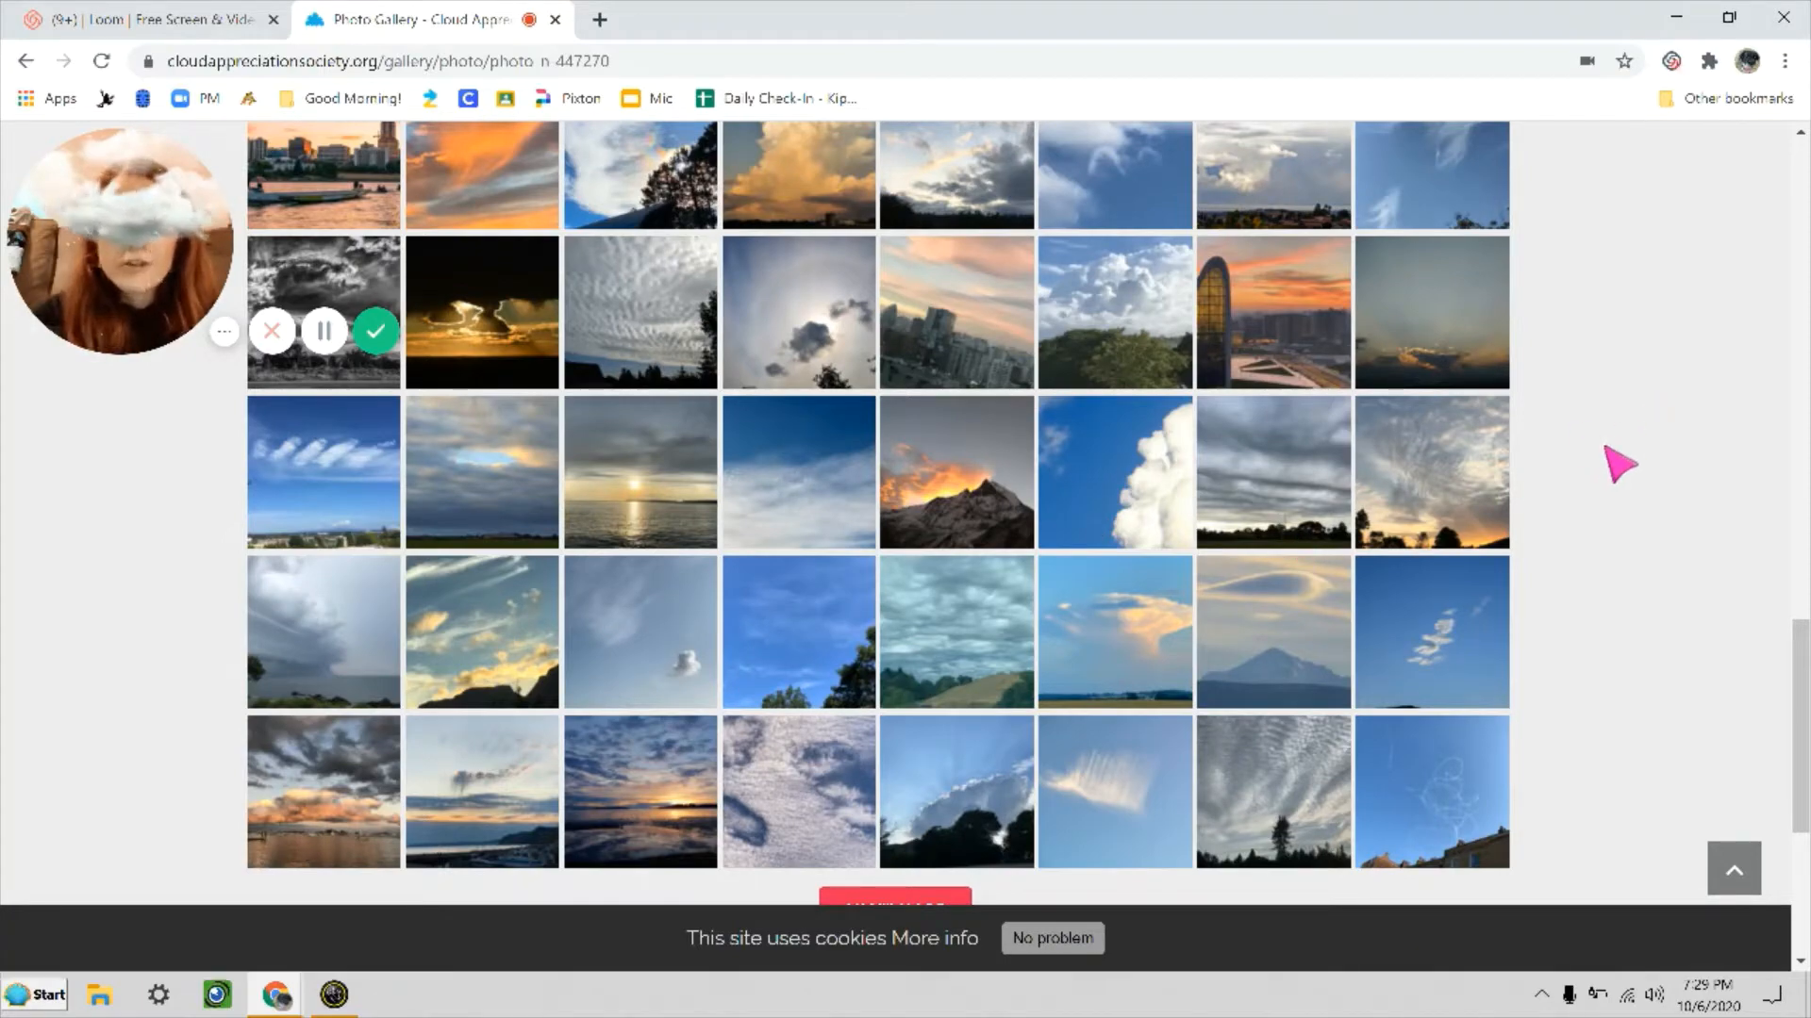
scroll(down, 3)
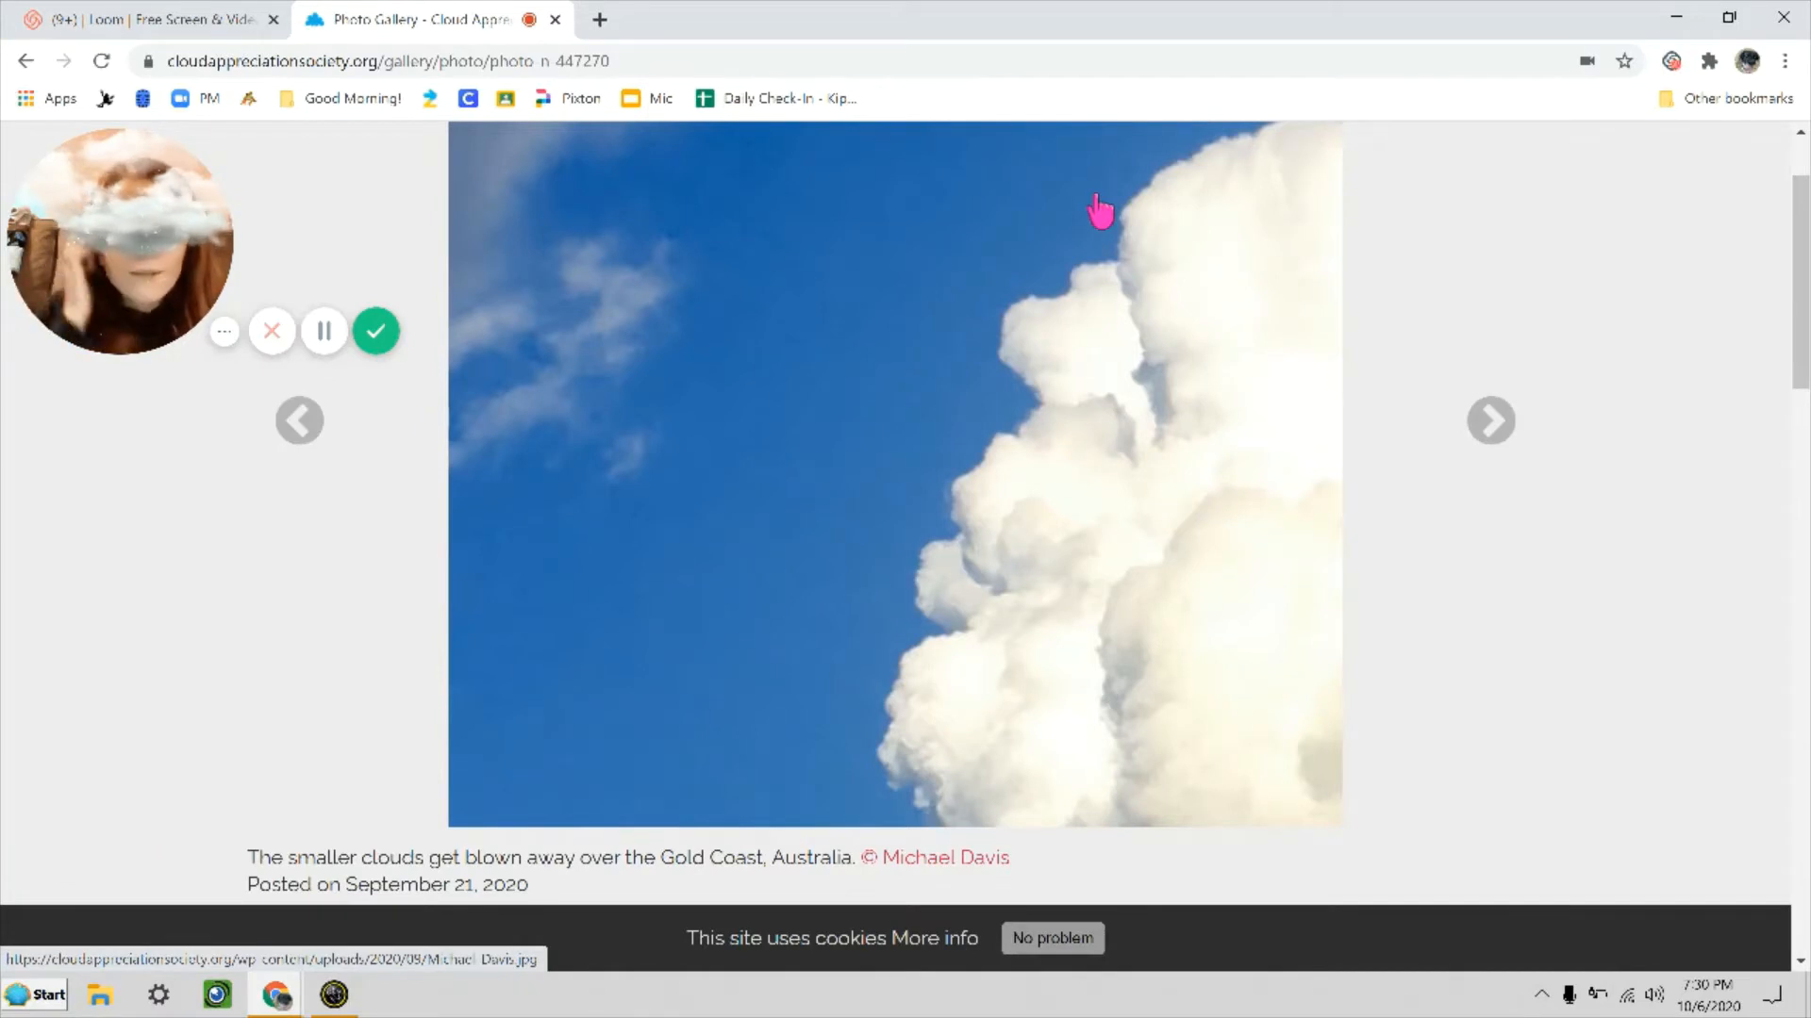
mouse_move(1784, 289)
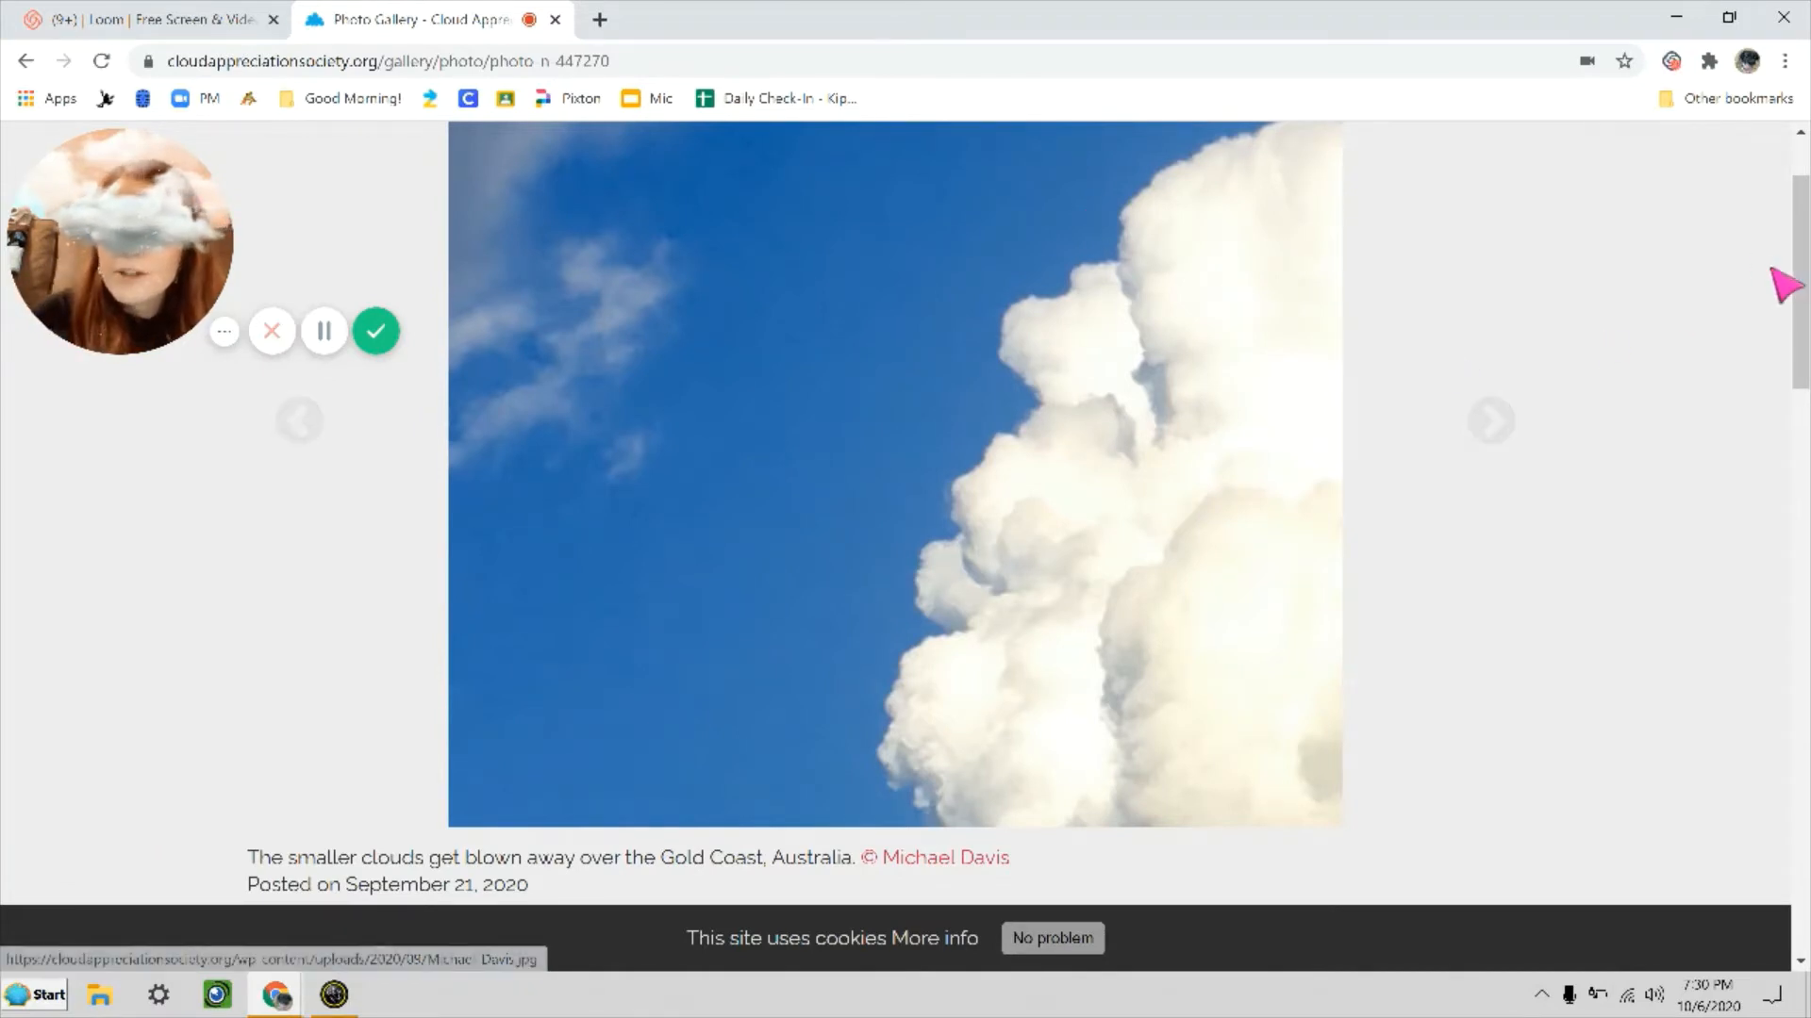
scroll(down, 3)
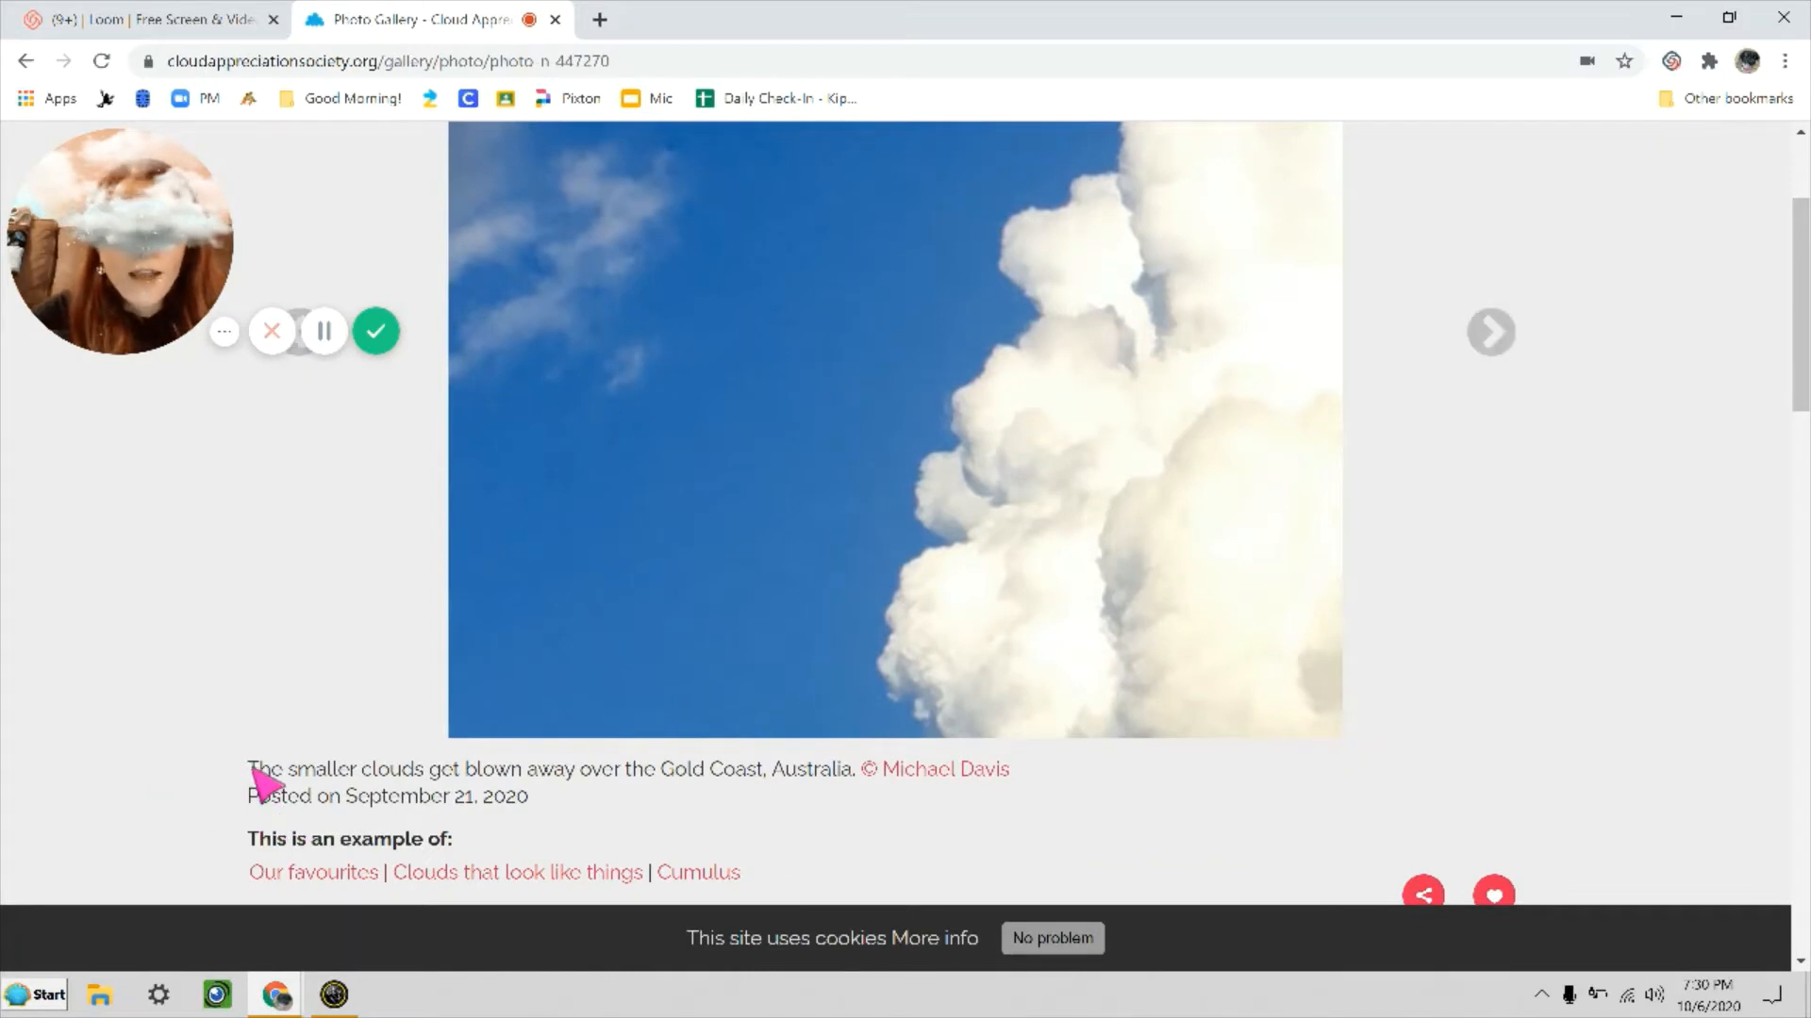
mouse_move(543, 773)
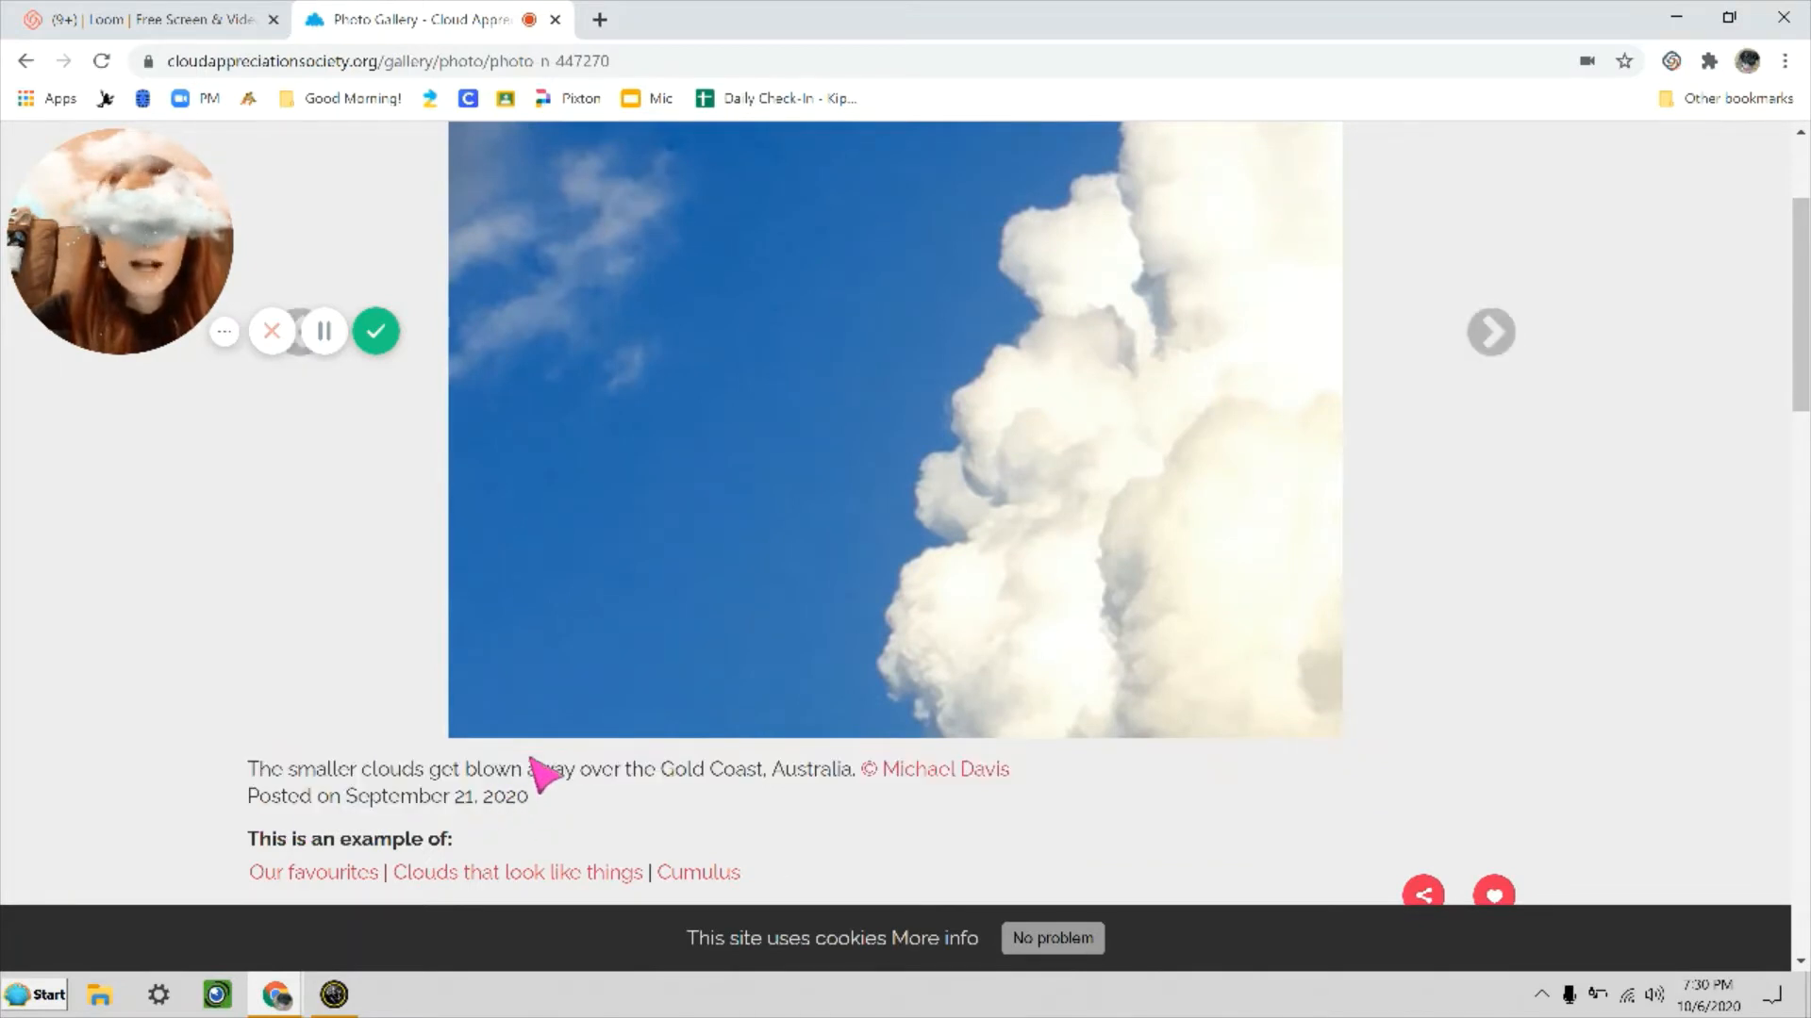
mouse_move(801, 794)
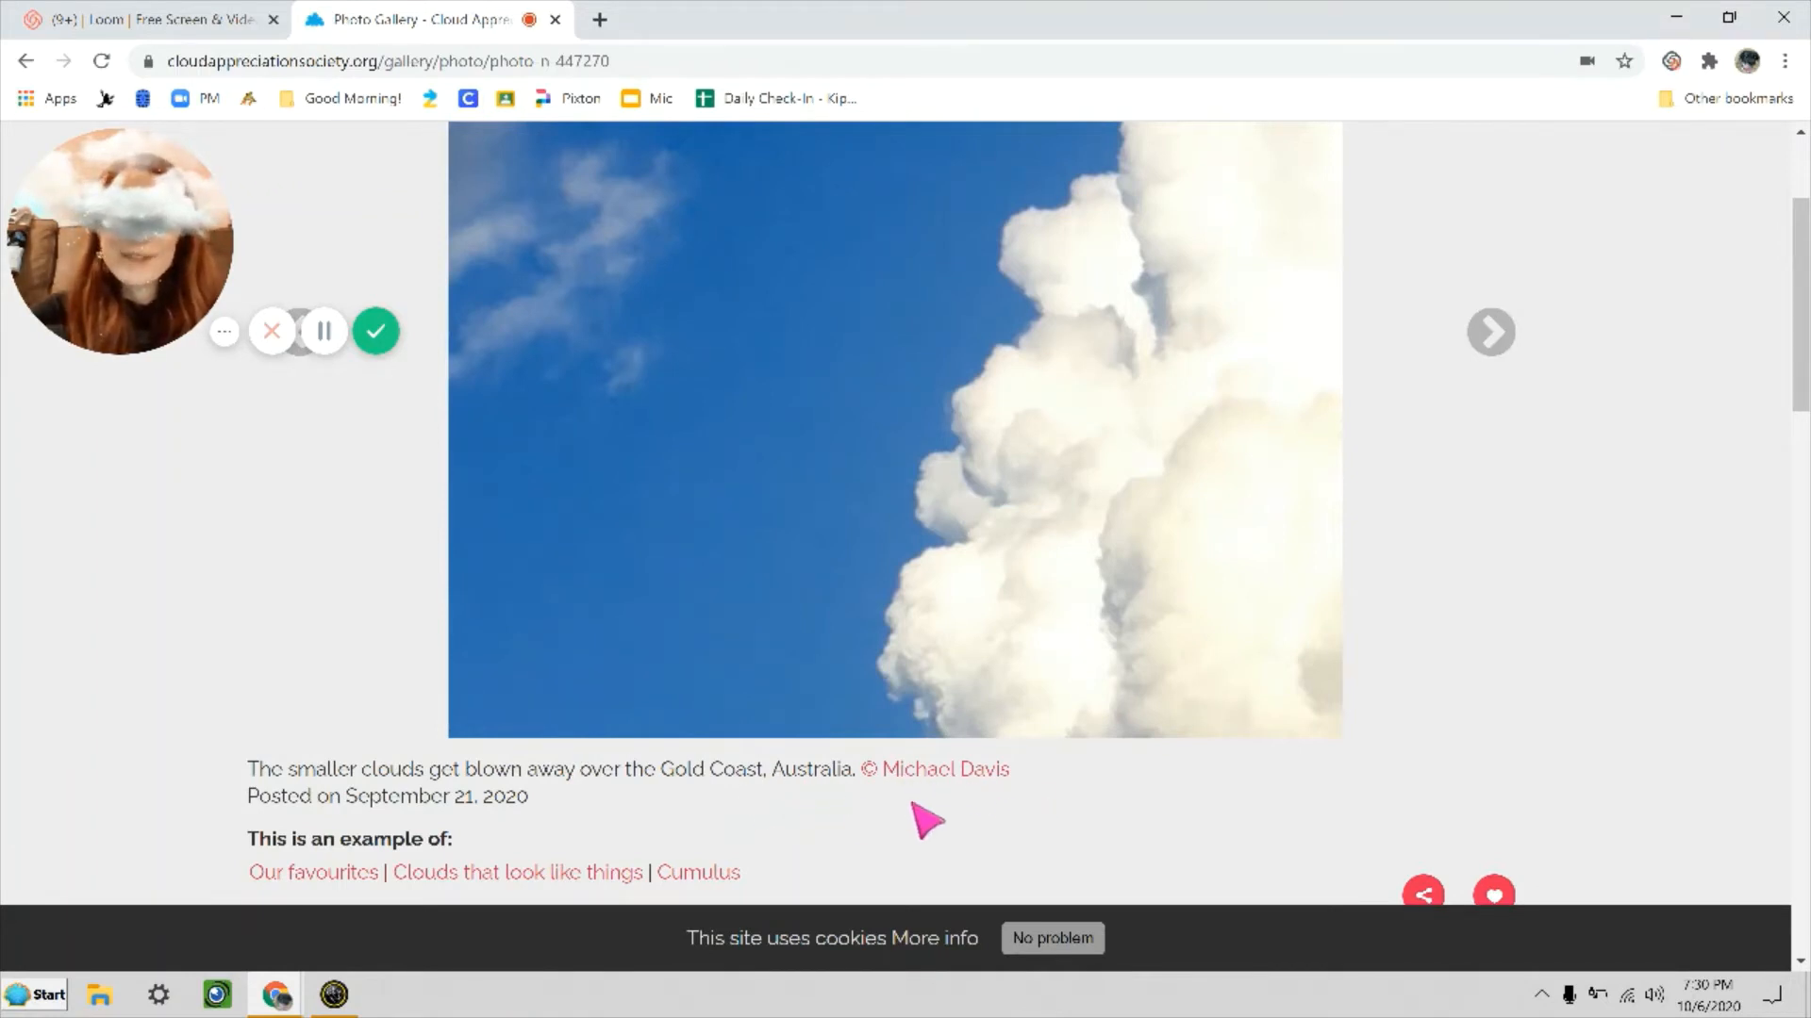
mouse_move(531, 912)
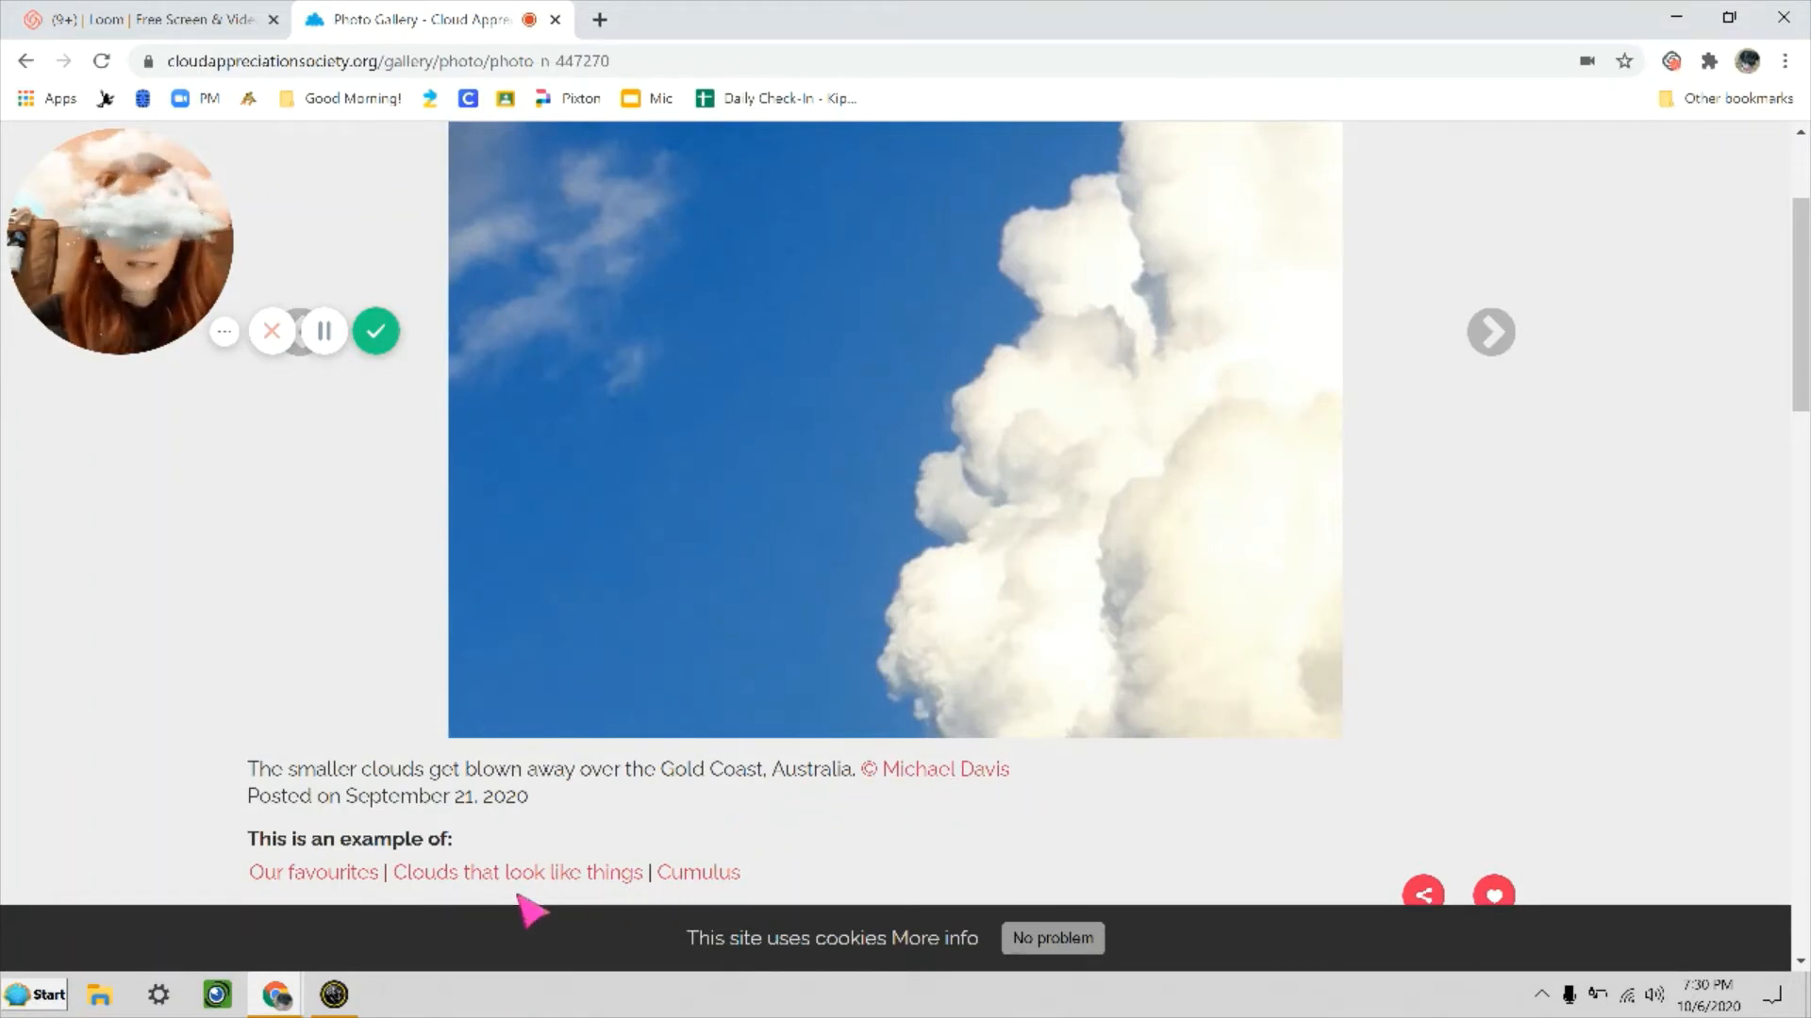
mouse_move(494, 834)
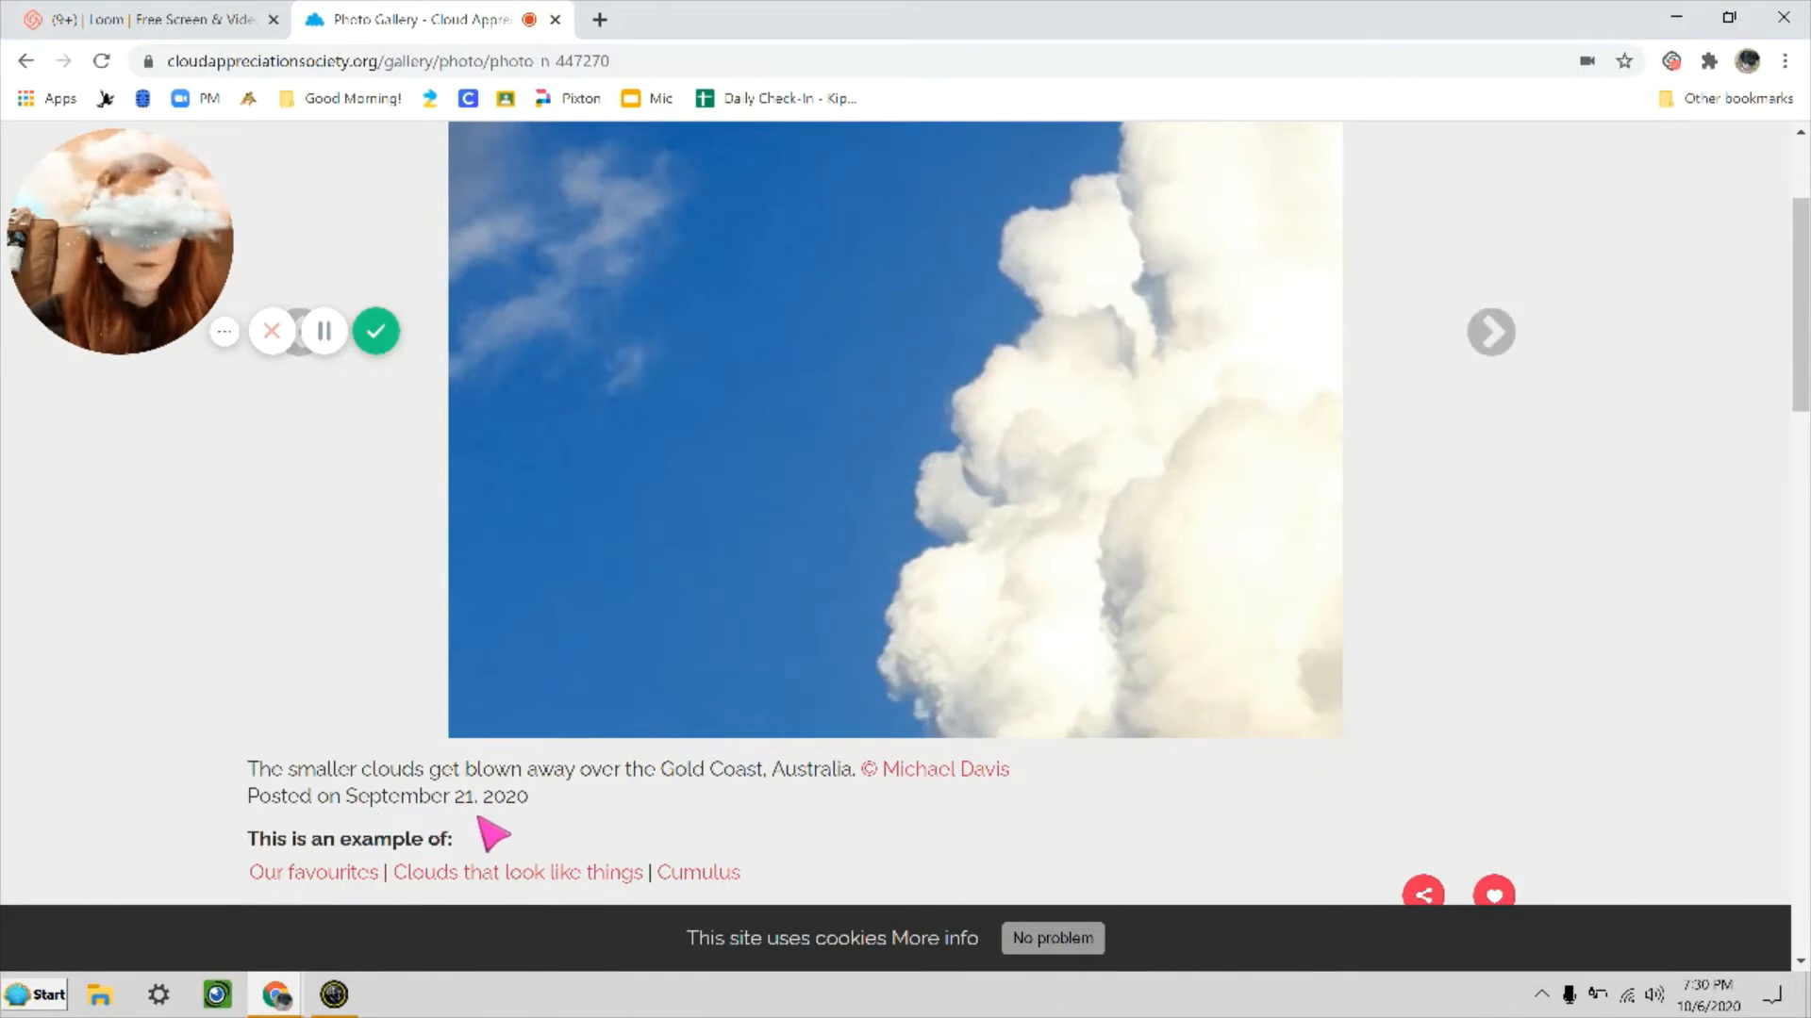
right_click(510, 828)
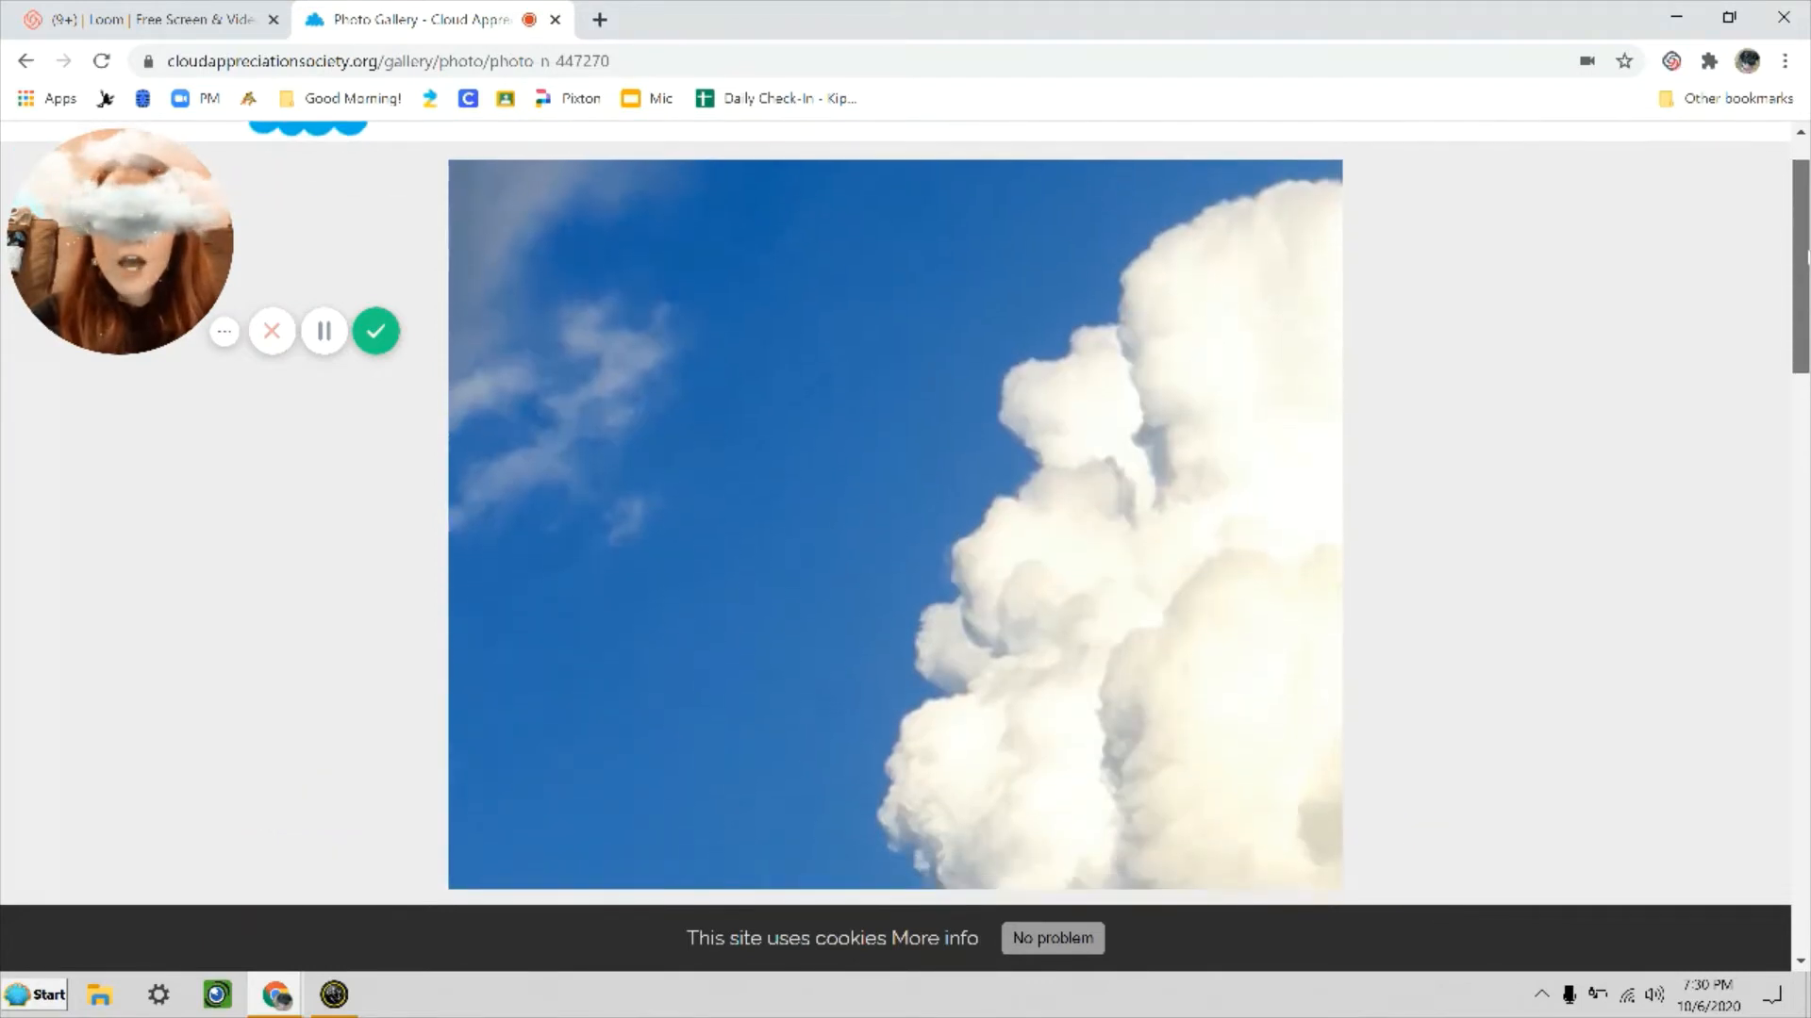
- Scroll down the Gold Coast photo page past its tags to the related thumbnails
scroll(down, 3)
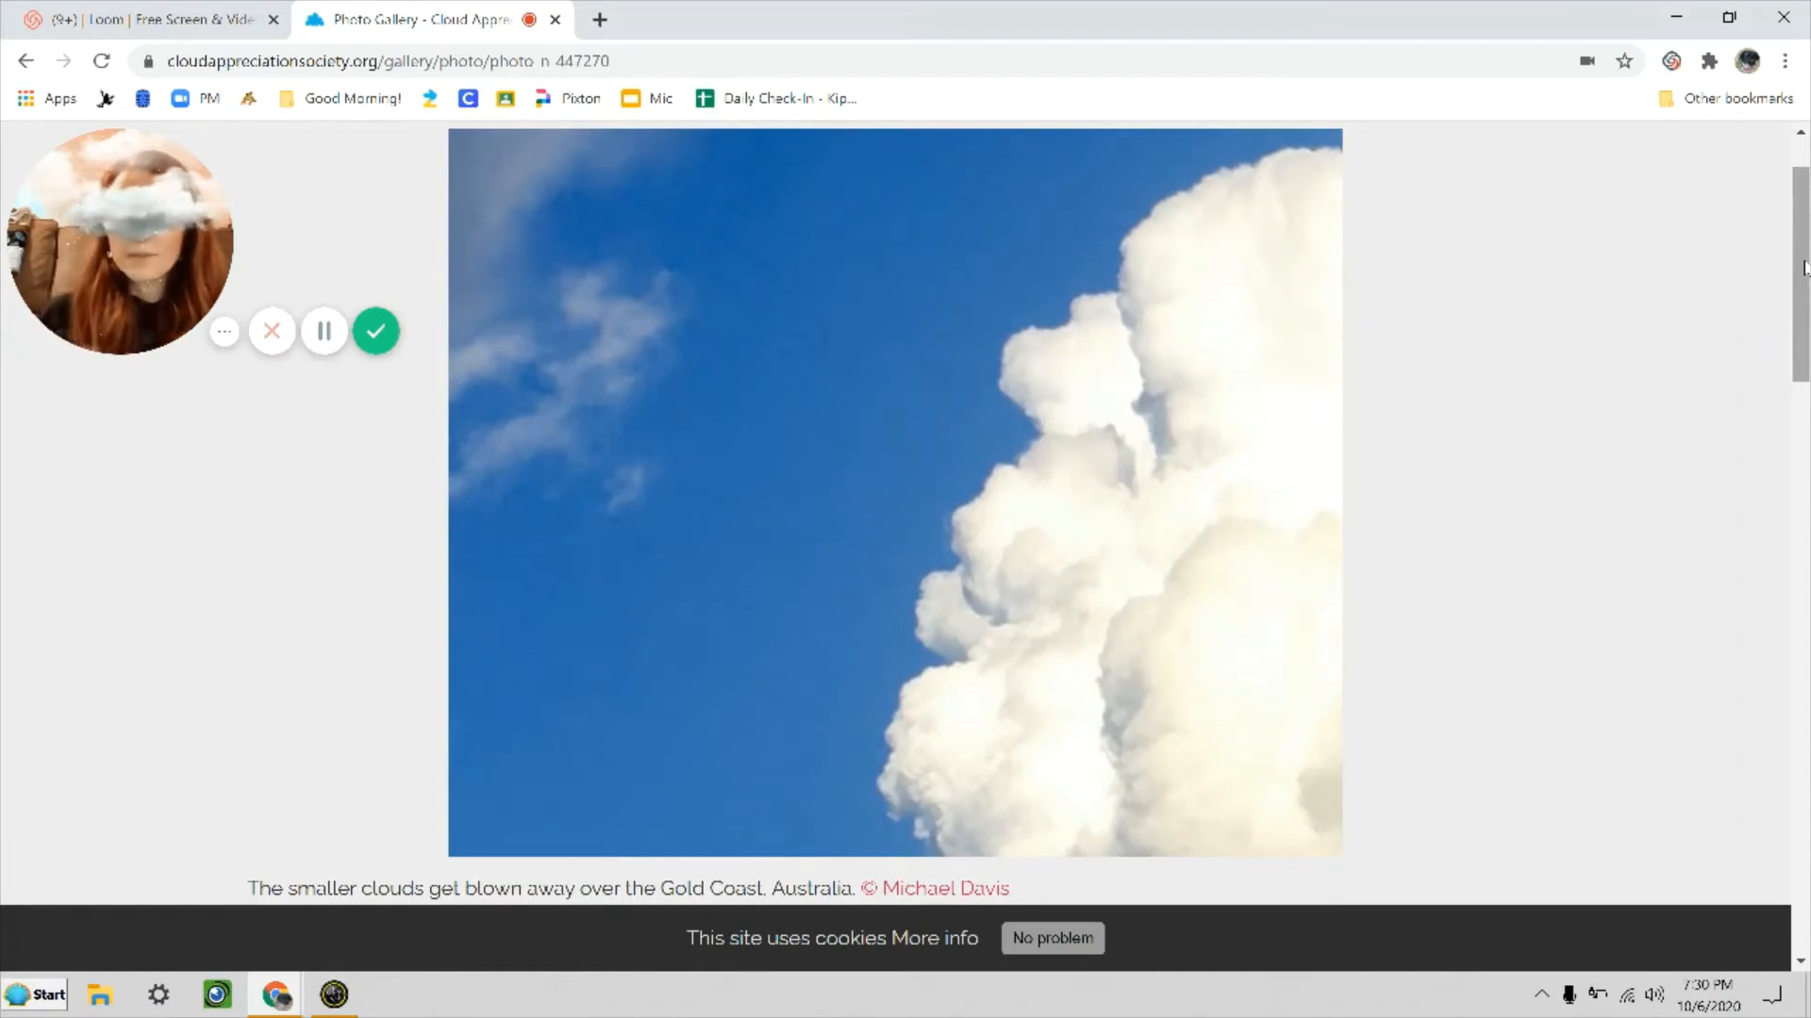
scroll(down, 3)
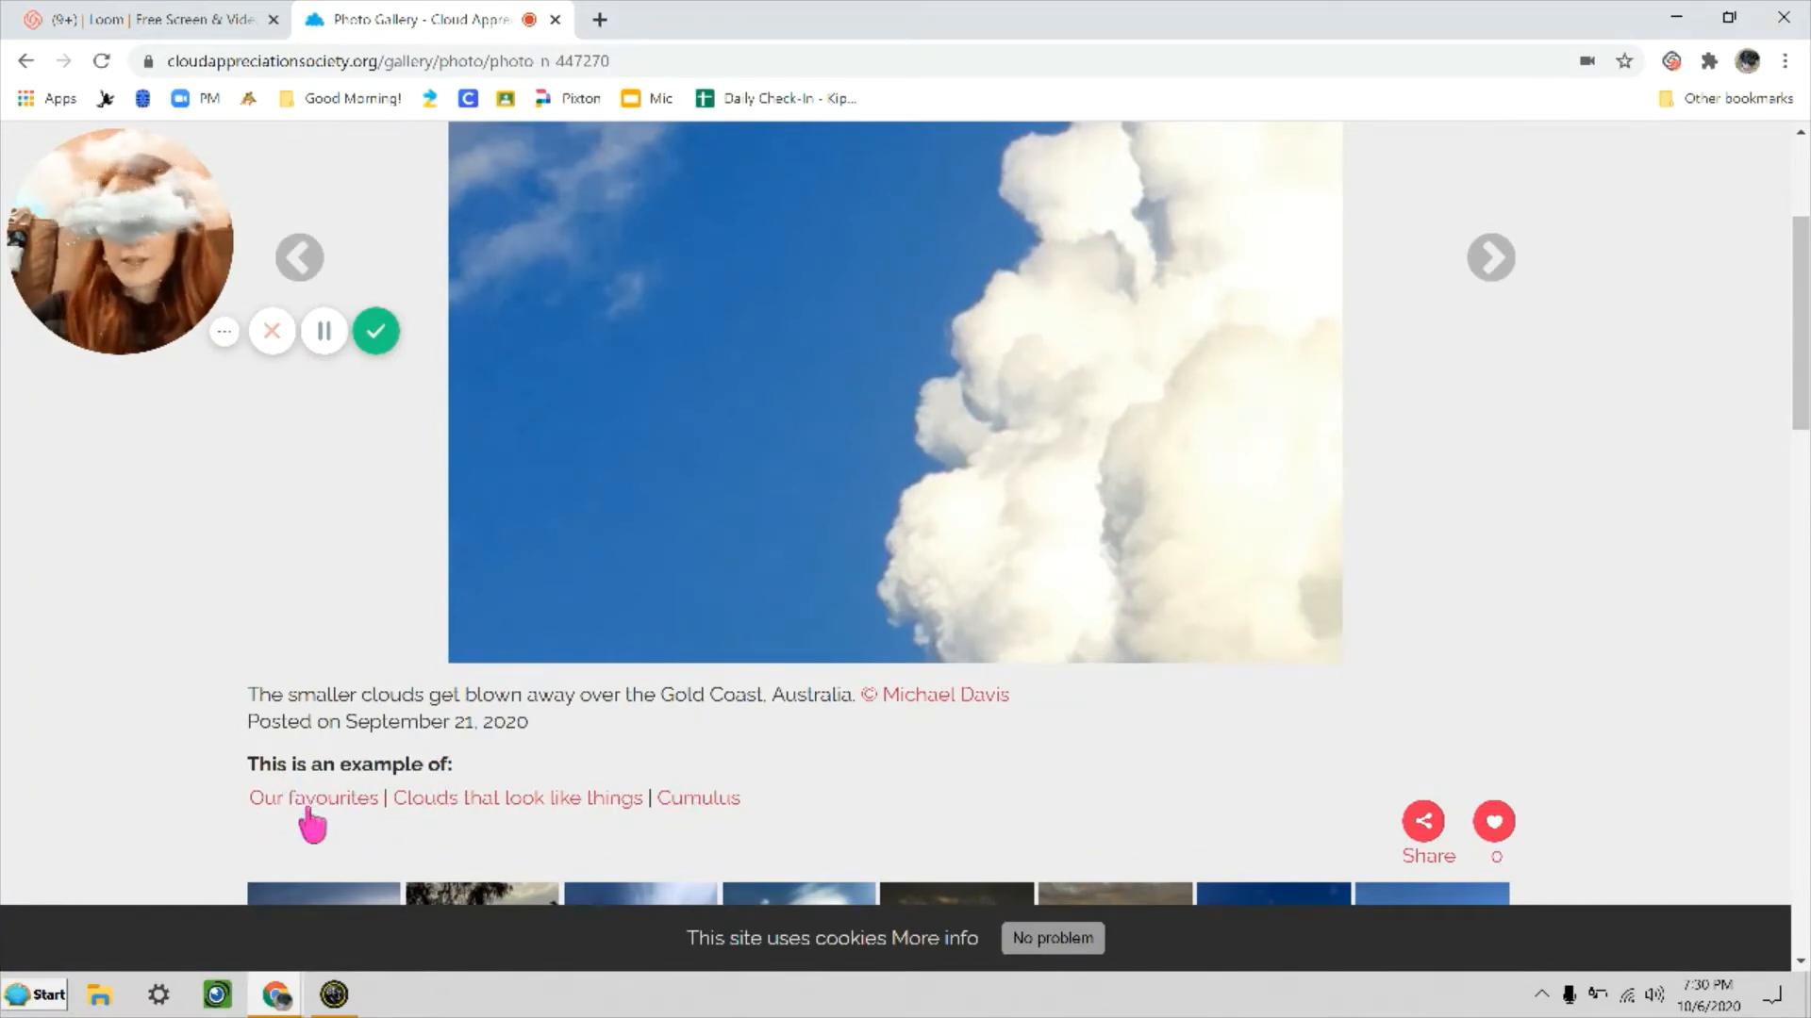
mouse_move(277, 809)
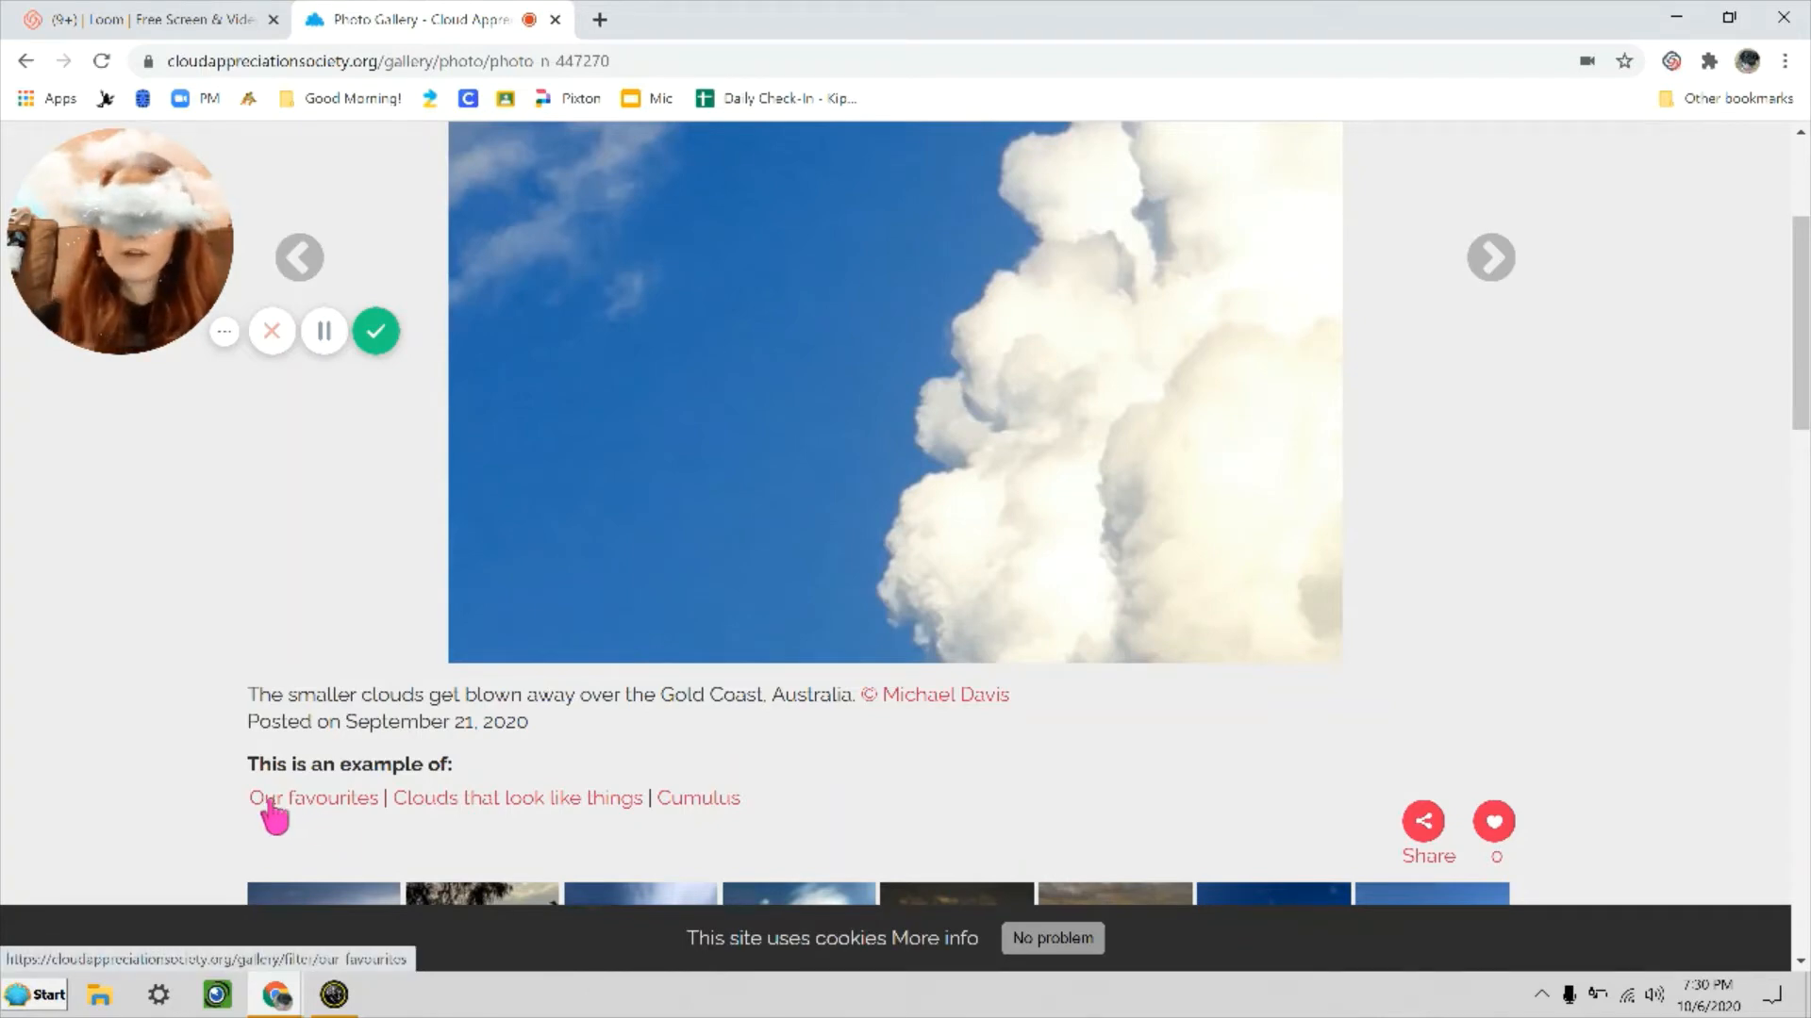
mouse_move(609, 817)
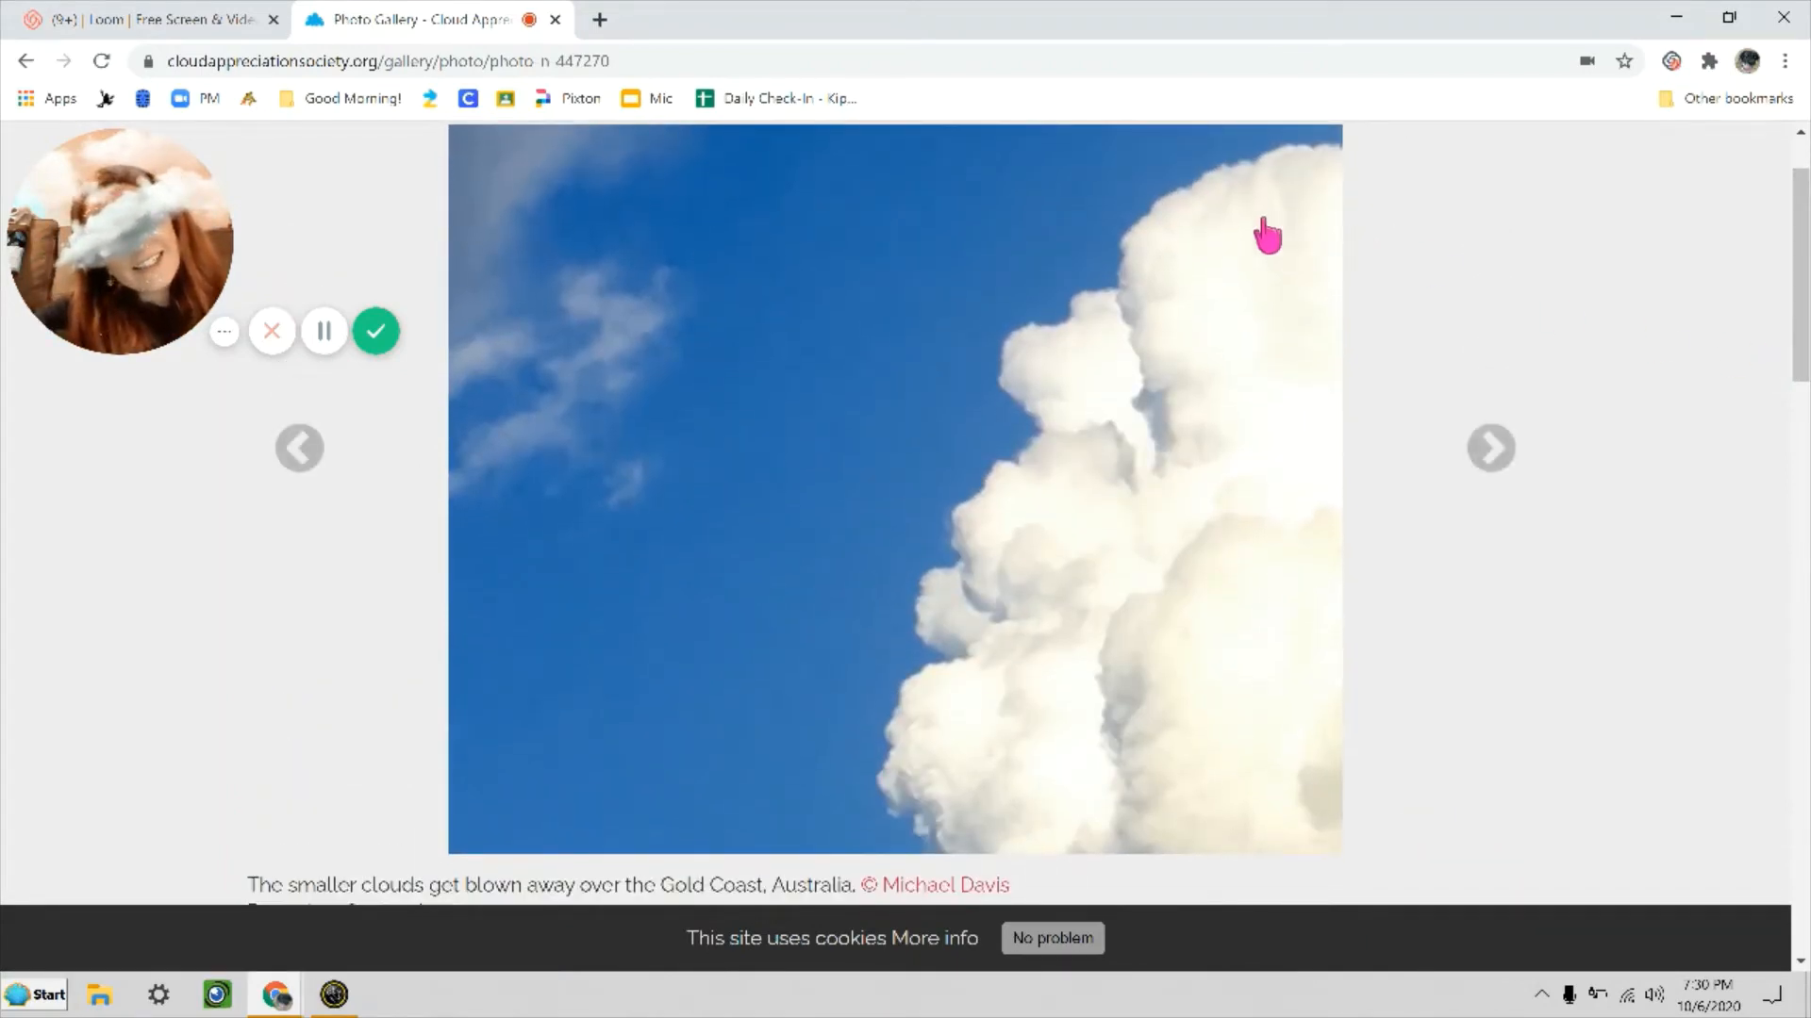
mouse_move(1101, 263)
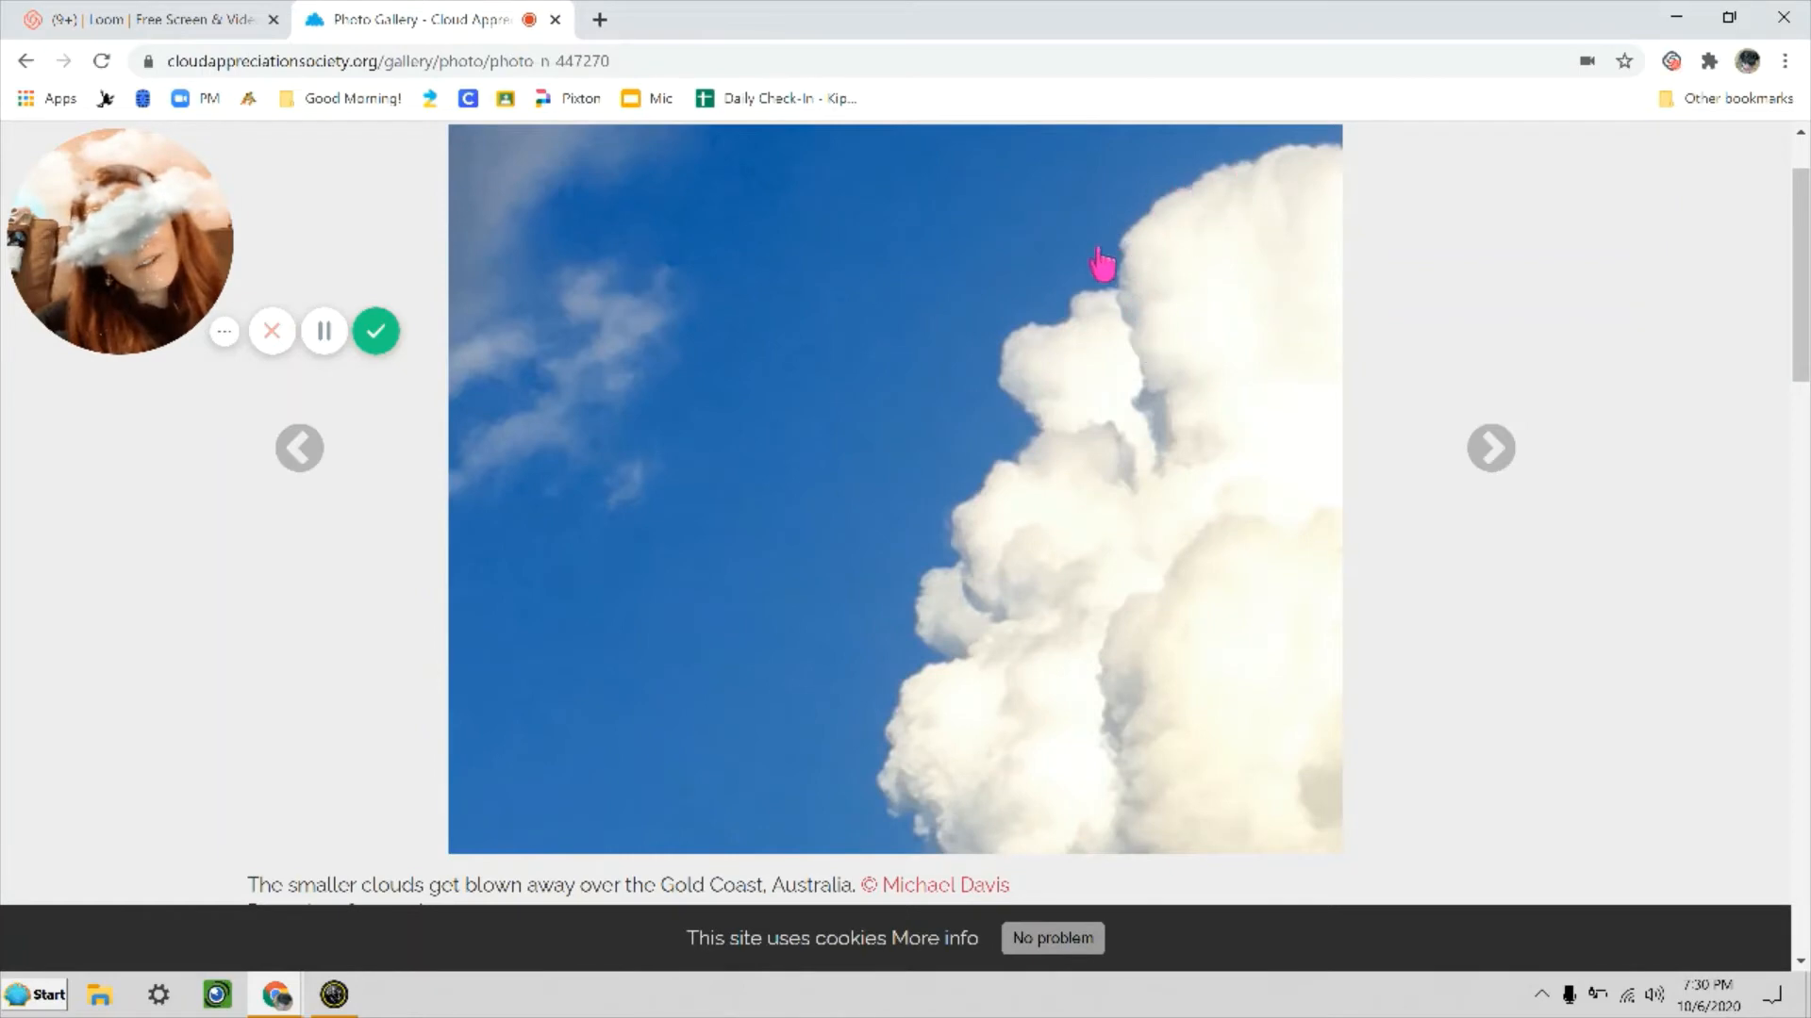
mouse_move(1132, 320)
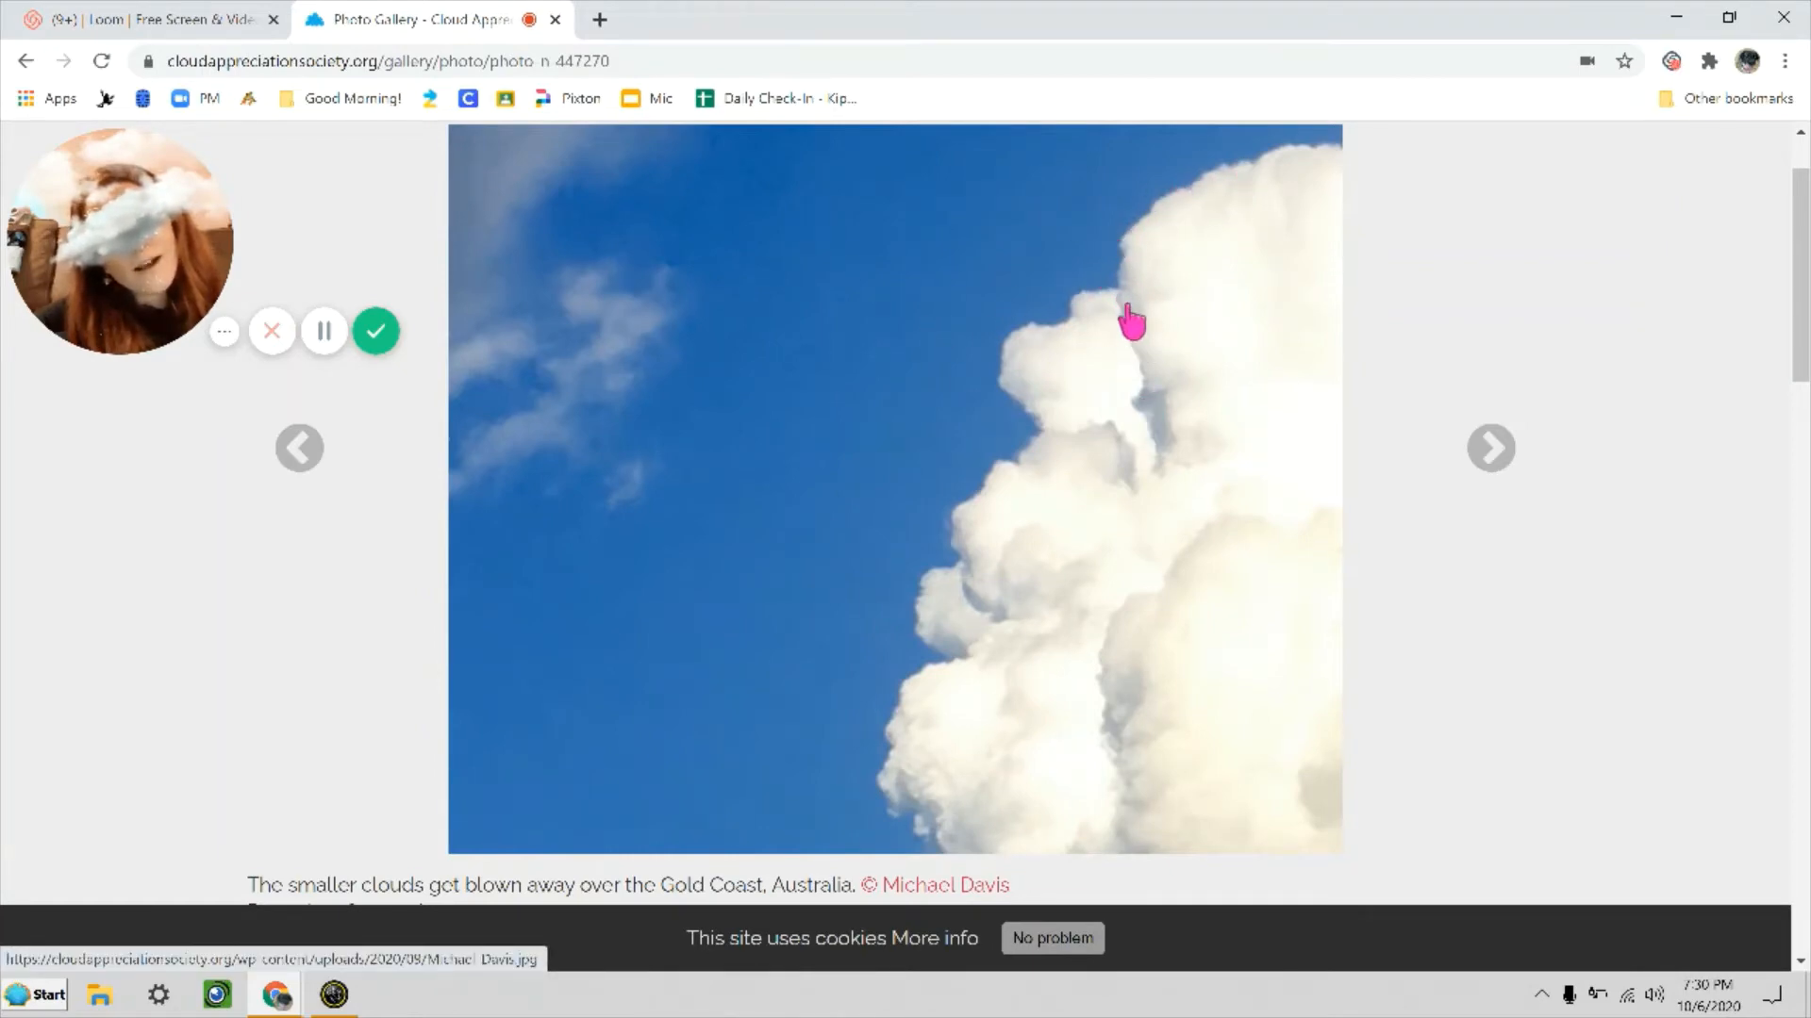
mouse_move(871, 820)
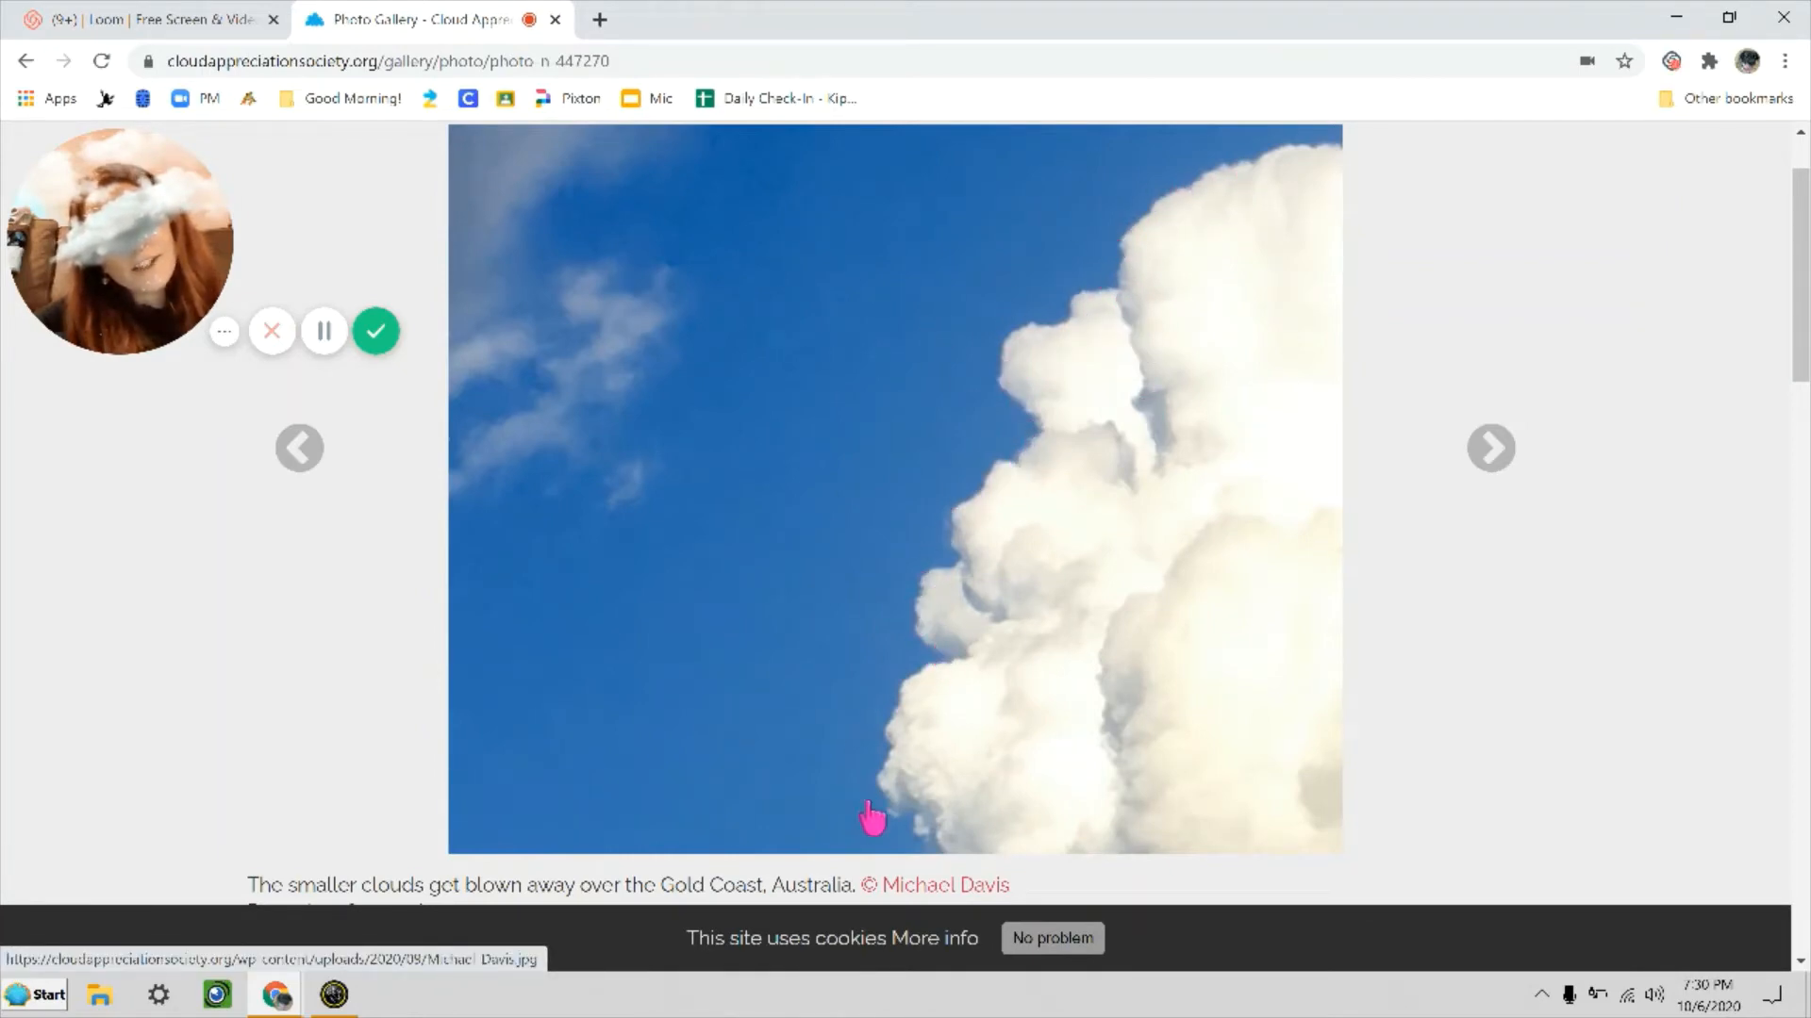
mouse_move(1755, 404)
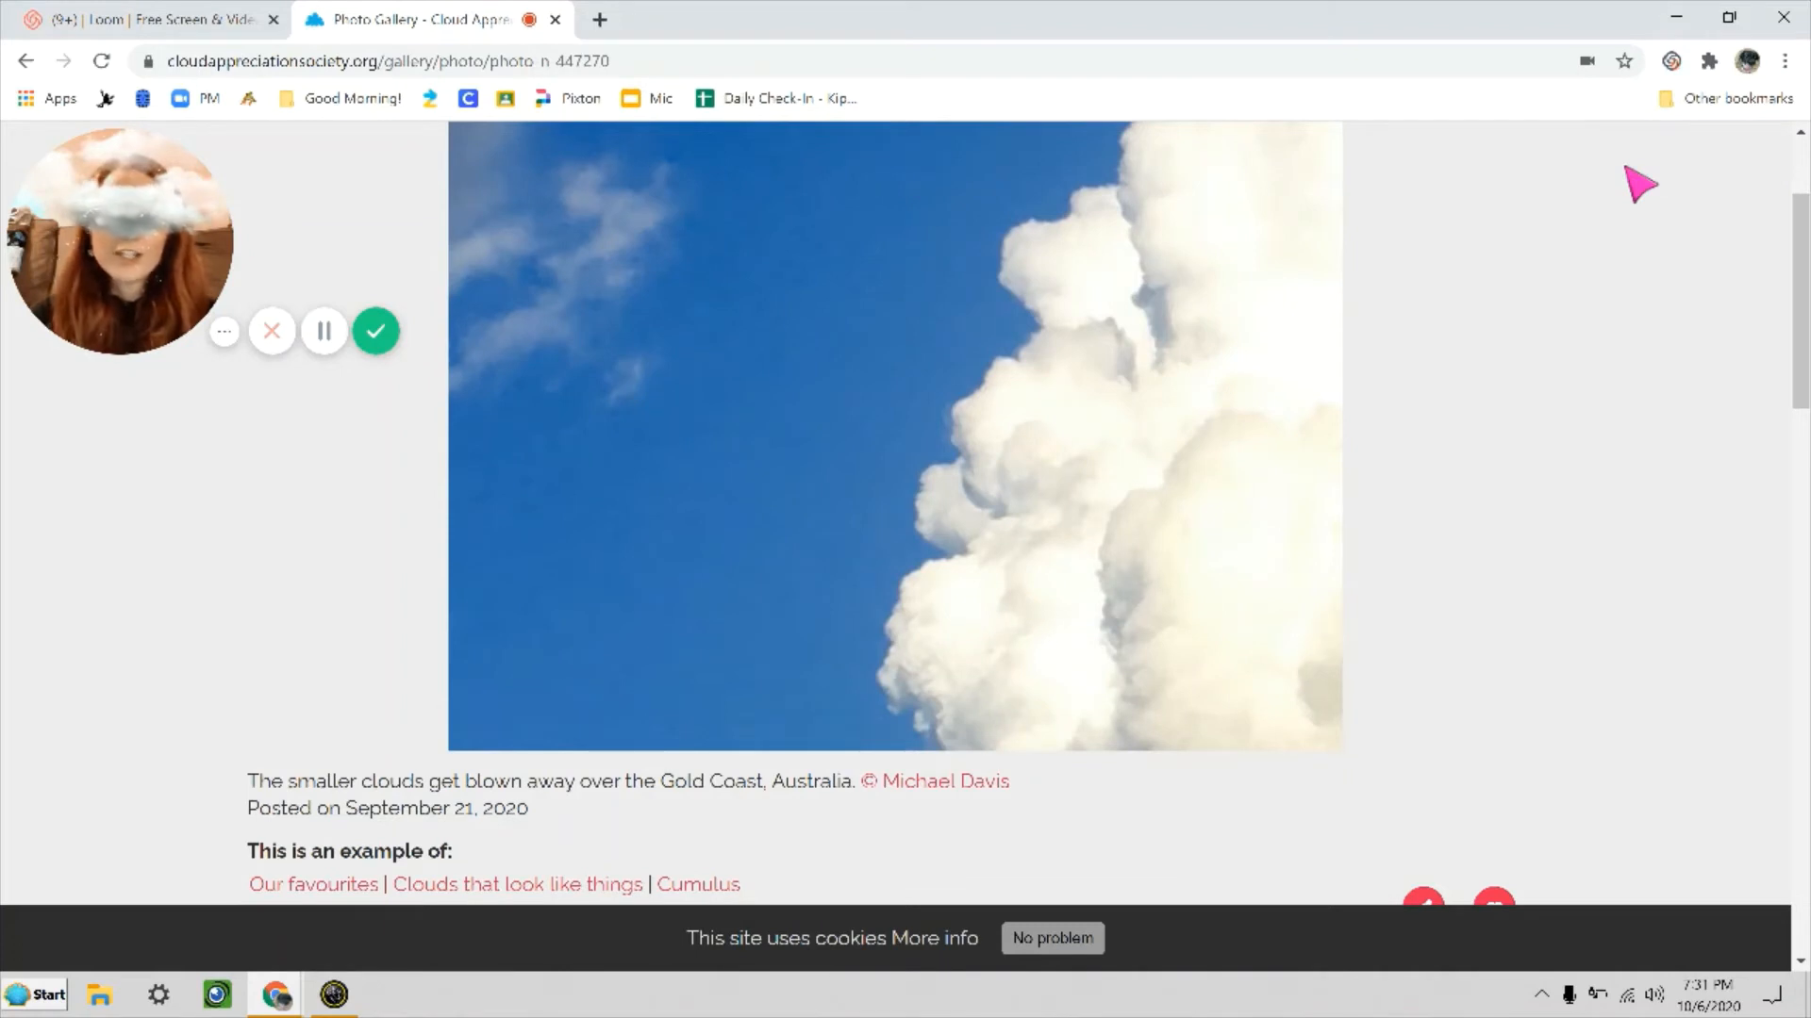
scroll(down, 3)
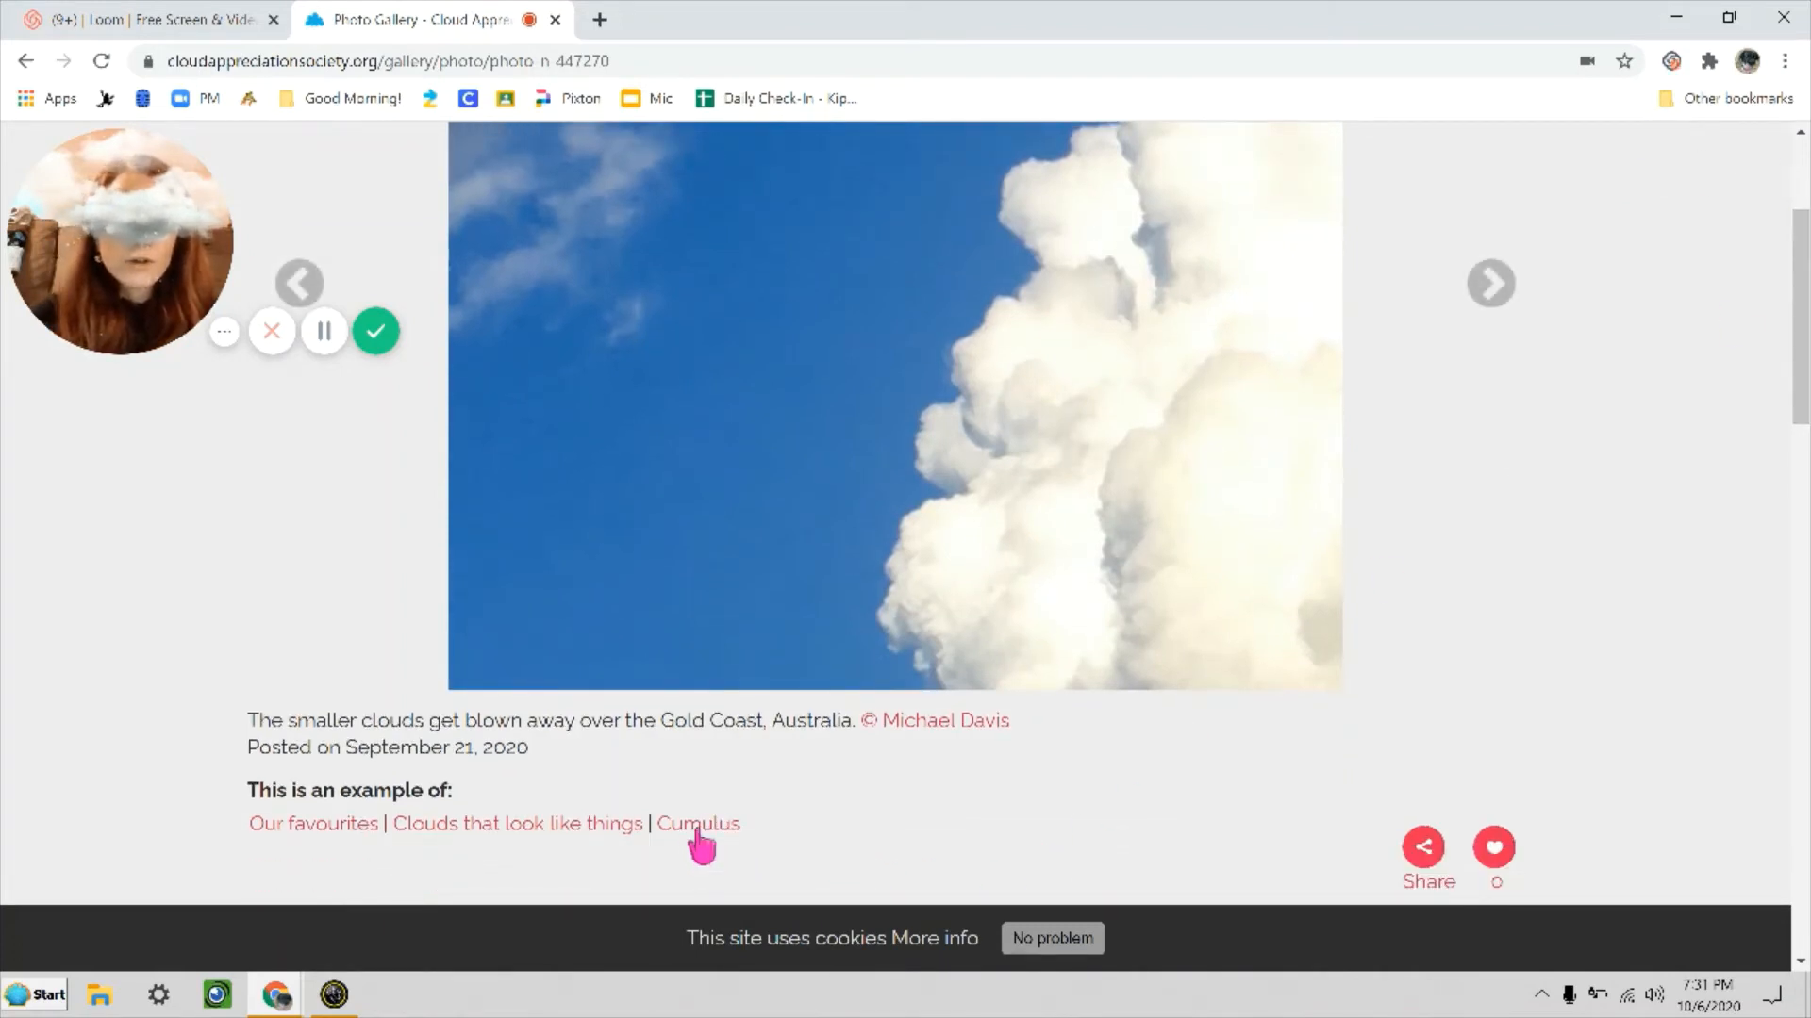
mouse_move(698, 823)
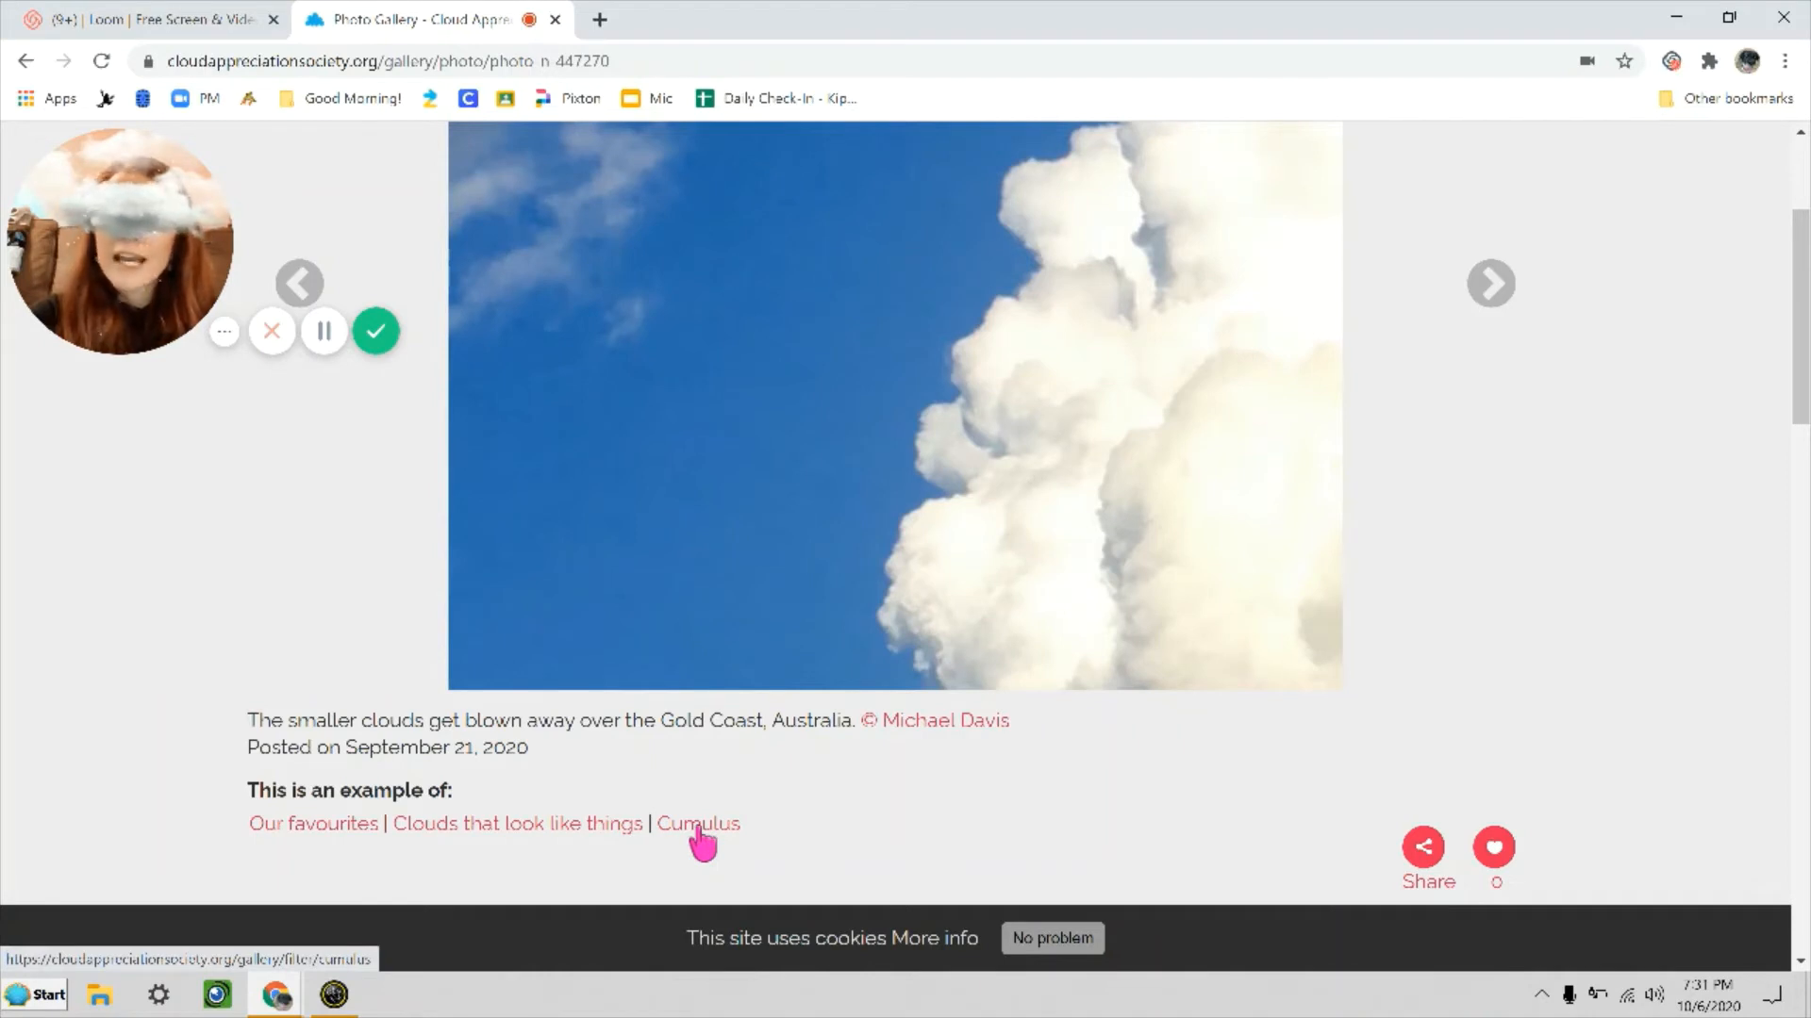
mouse_move(771, 843)
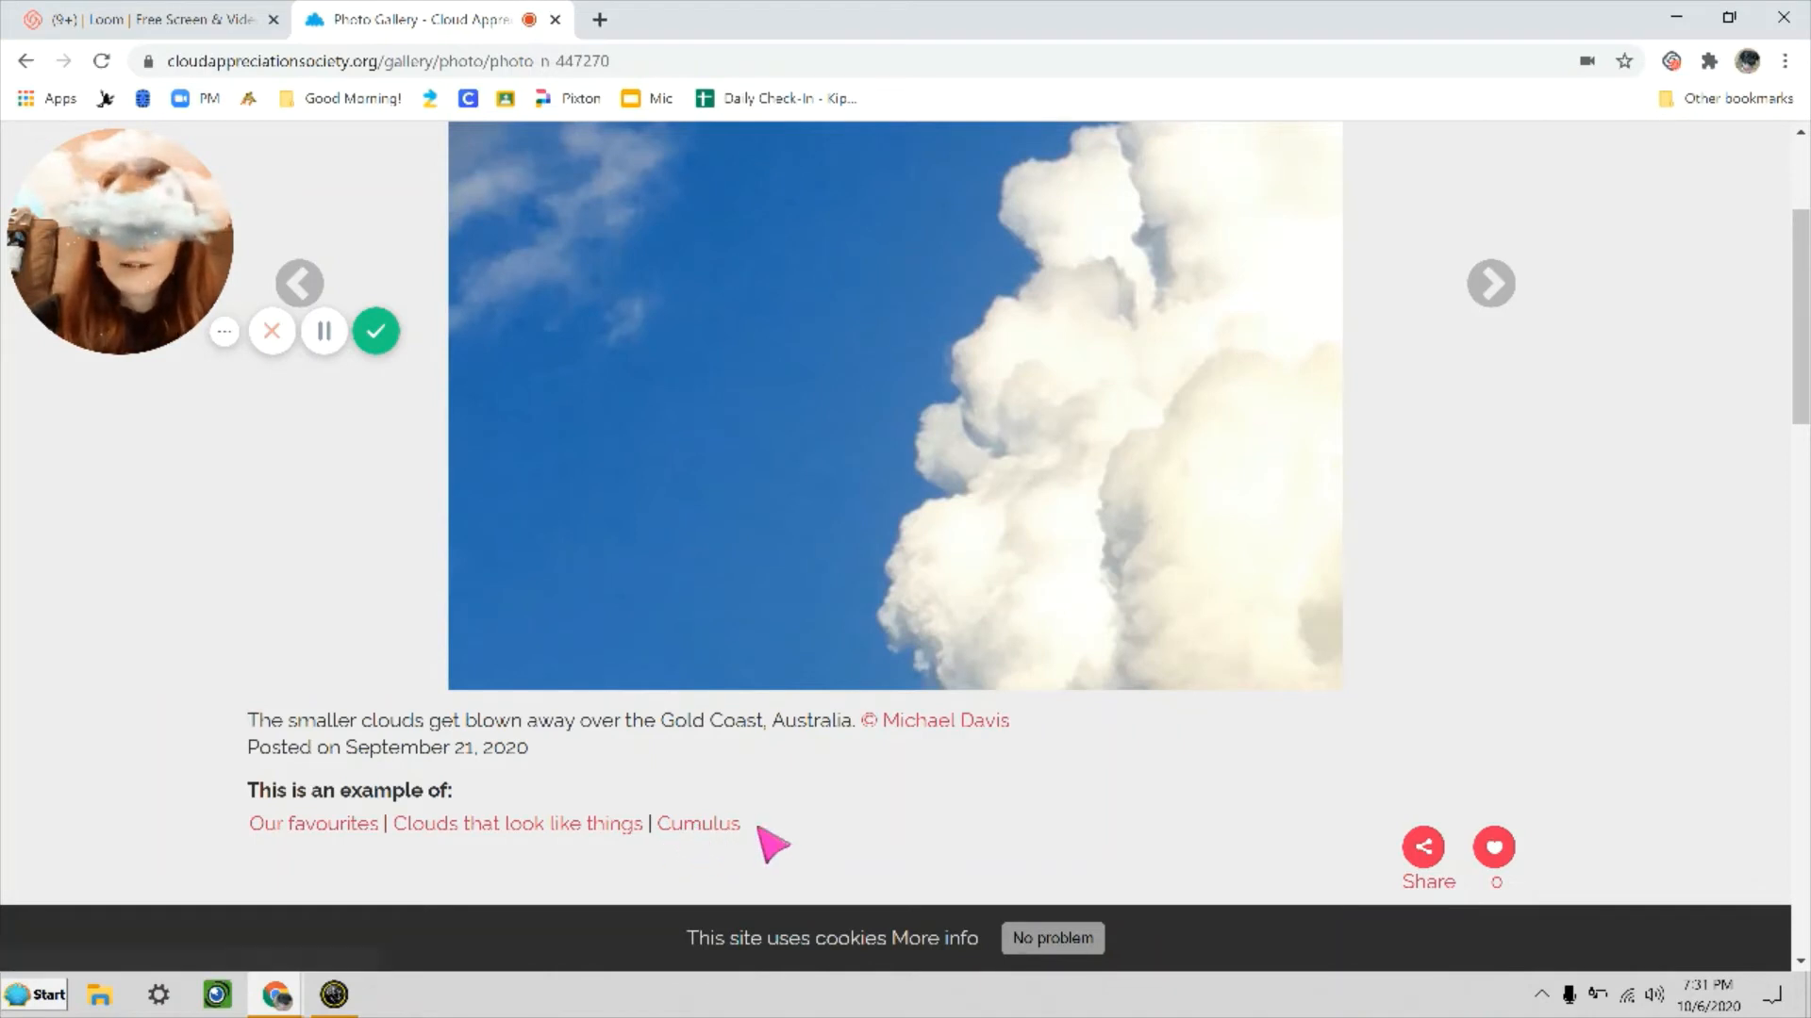
scroll(down, 3)
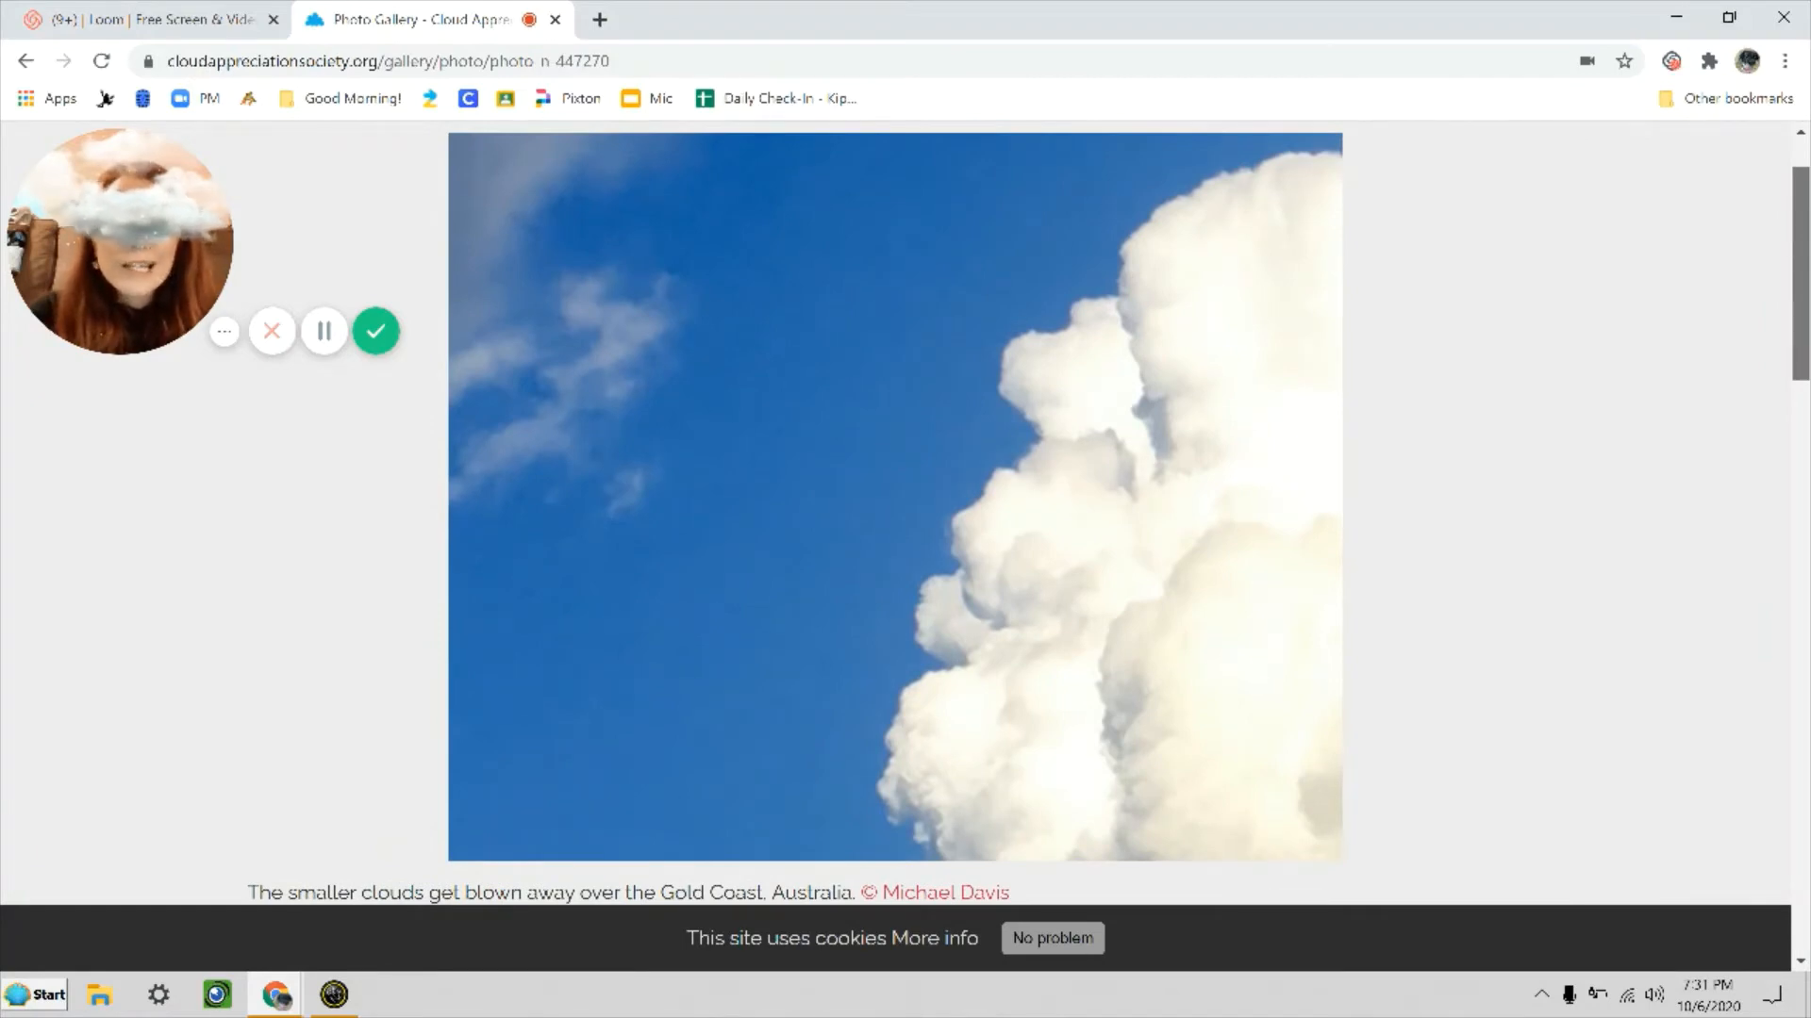
scroll(down, 3)
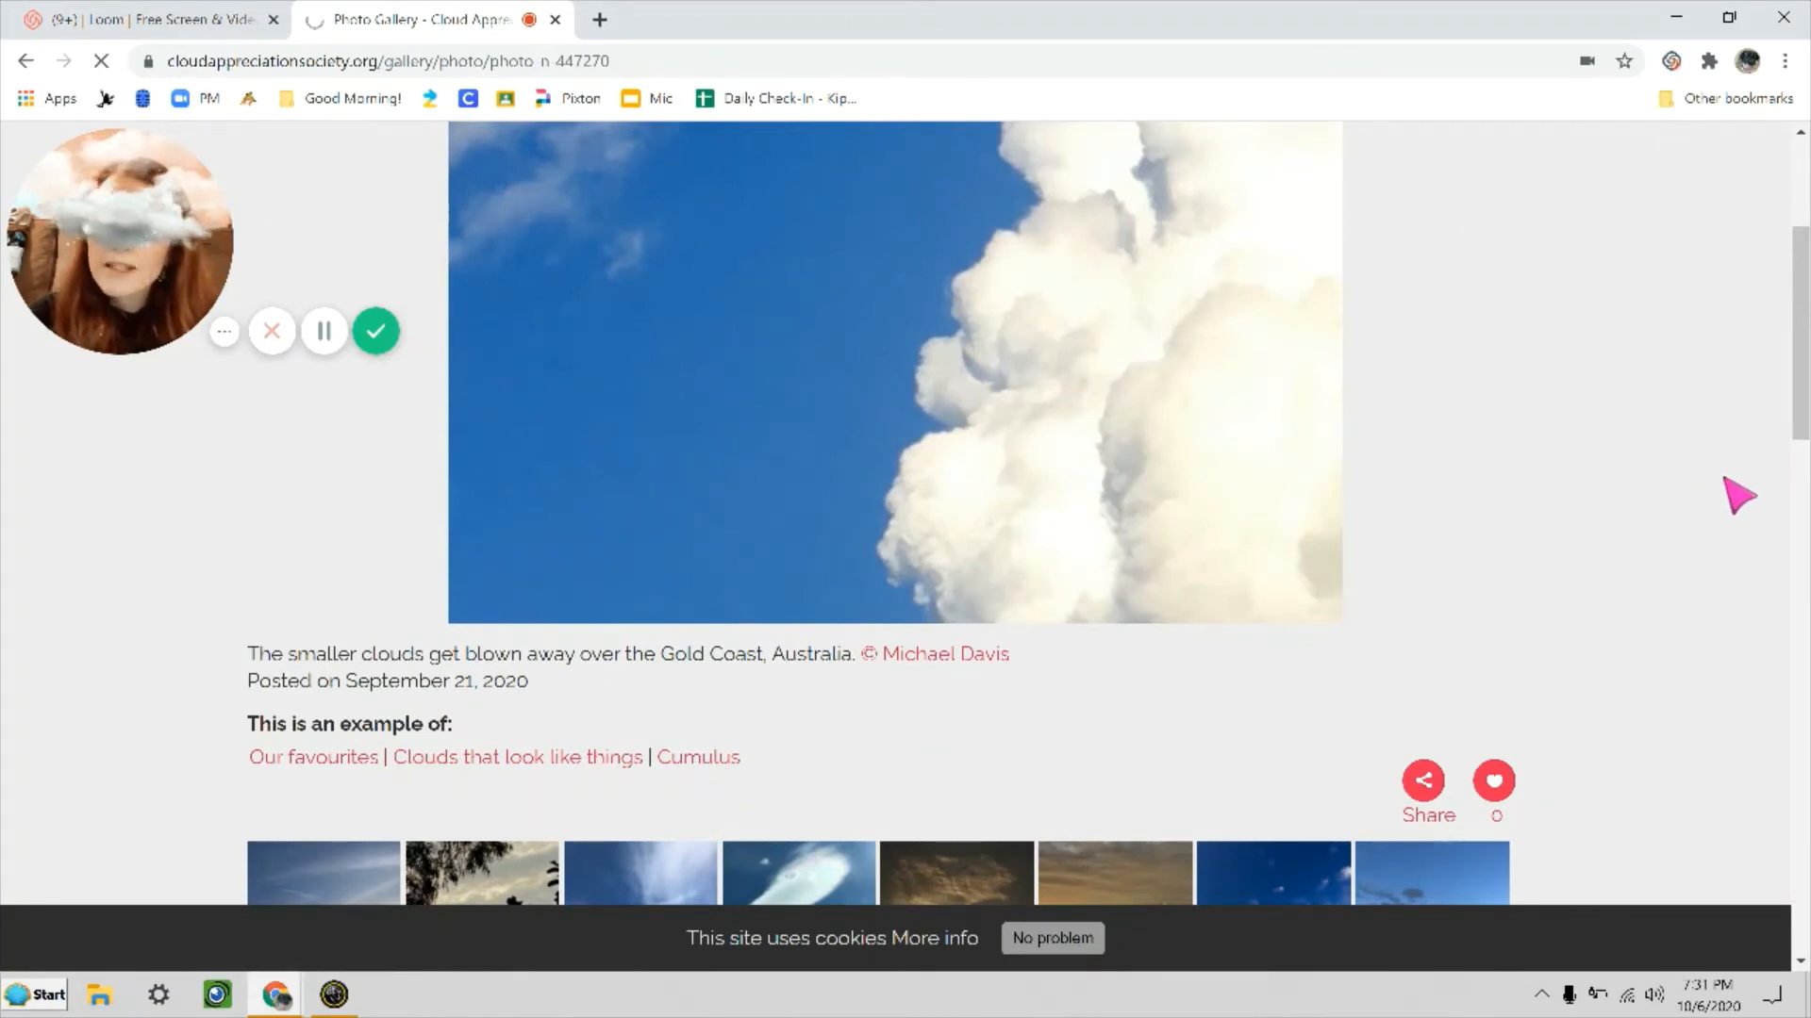
- Filter by the Cumulus tag and load two more batches of cumulus thumbnails
click(698, 756)
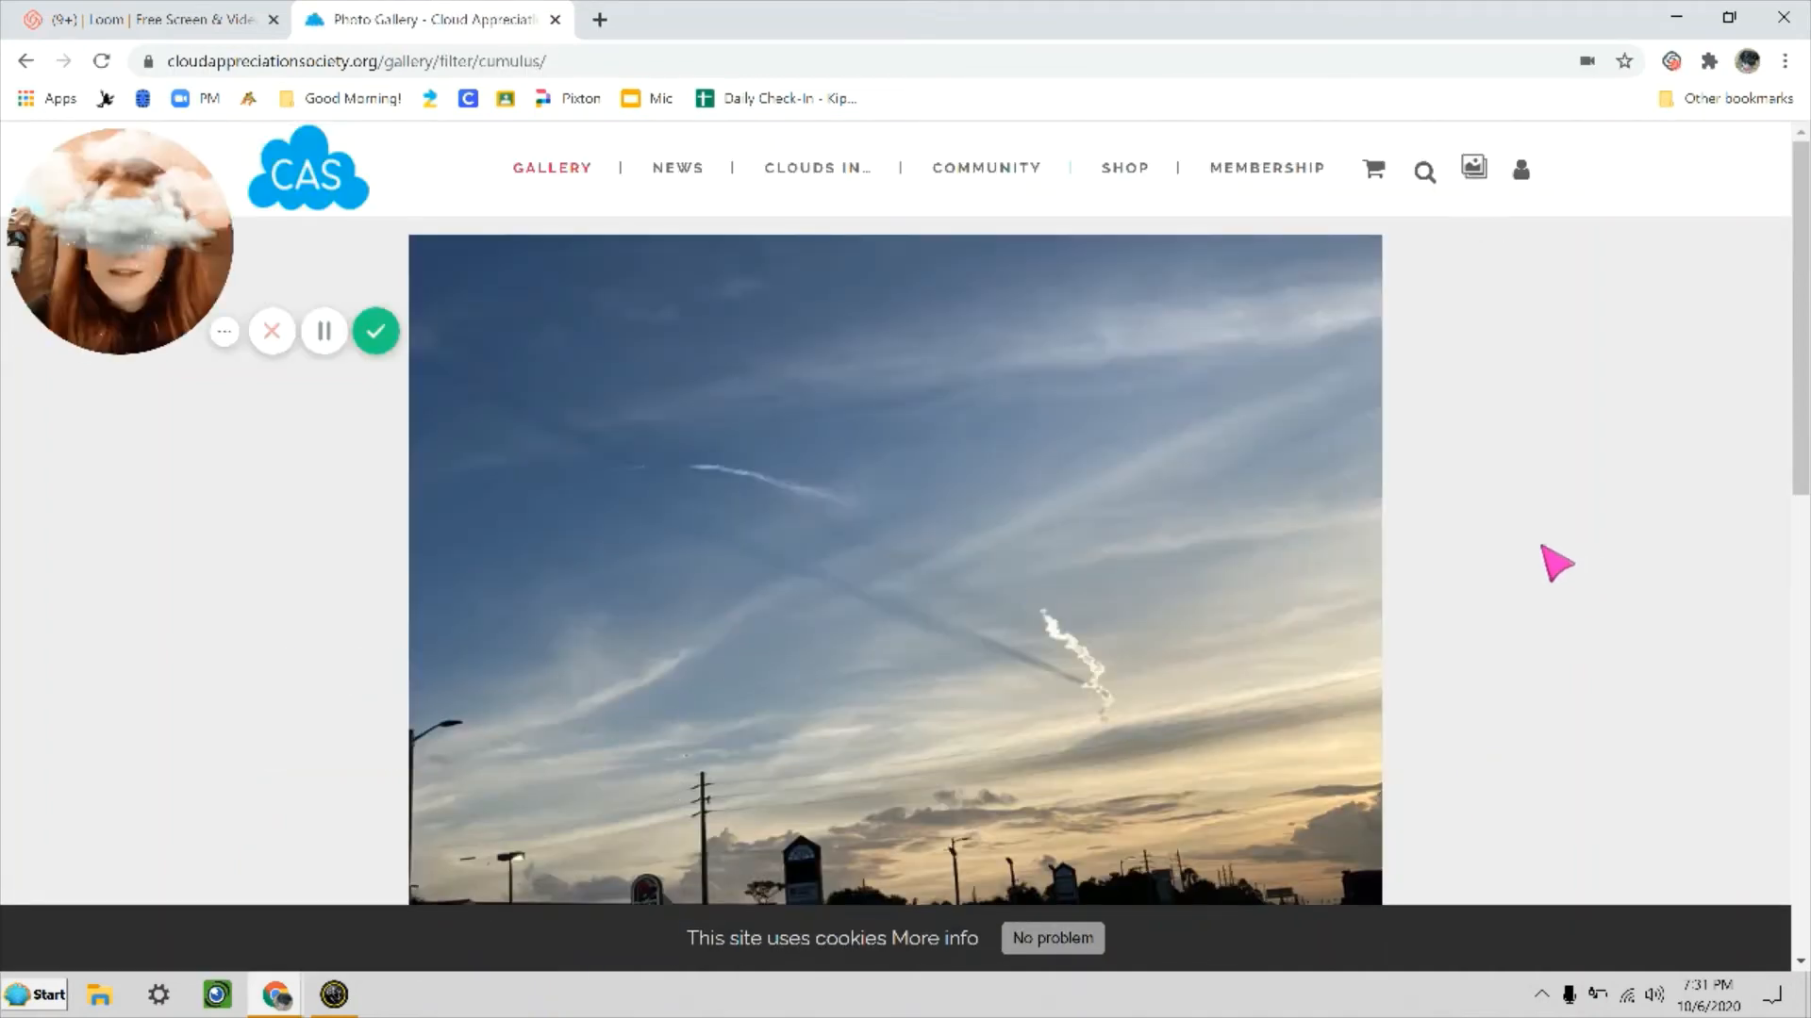
scroll(down, 3)
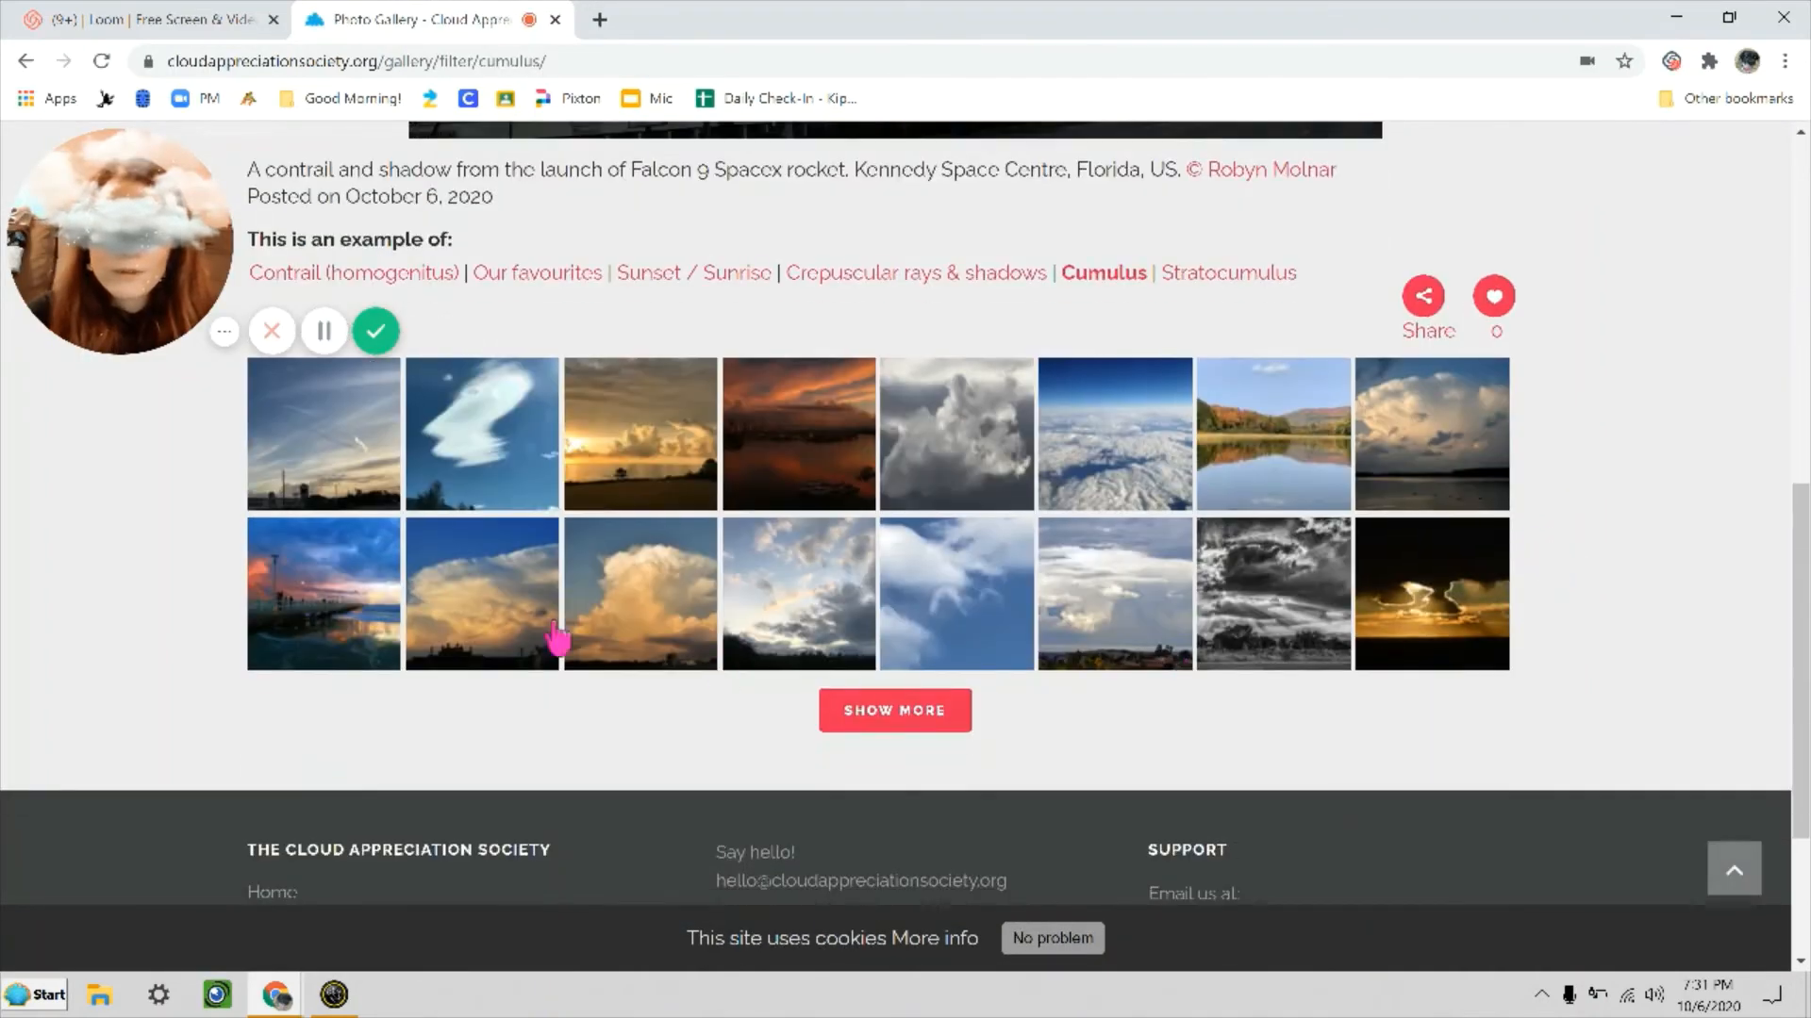
mouse_move(641, 710)
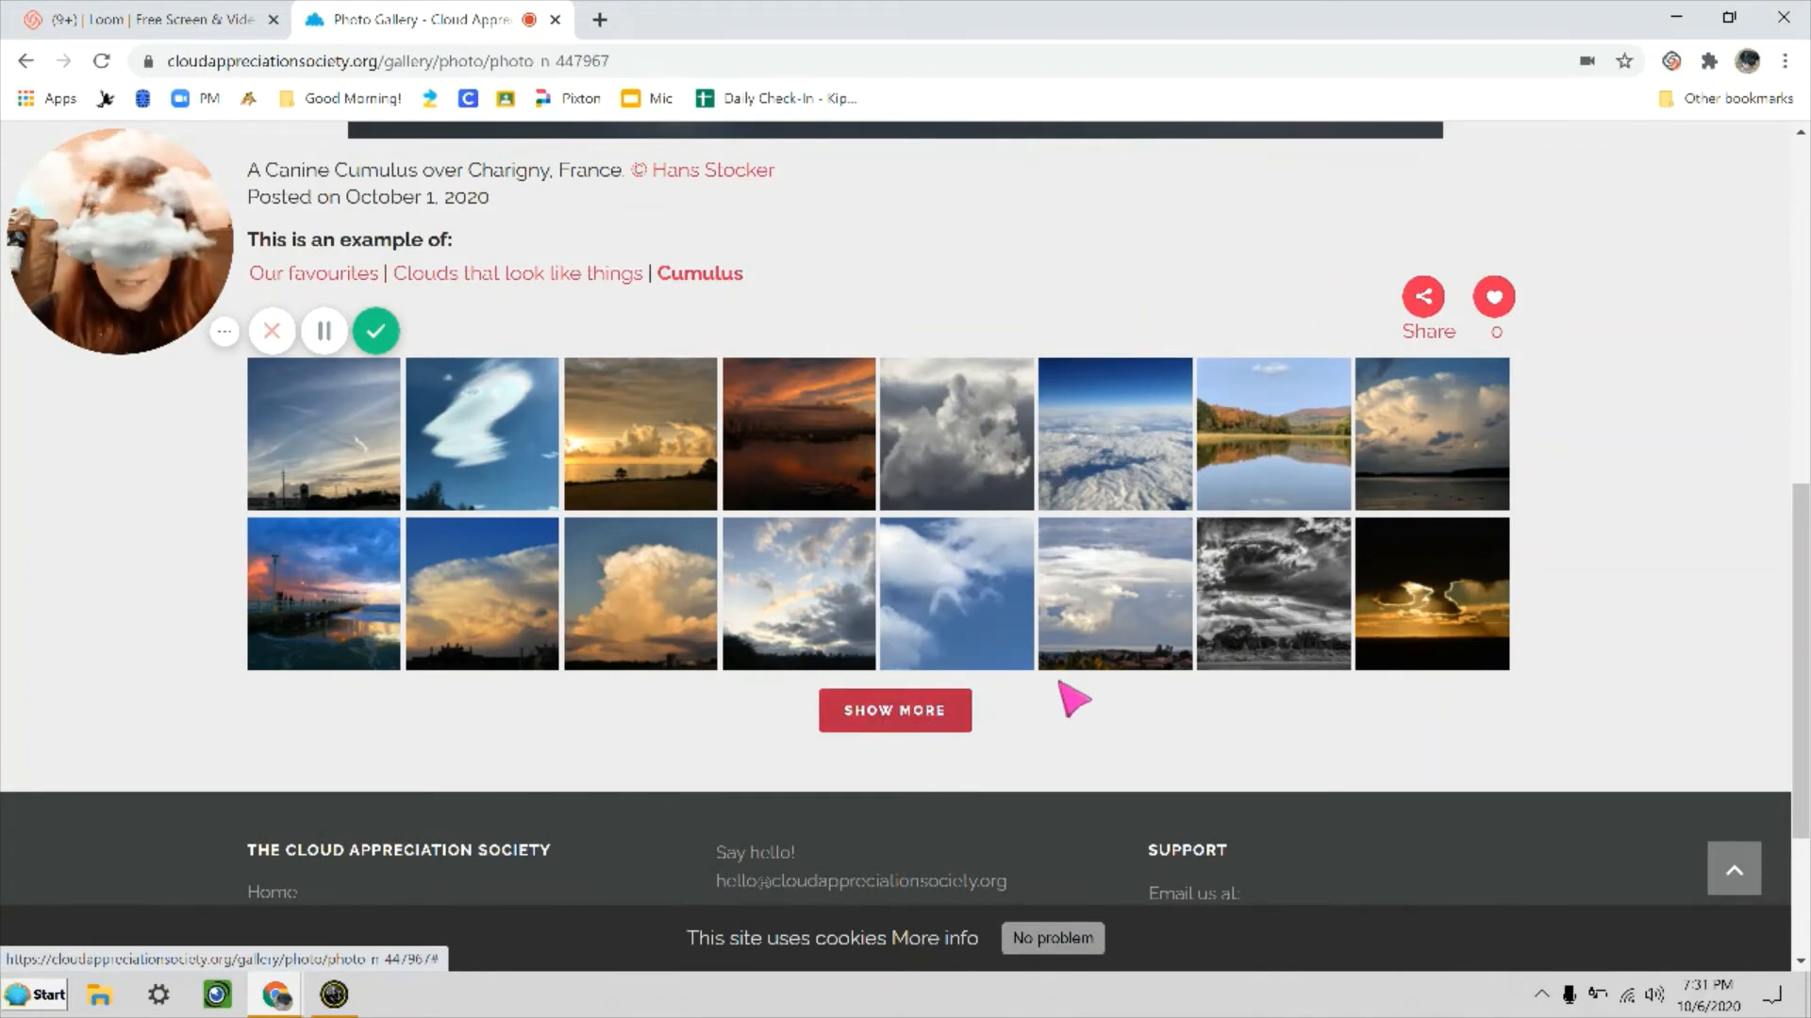
mouse_move(895, 710)
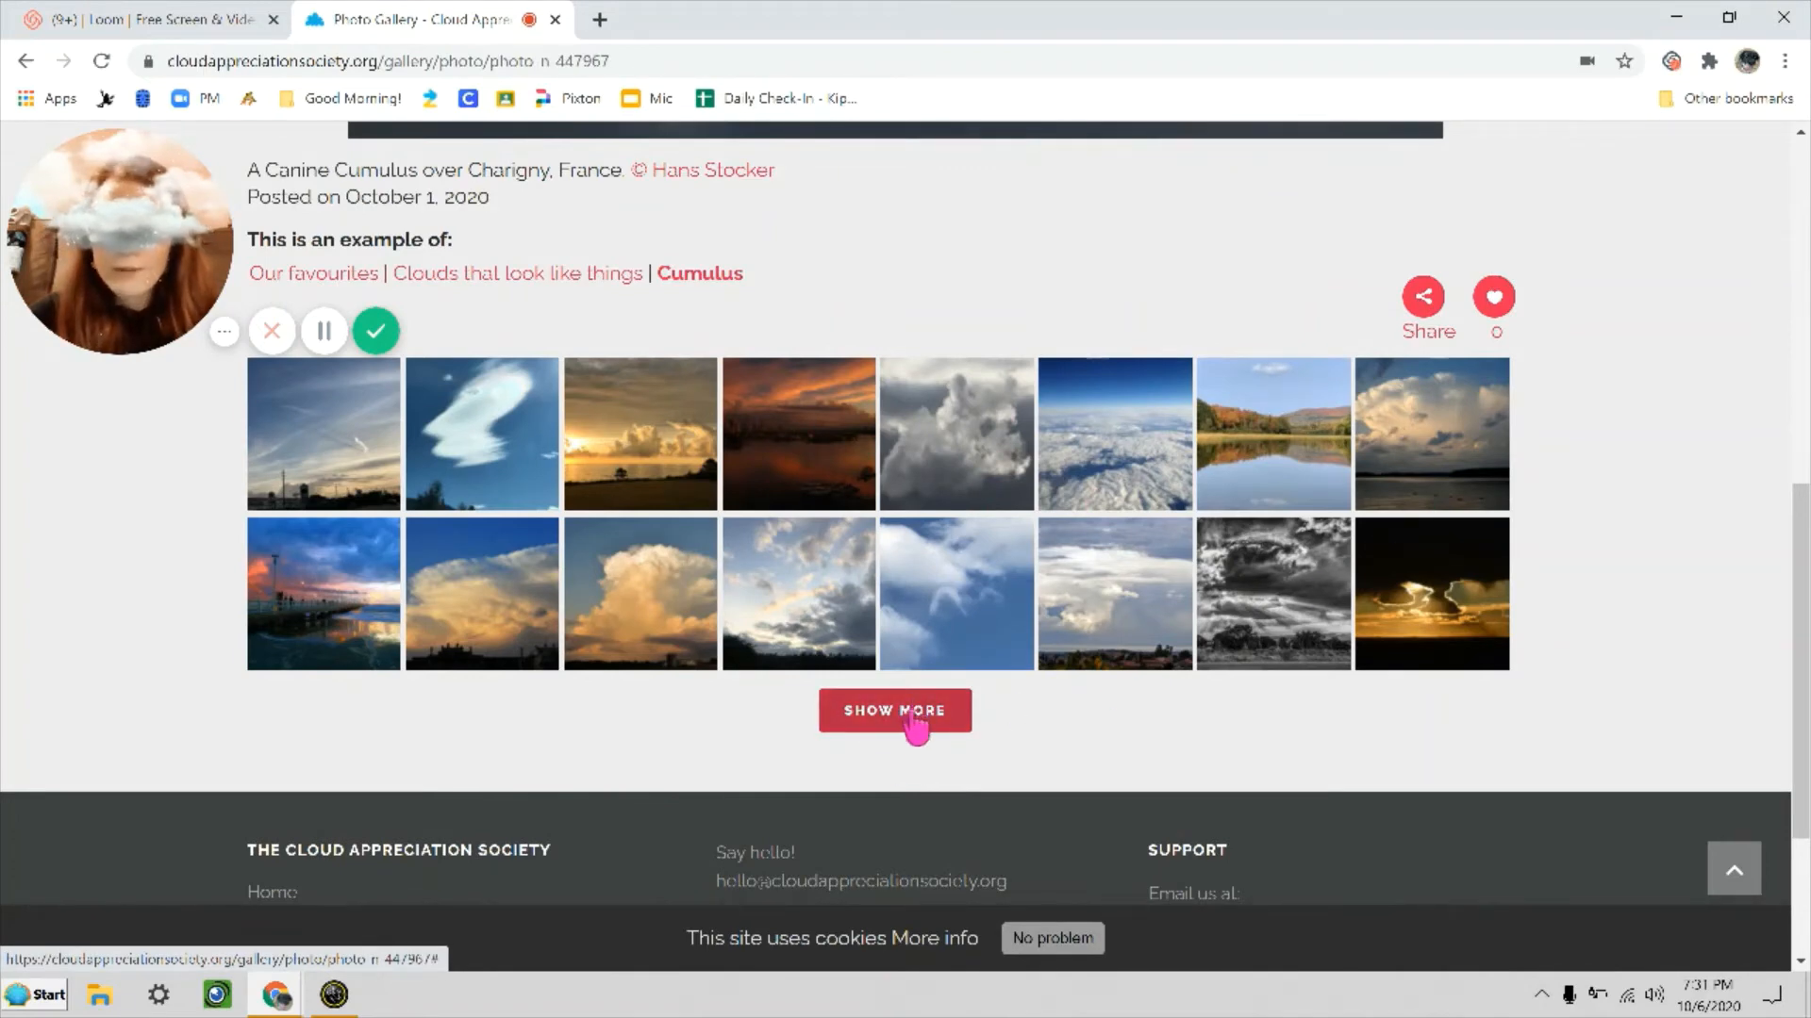
click(894, 710)
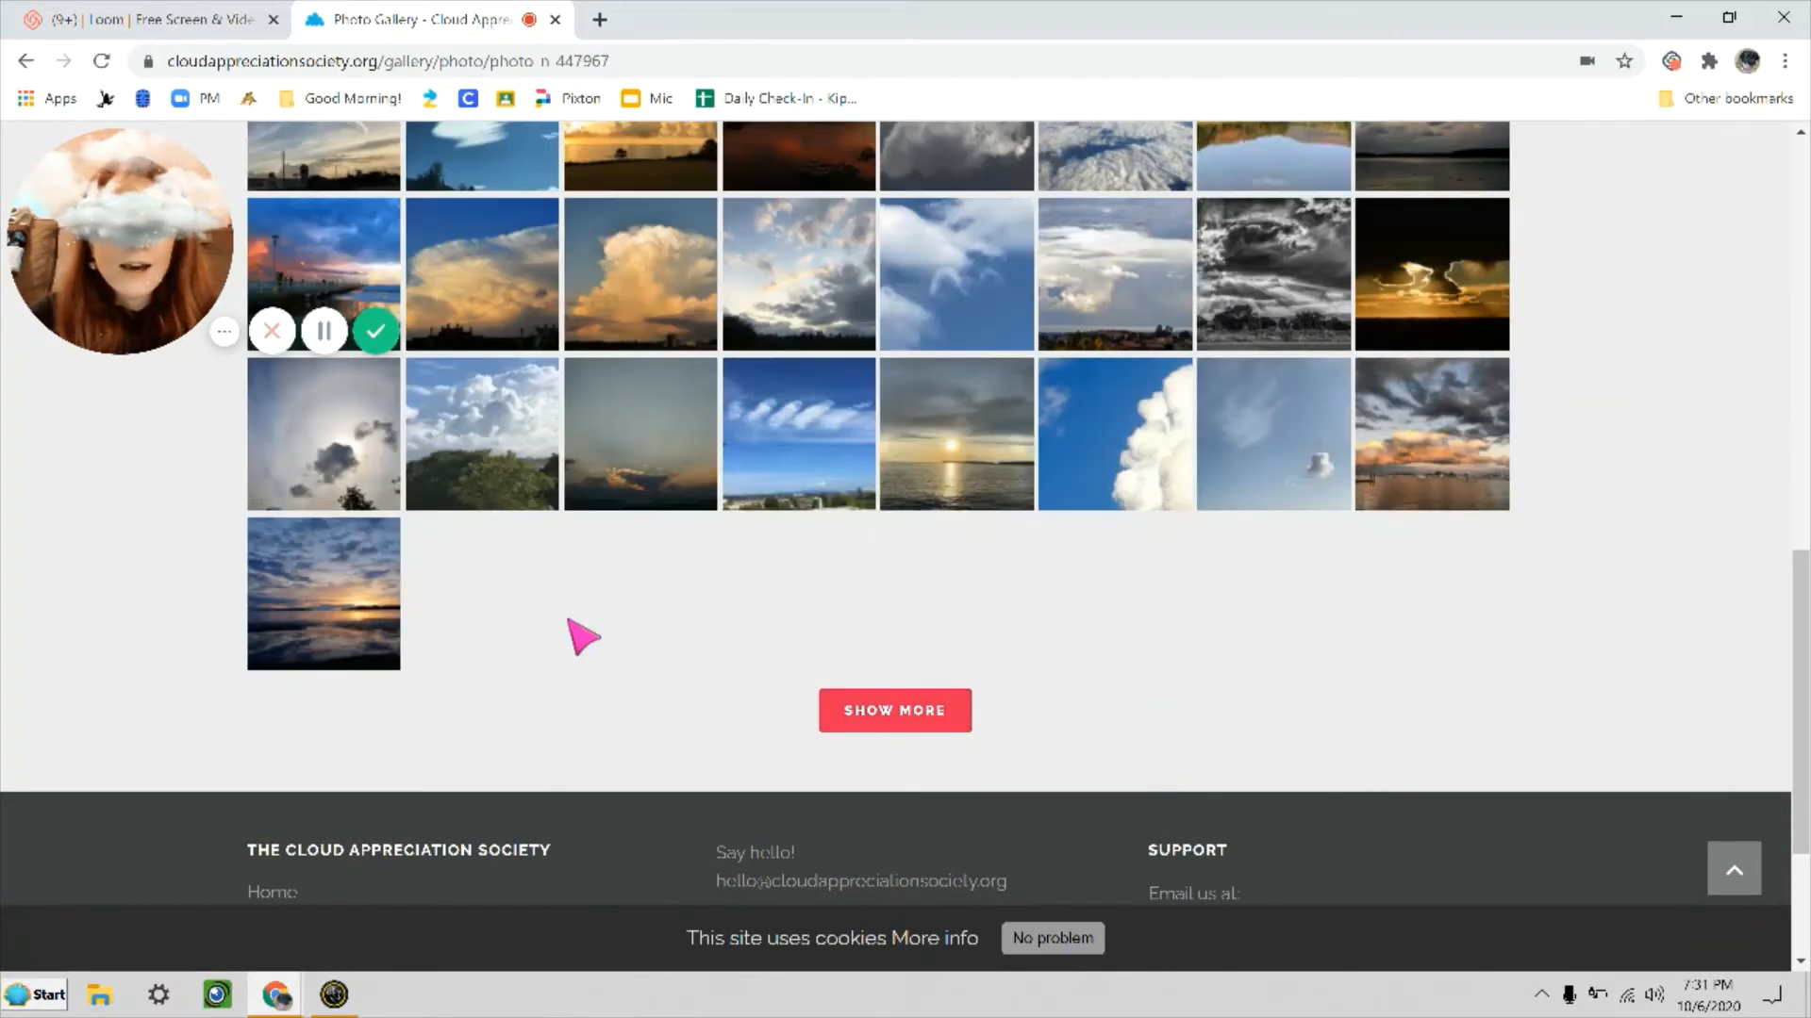
click(894, 710)
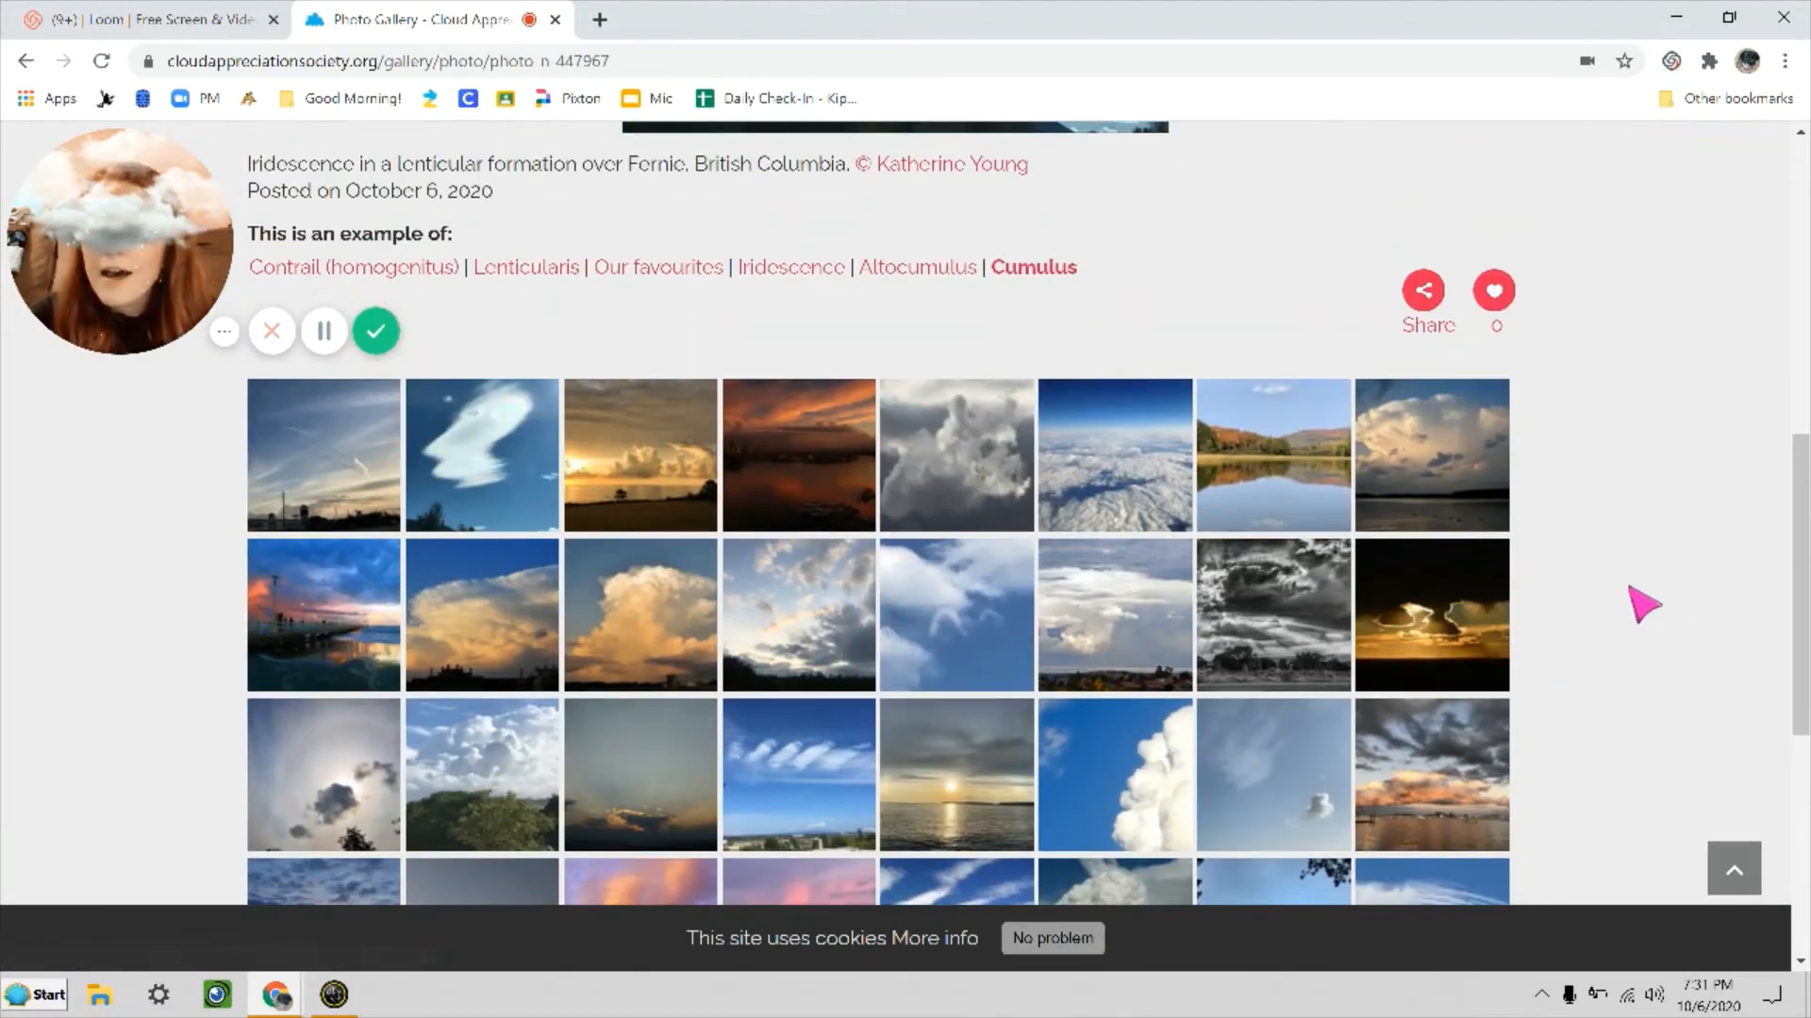
- Scroll the Abangares, Costa Rica photo page to its caption and tag links
scroll(down, 3)
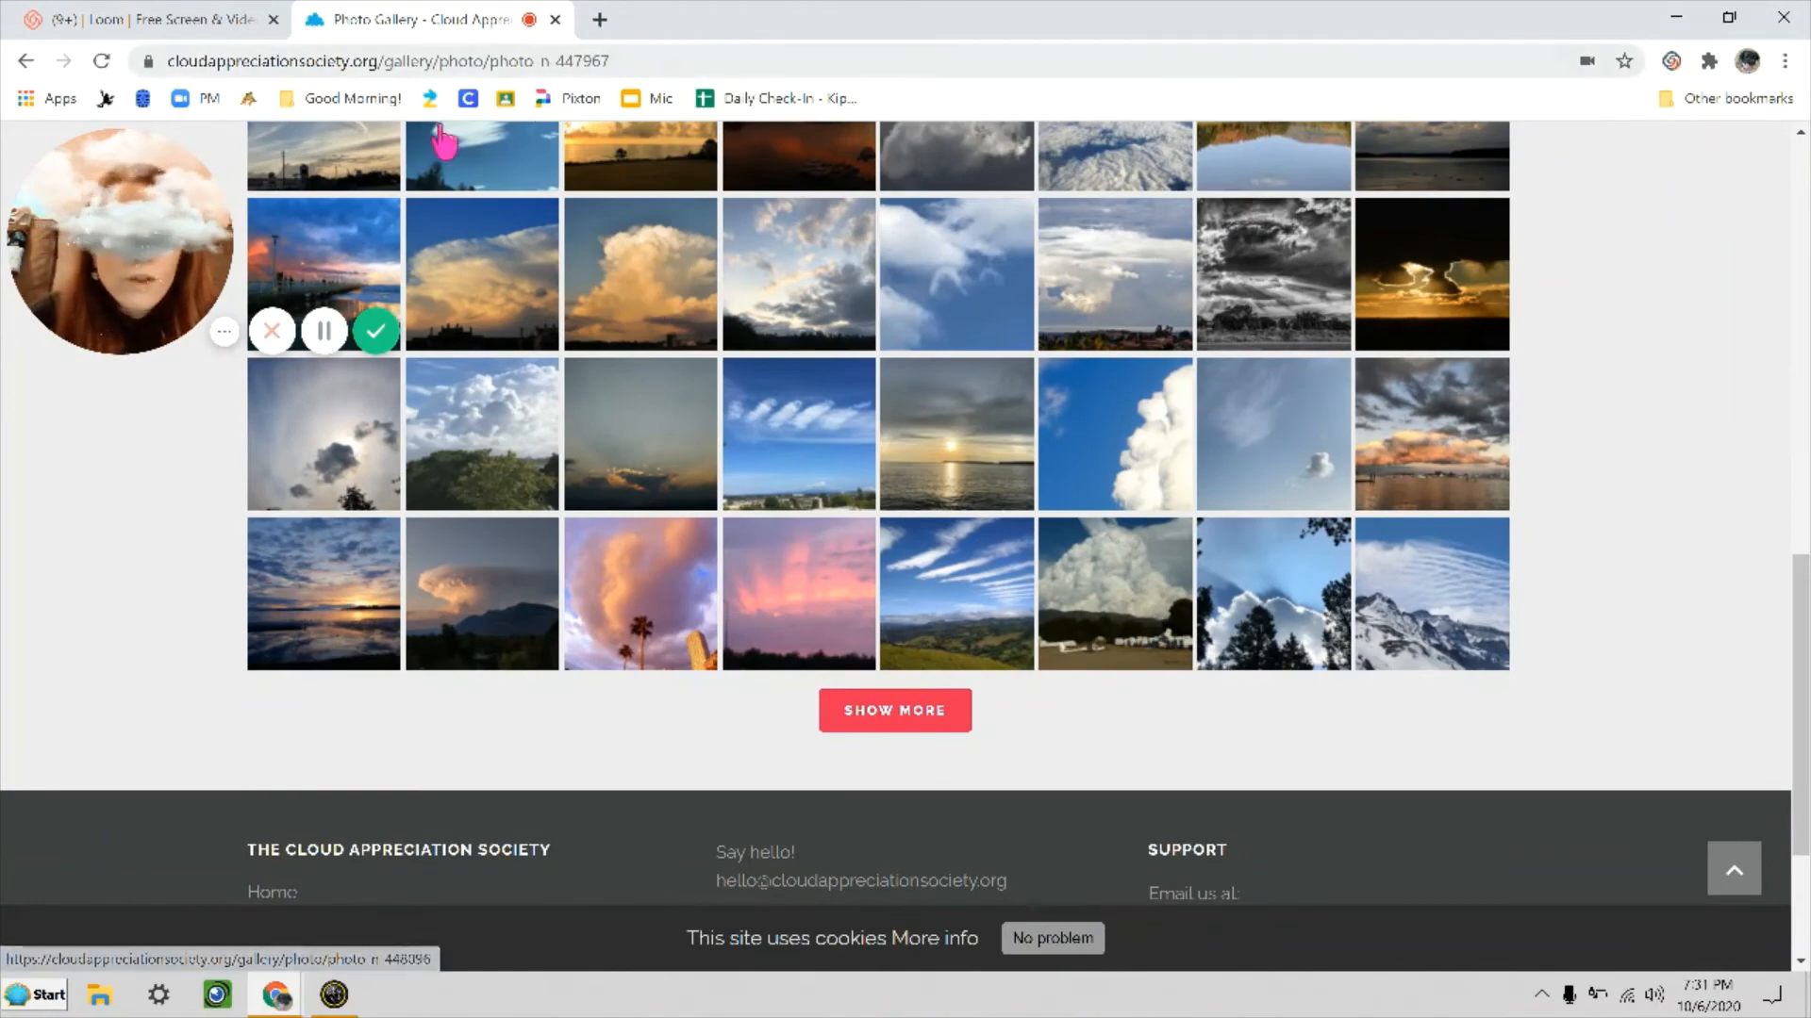
mouse_move(1225, 687)
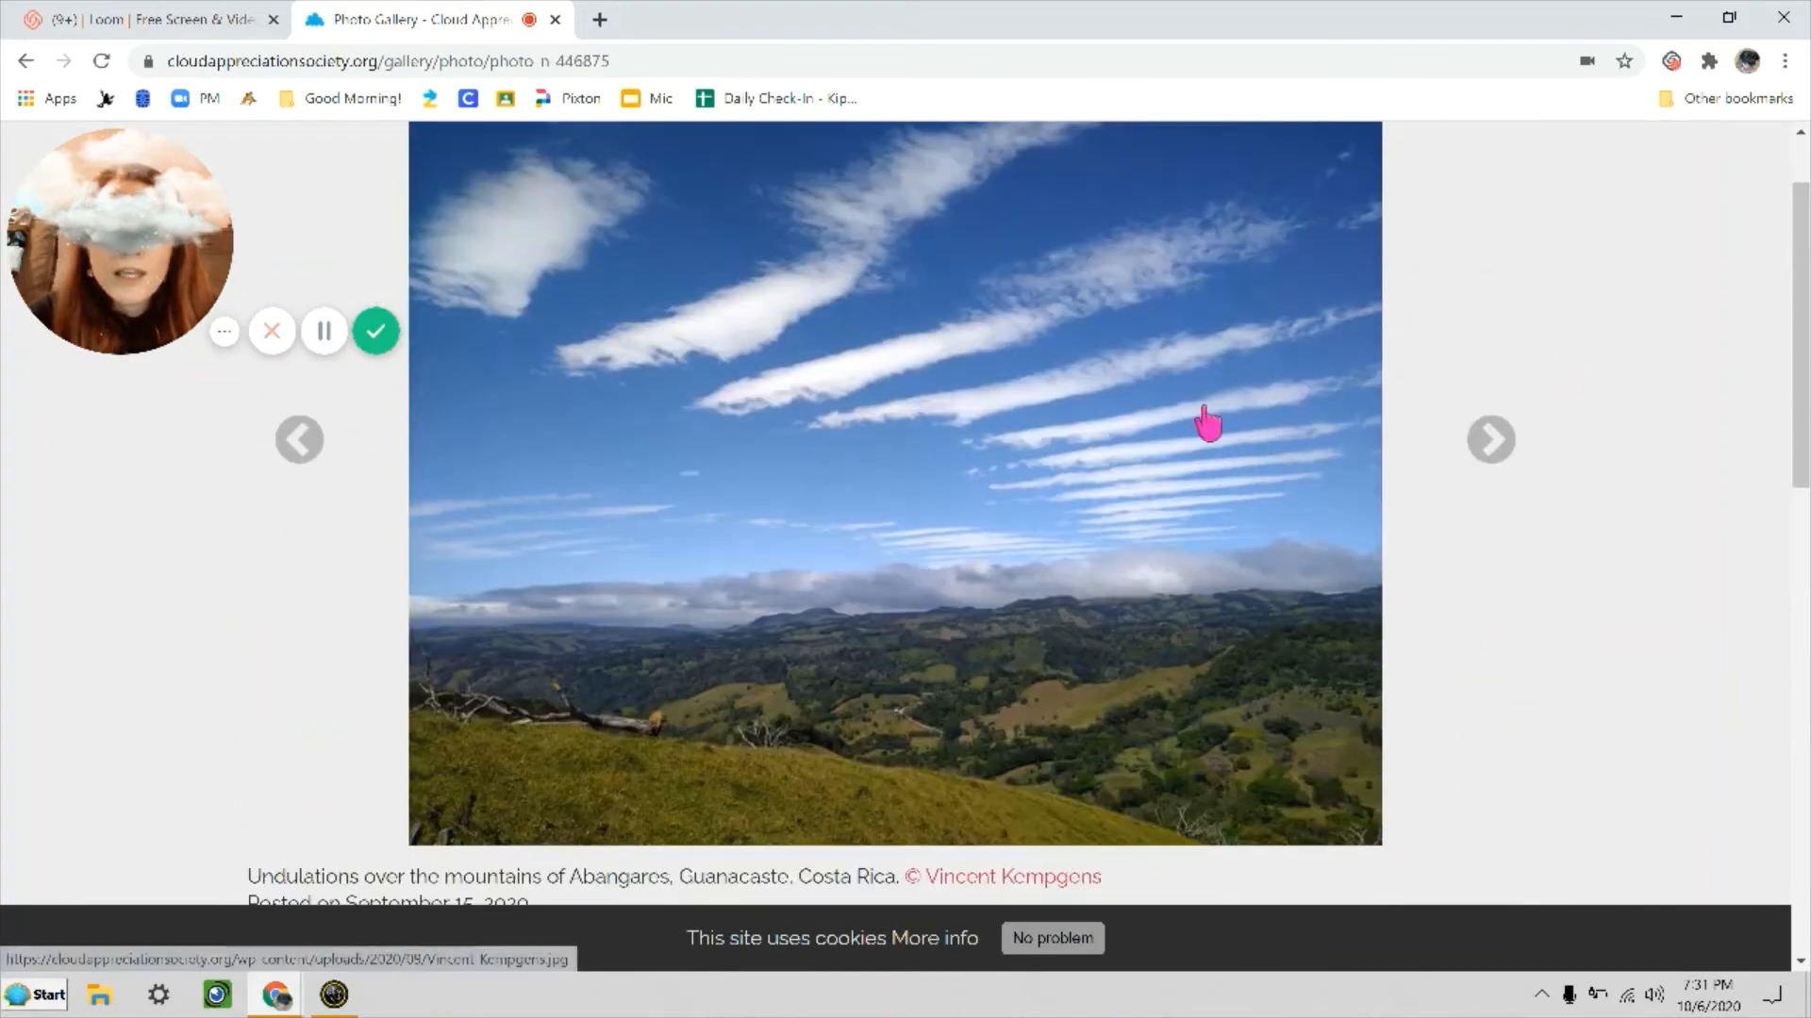
scroll(down, 3)
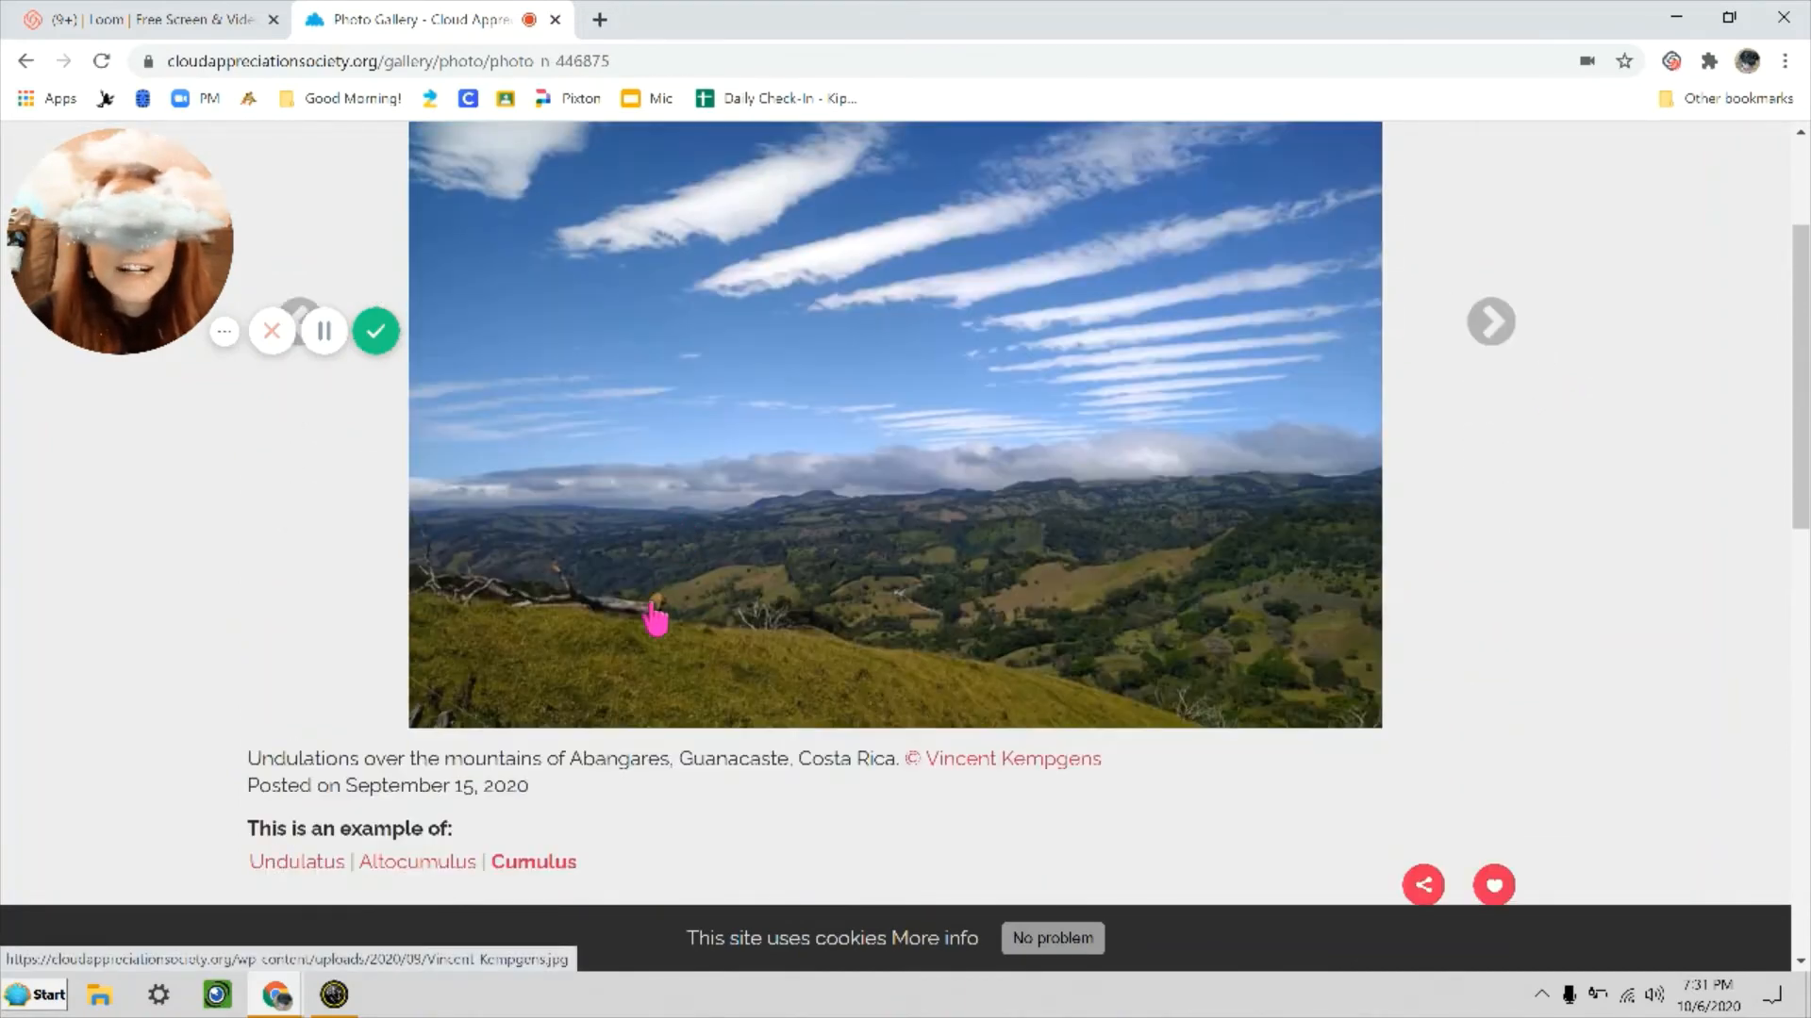
mouse_move(304, 874)
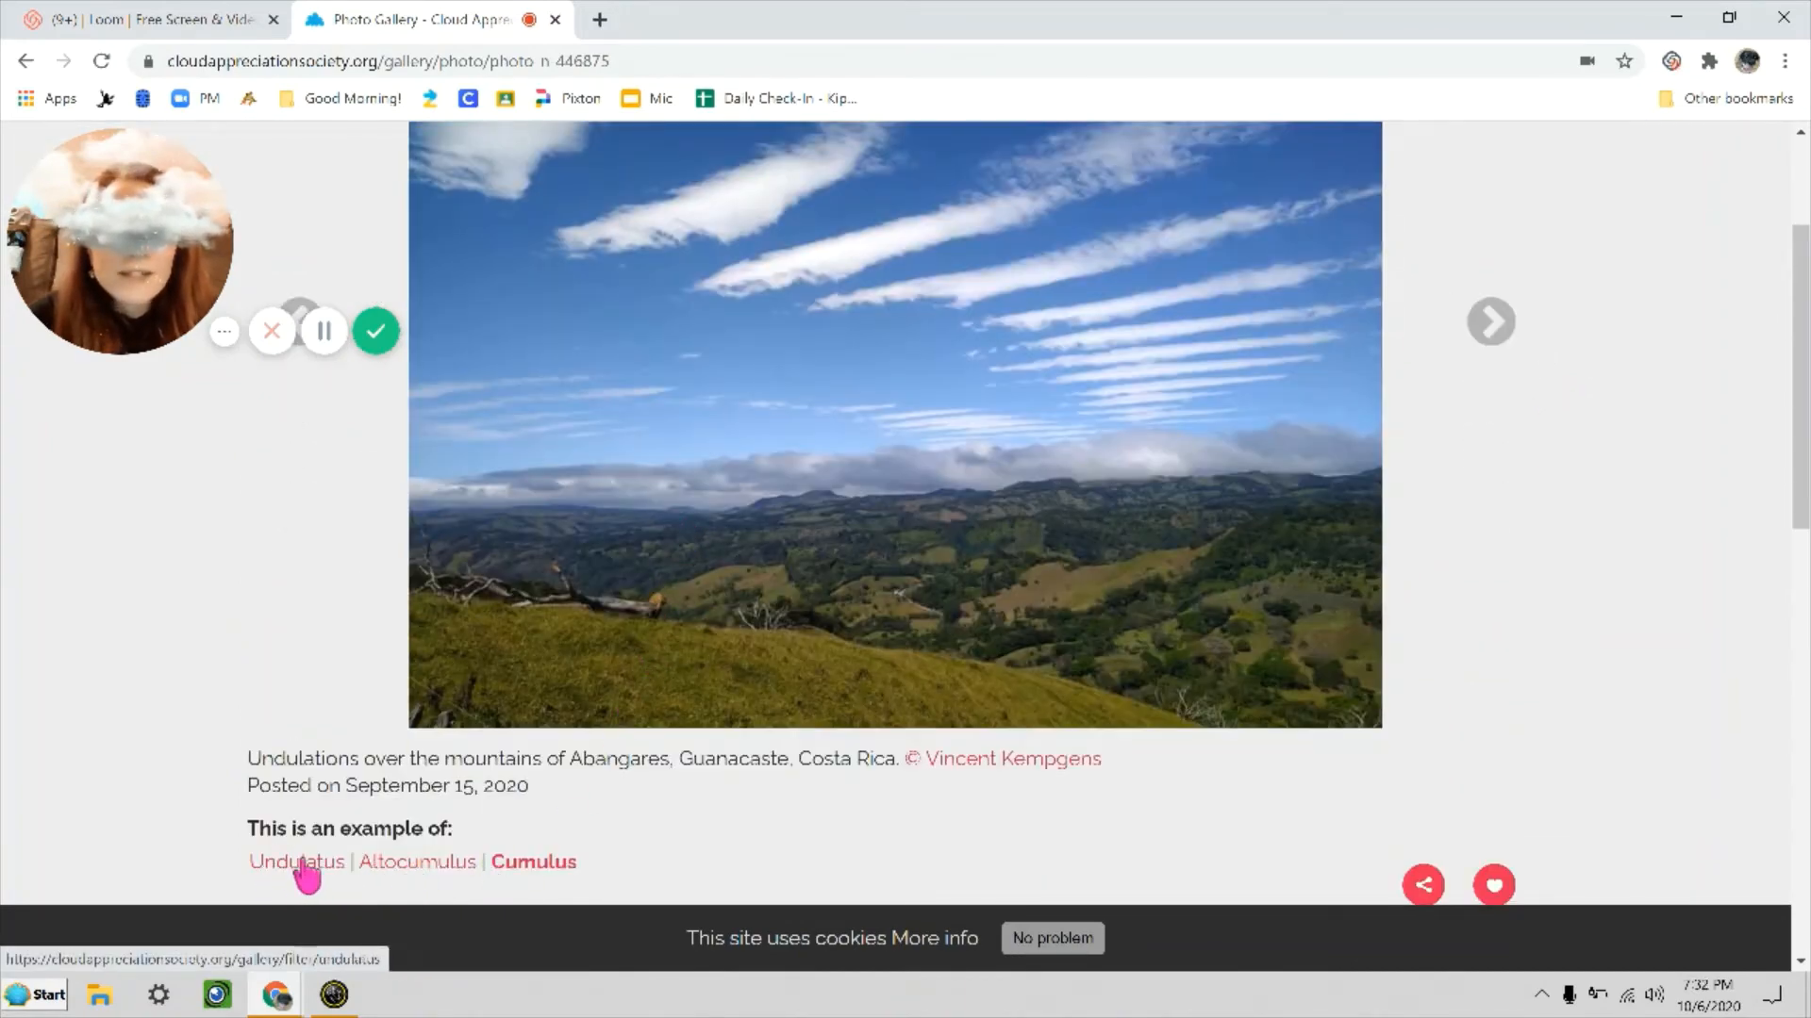
- Follow the Undulatus tag link and scroll to the undulatus thumbnail rows
click(294, 861)
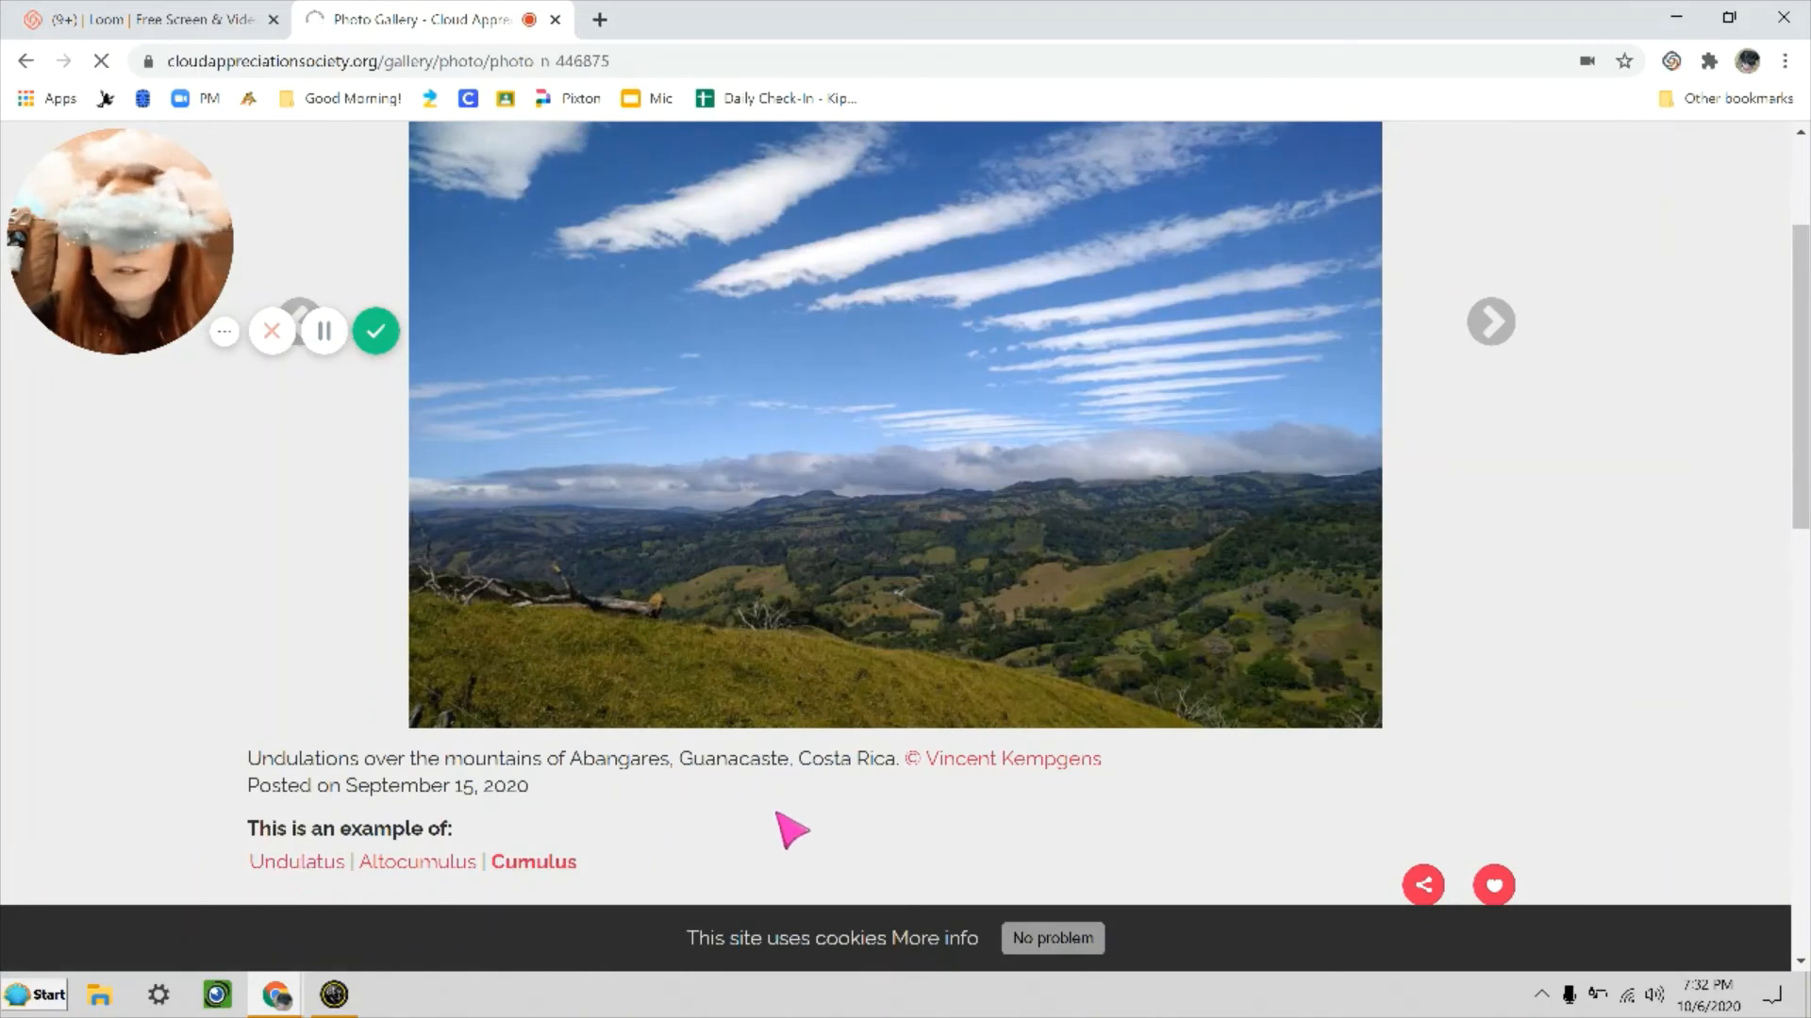
click(296, 861)
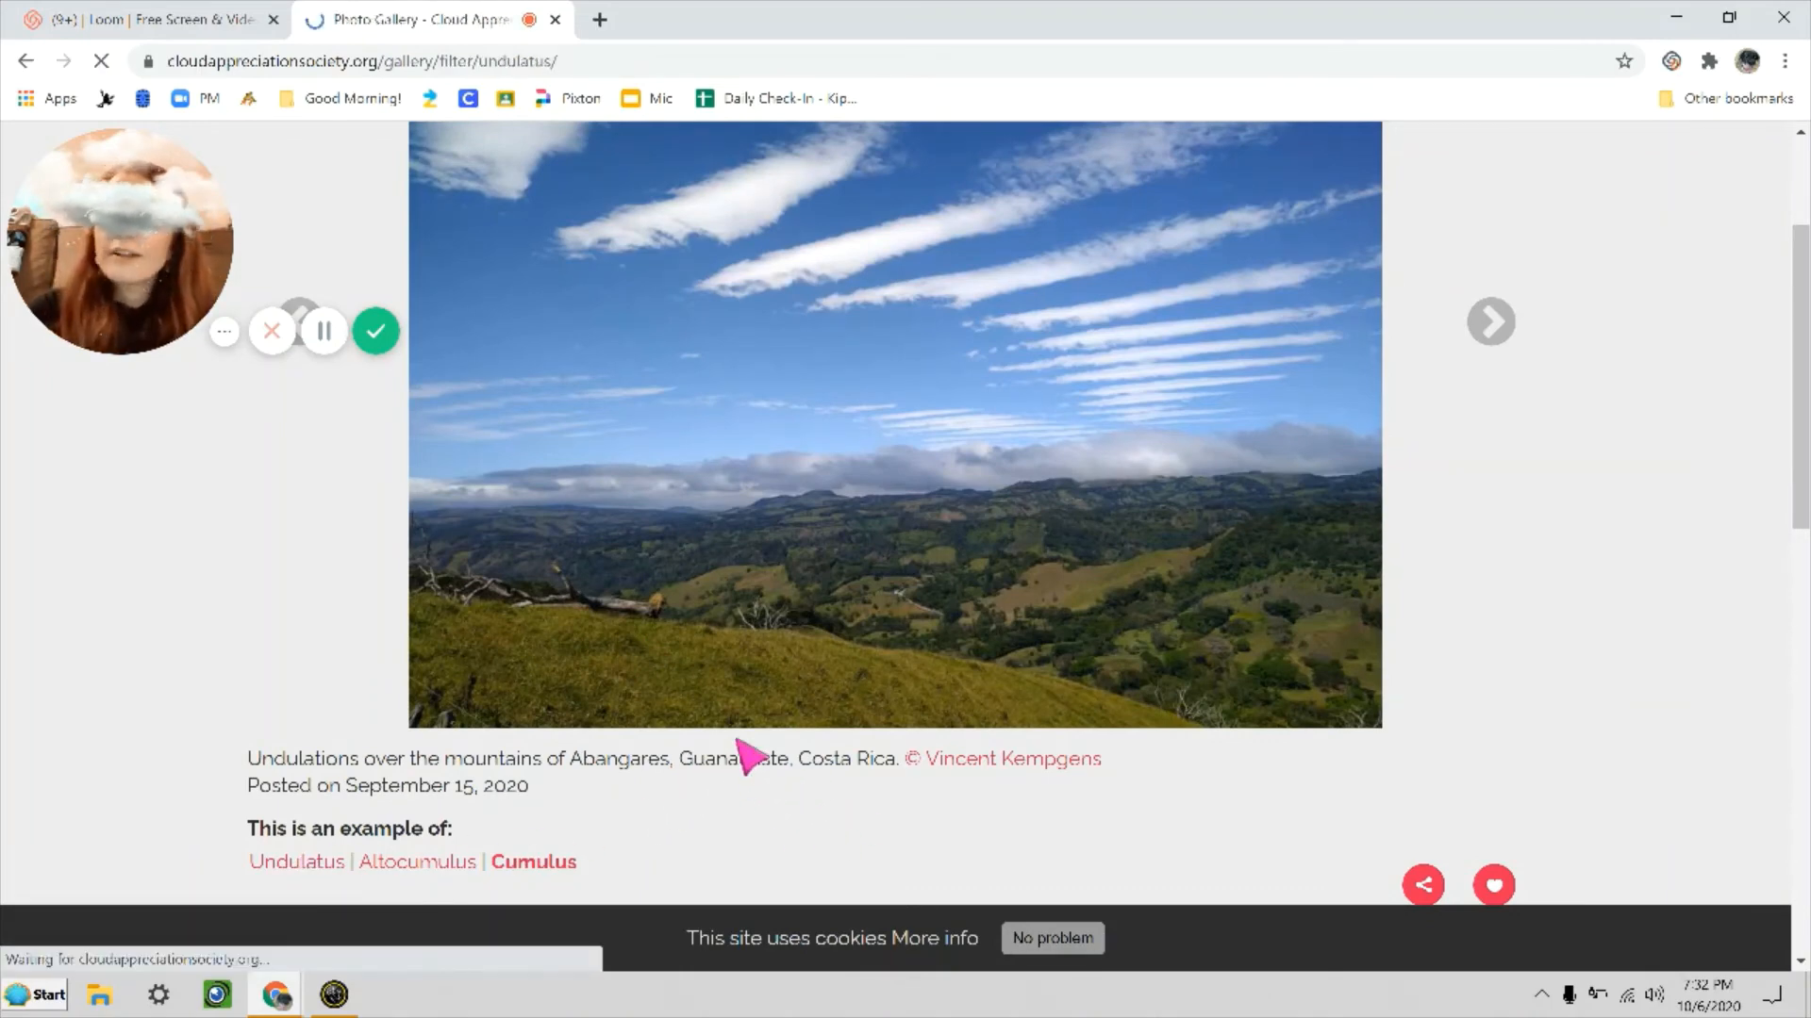
click(1490, 321)
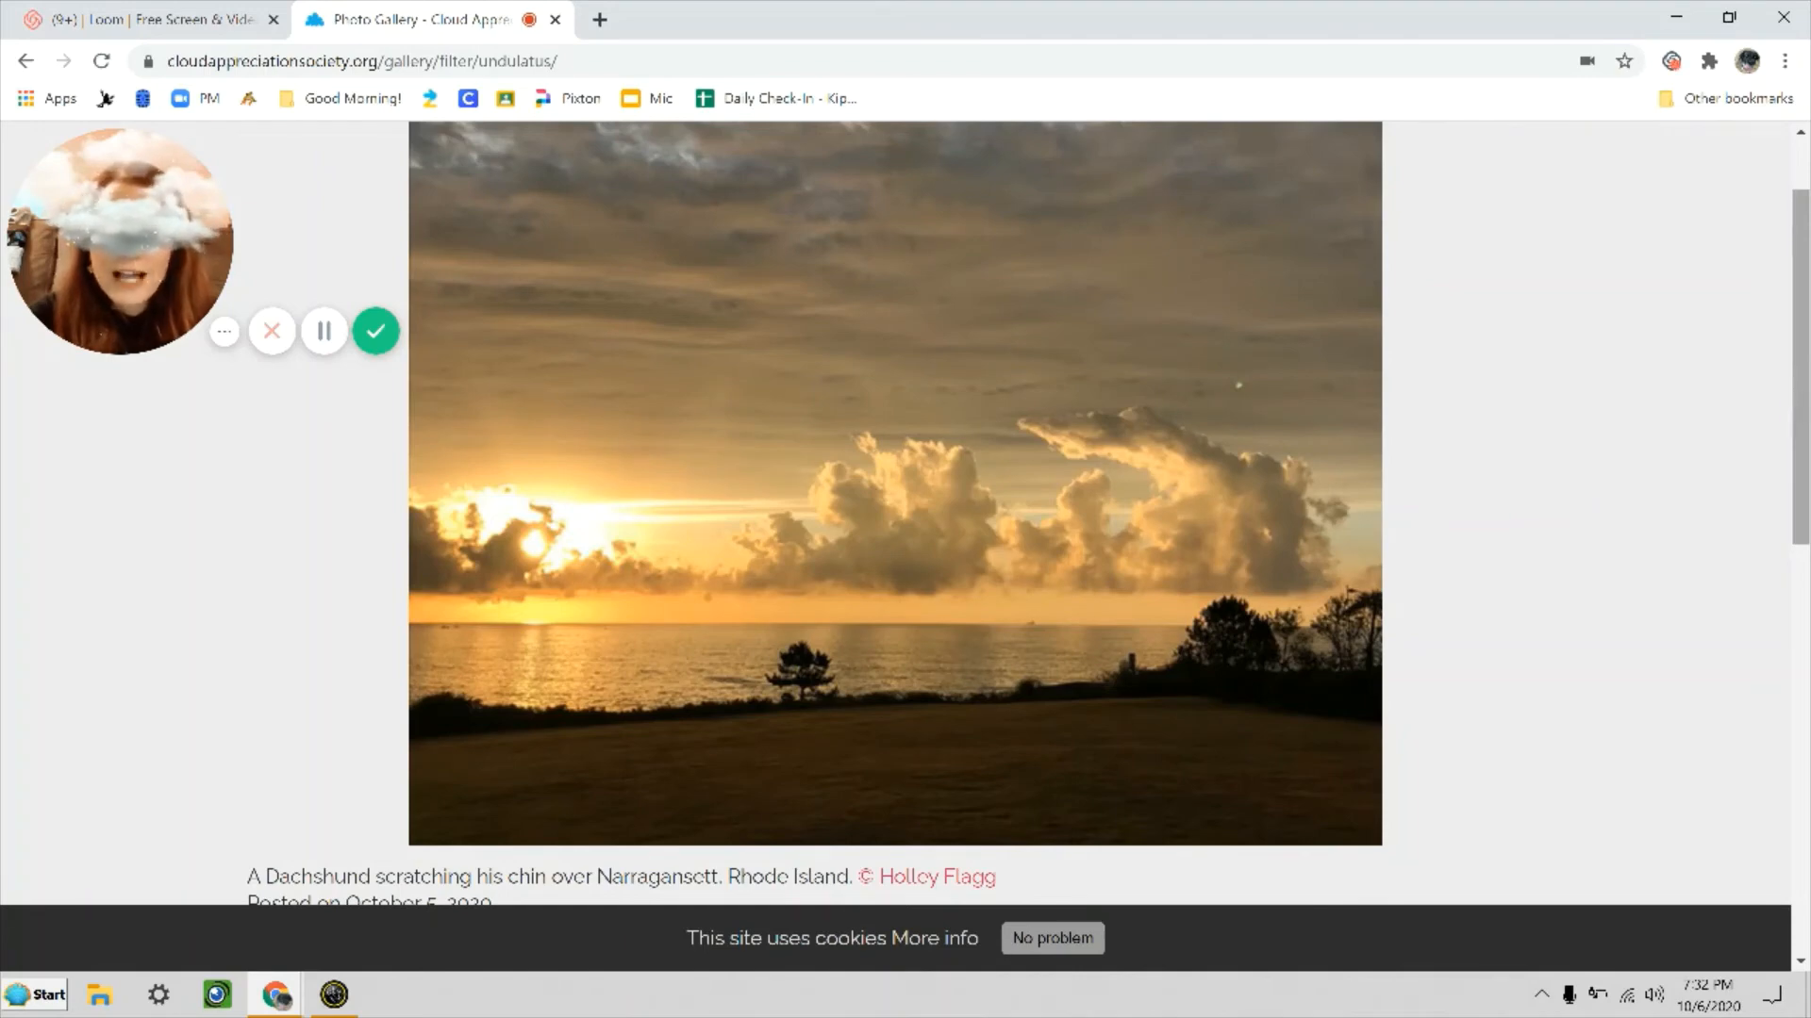
scroll(down, 3)
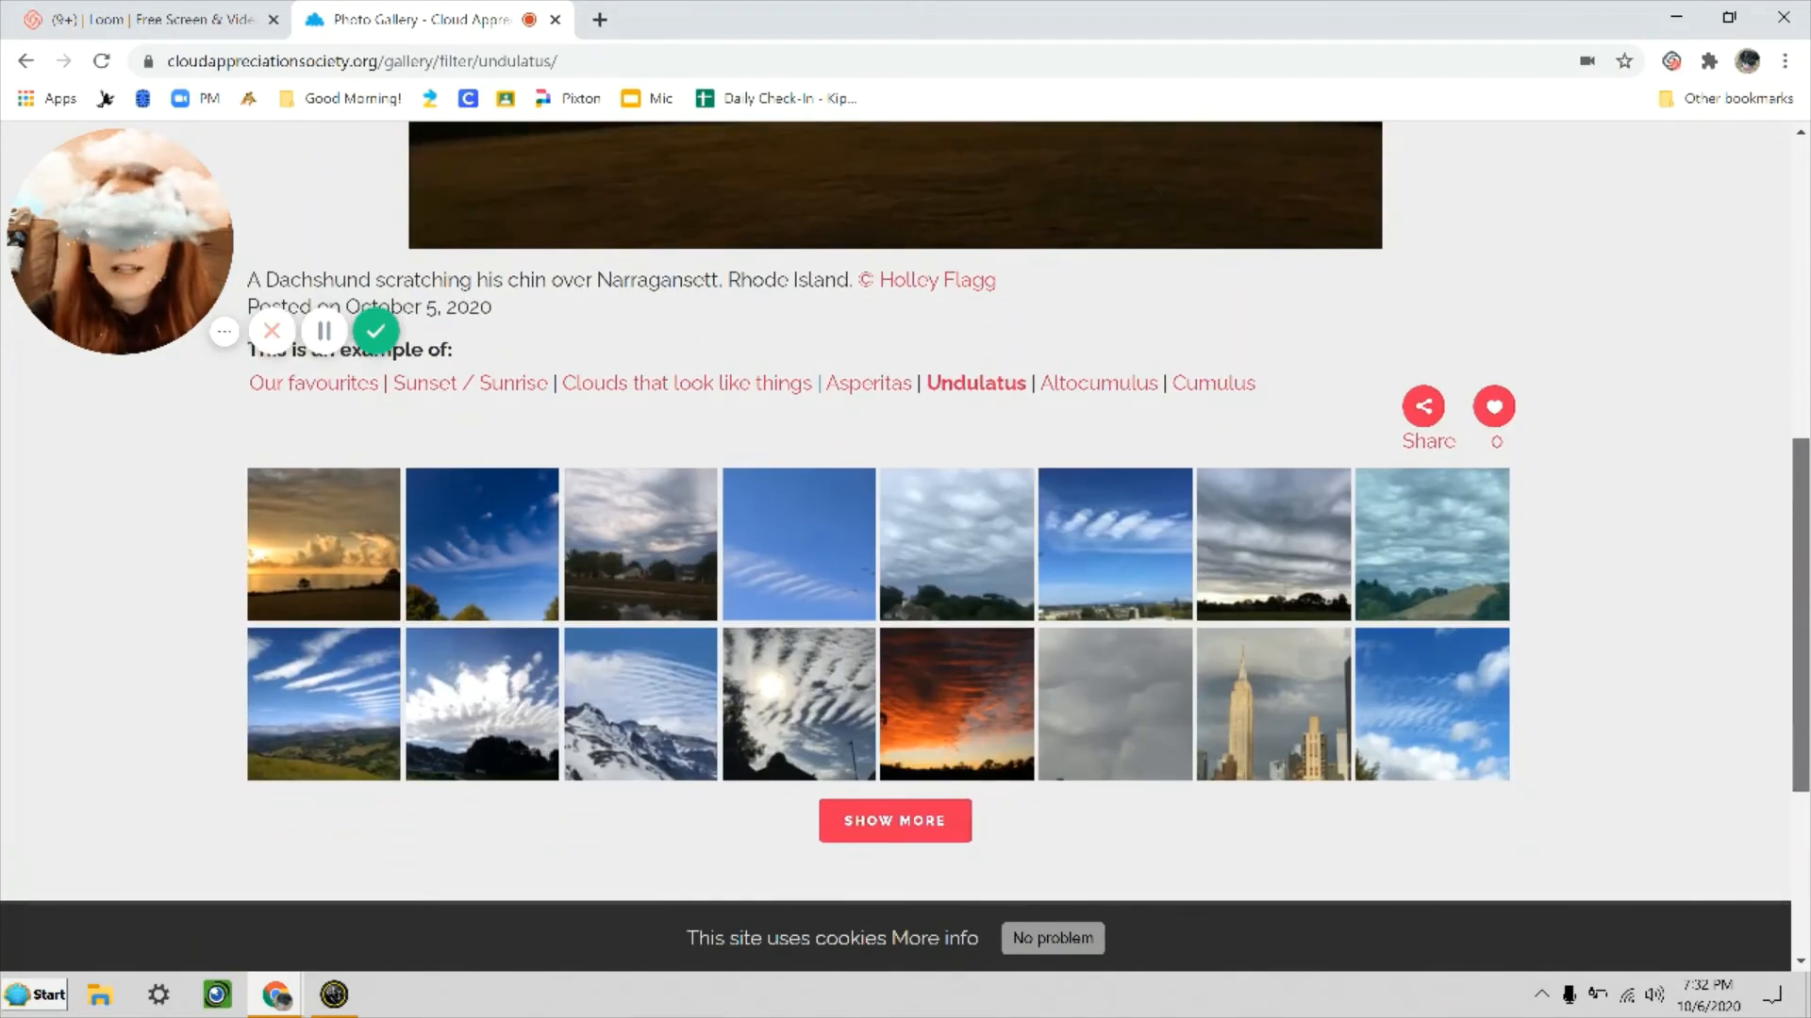